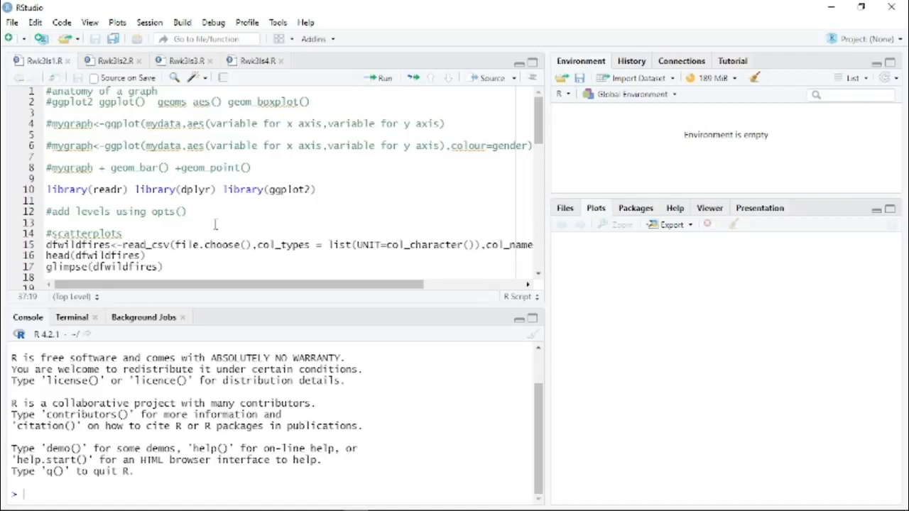
mouse_move(201, 11)
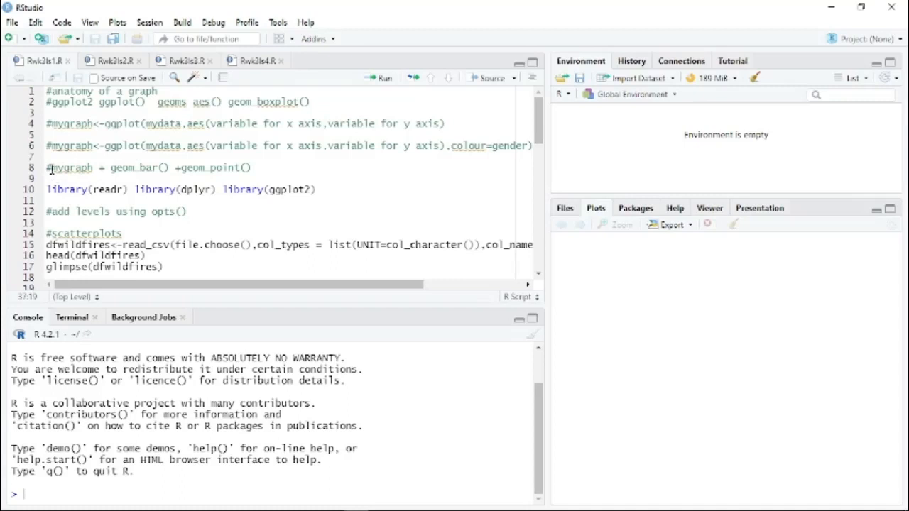
mouse_move(116, 149)
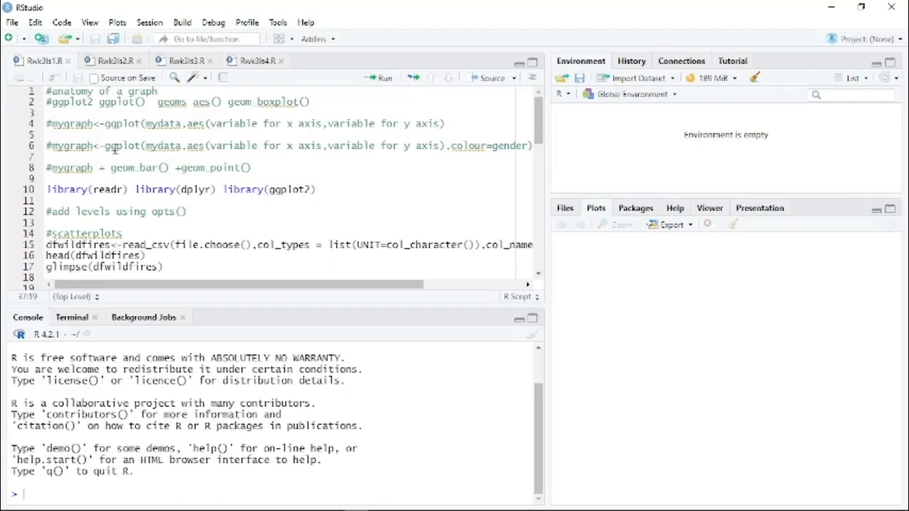
mouse_move(149, 174)
text(dplyr)
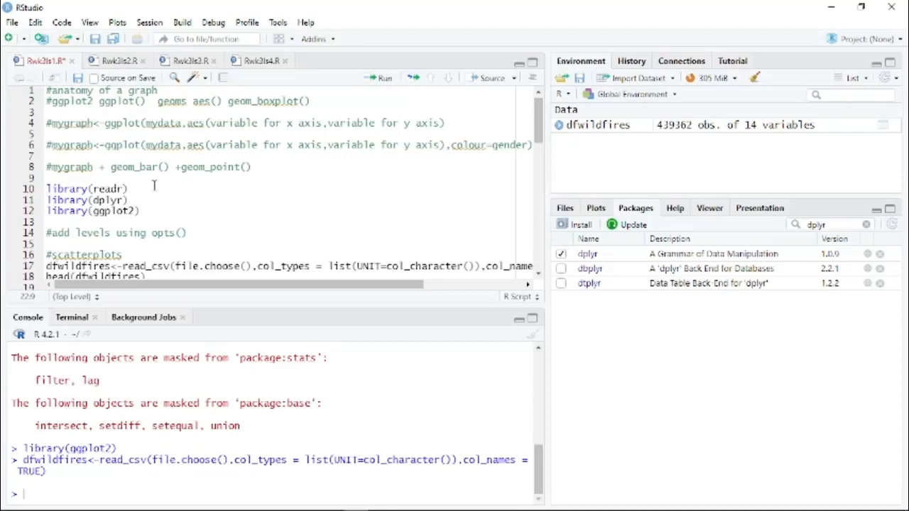
Step: Preview dfwildfires with head() and glimpse() to see every column
scroll(down, 3)
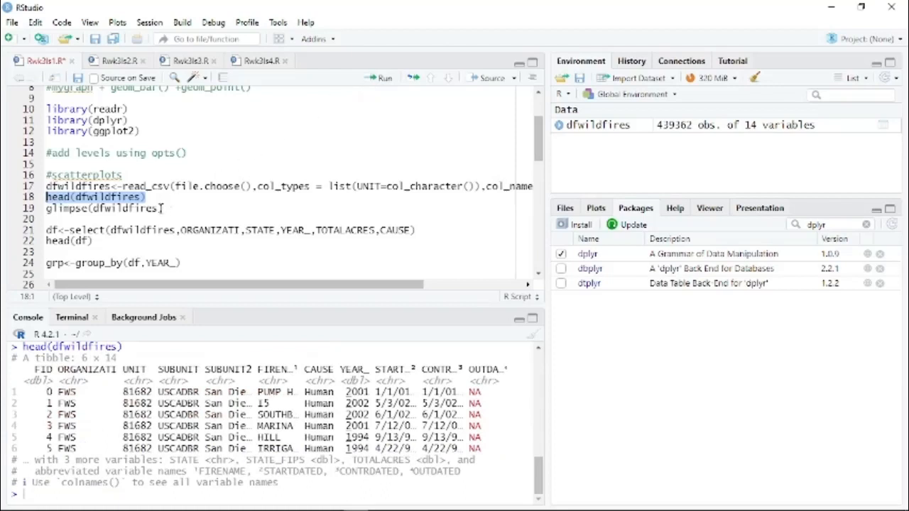
click(103, 208)
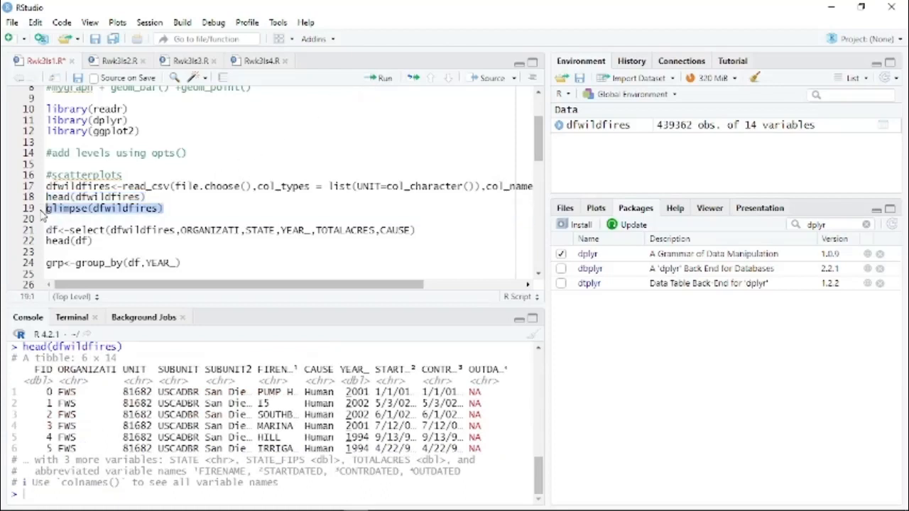
mouse_move(382, 79)
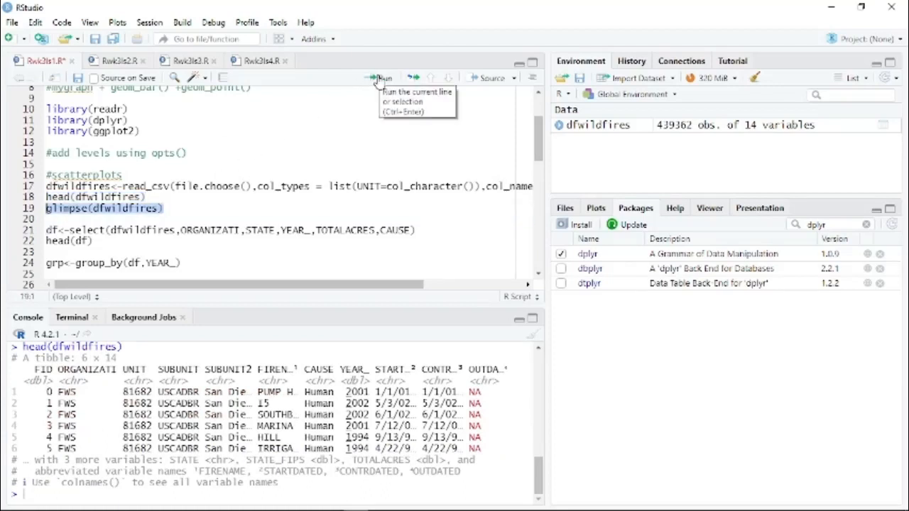
click(381, 78)
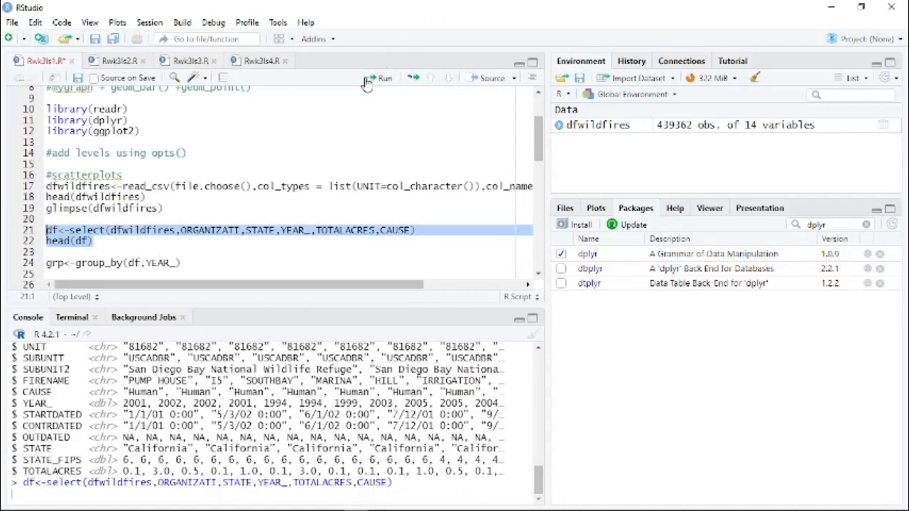
Step: Create df with five columns, group it by year into grp, and total acres per year into sm
click(382, 79)
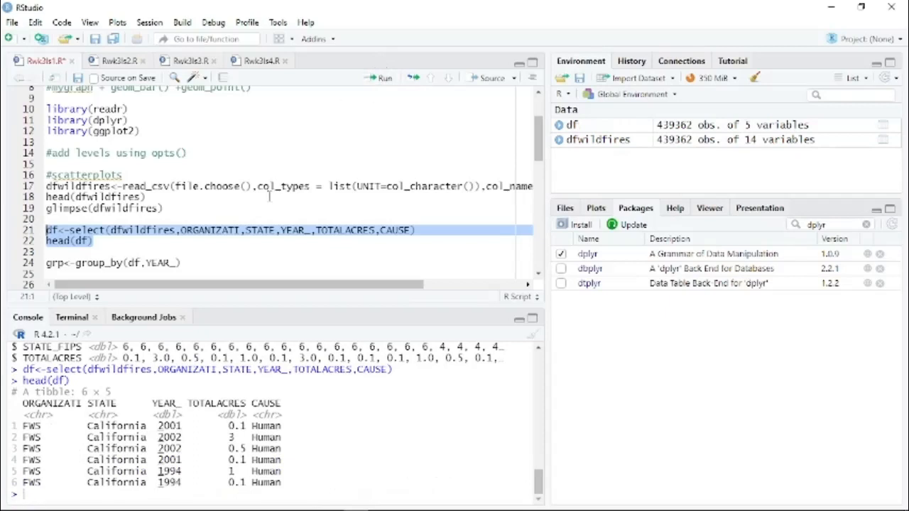
scroll(down, 3)
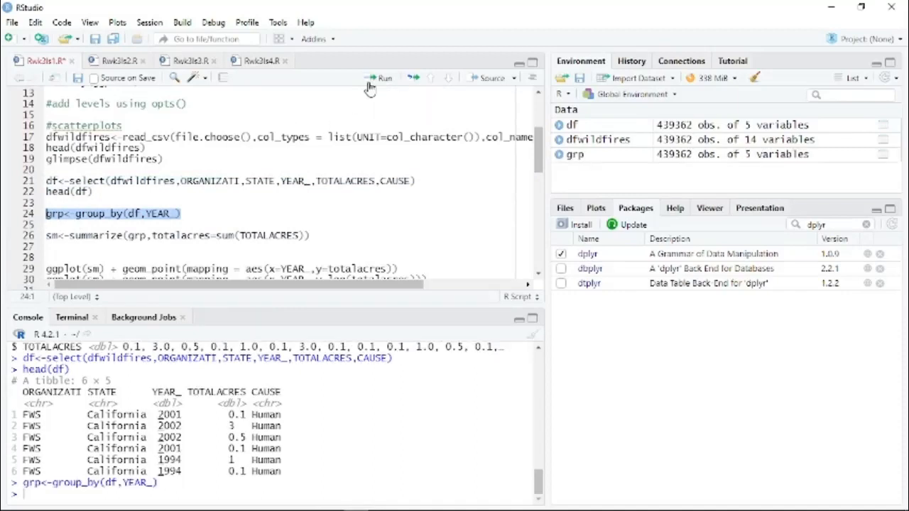
click(311, 236)
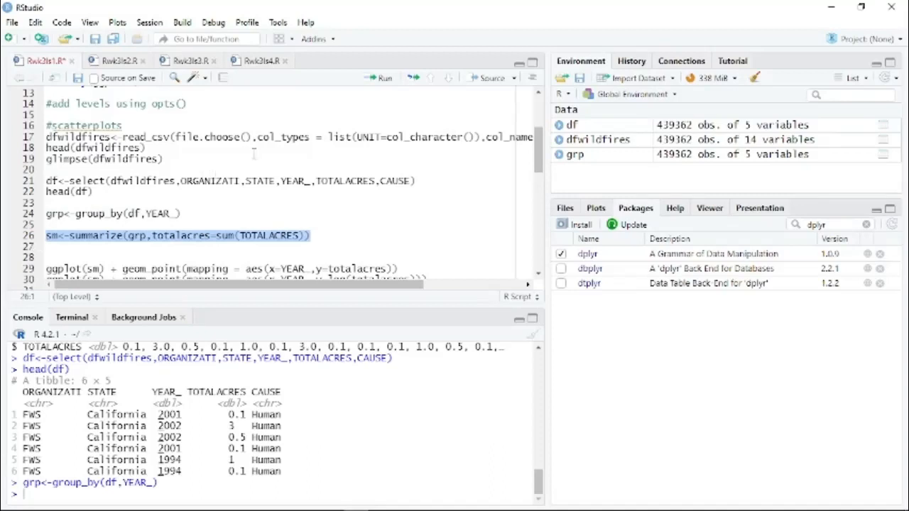
mouse_move(380, 78)
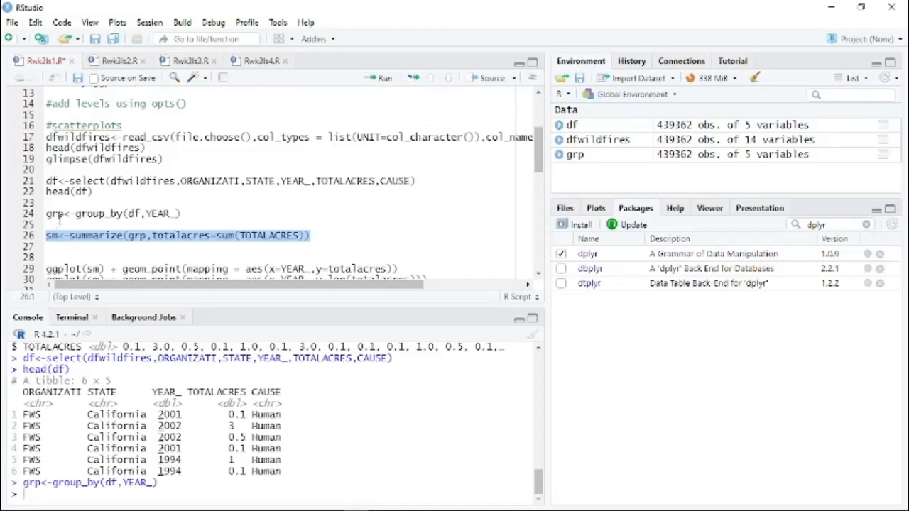
mouse_move(353, 86)
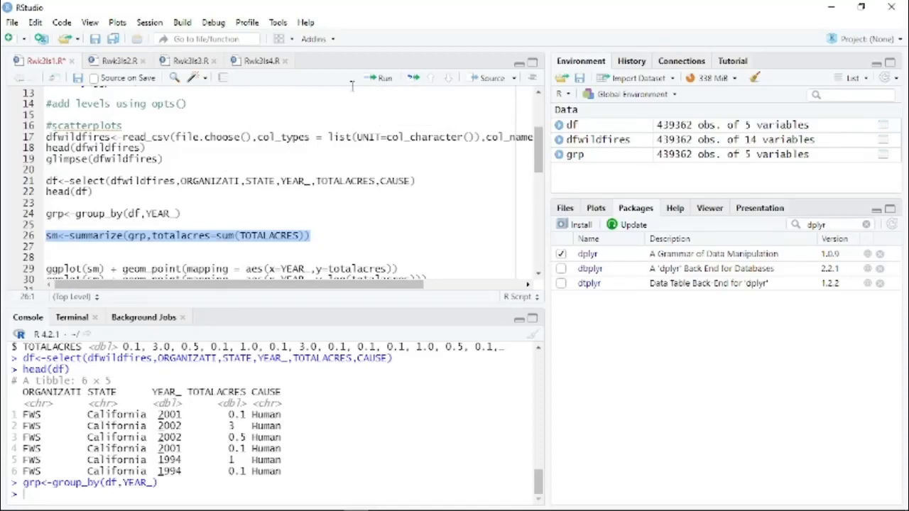
click(380, 78)
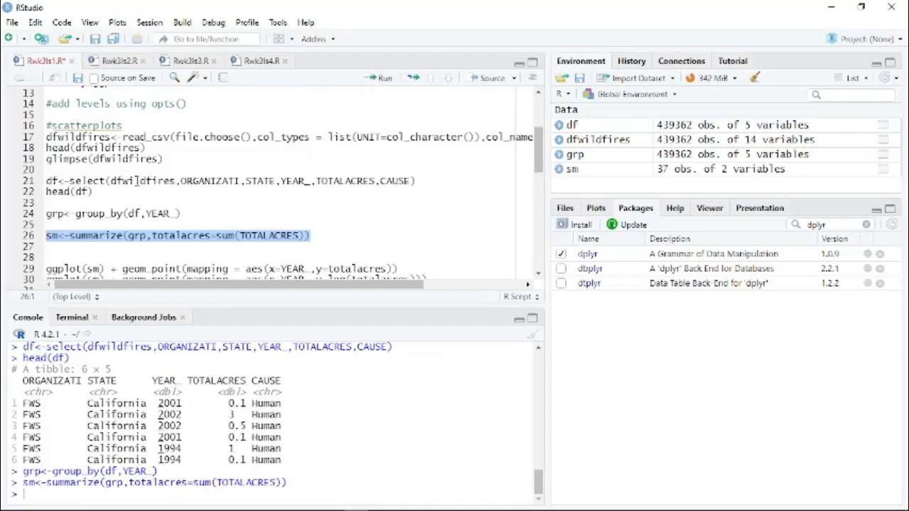
Step: Draw a ggplot scatterplot of total acres against year from sm
scroll(down, 3)
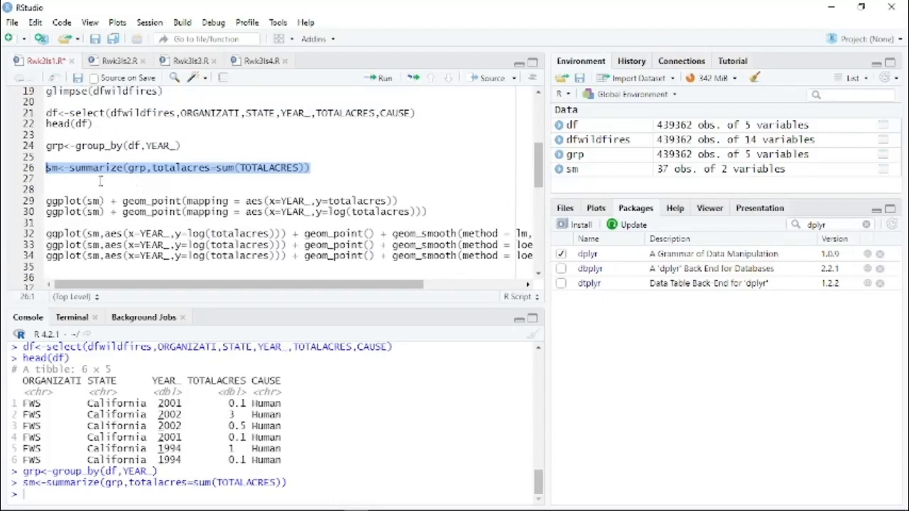
mouse_move(102, 201)
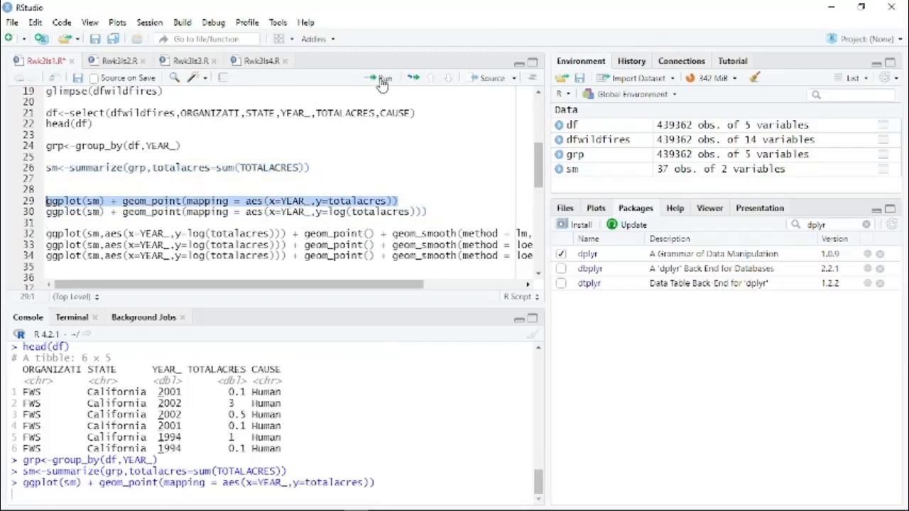
click(382, 78)
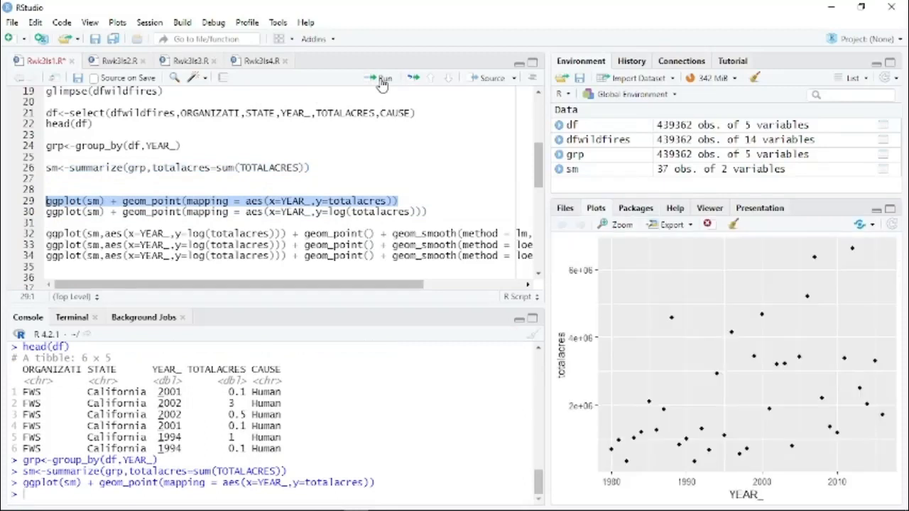
mouse_move(591, 224)
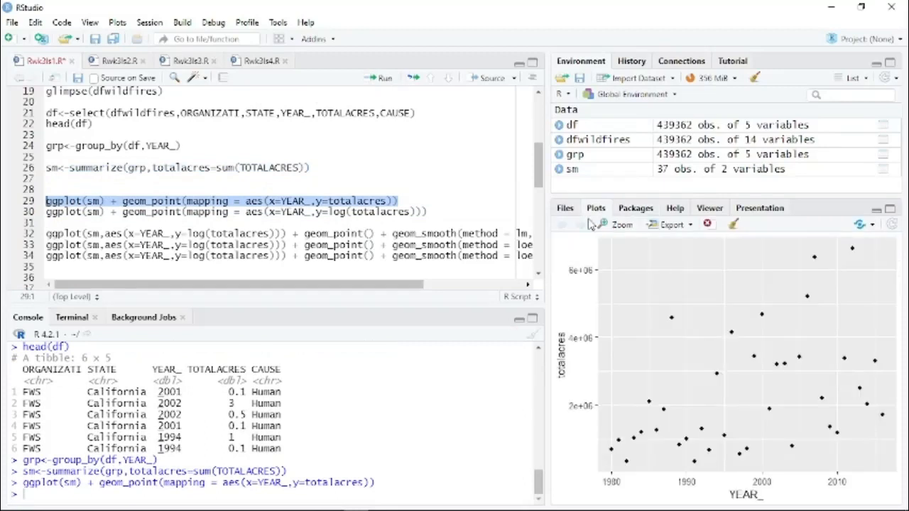
mouse_move(593, 323)
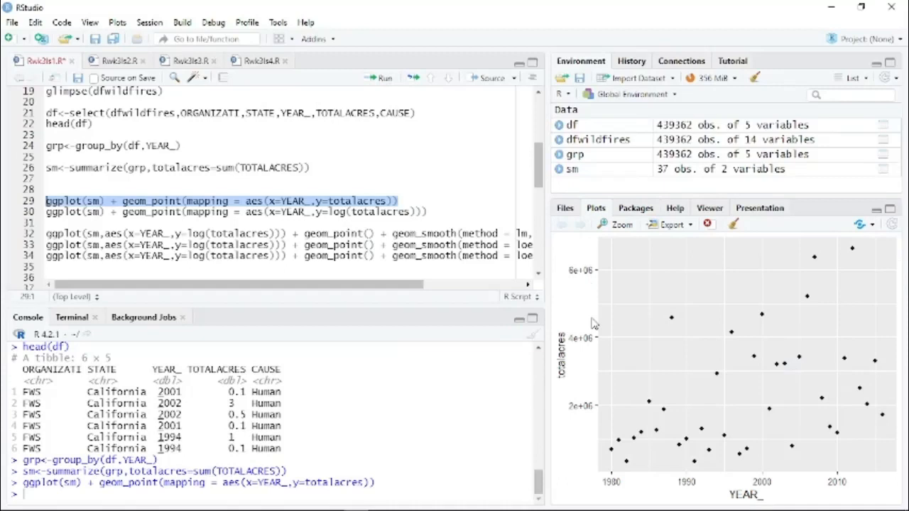
mouse_move(684, 408)
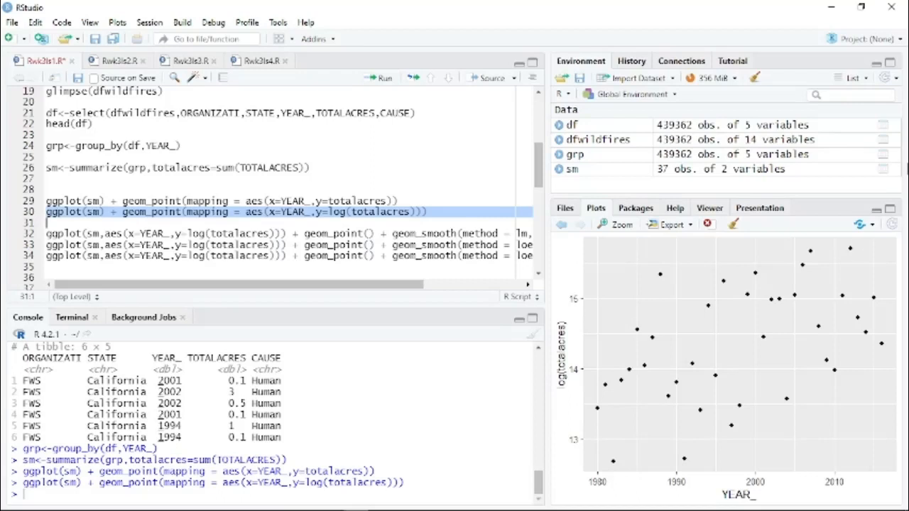
mouse_move(380, 171)
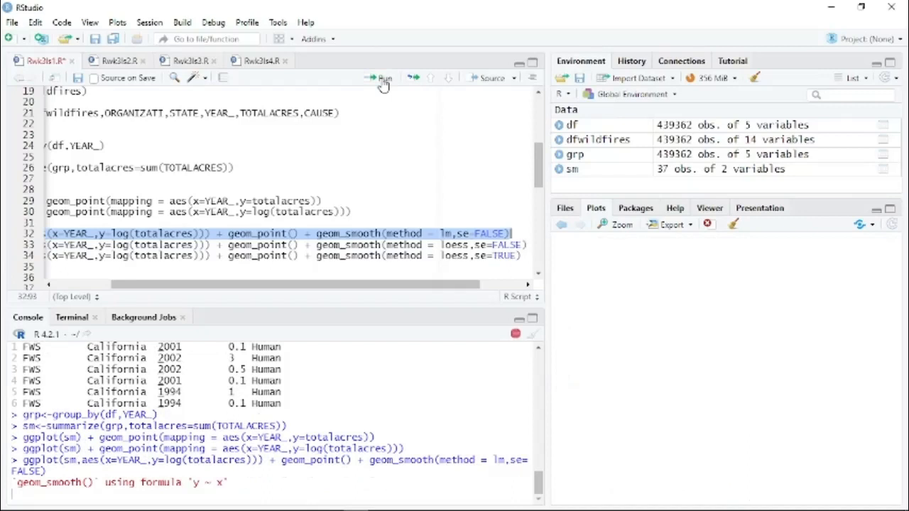
Step: Add a straight trend line, then a loess curve with se=TRUE confidence band
click(382, 78)
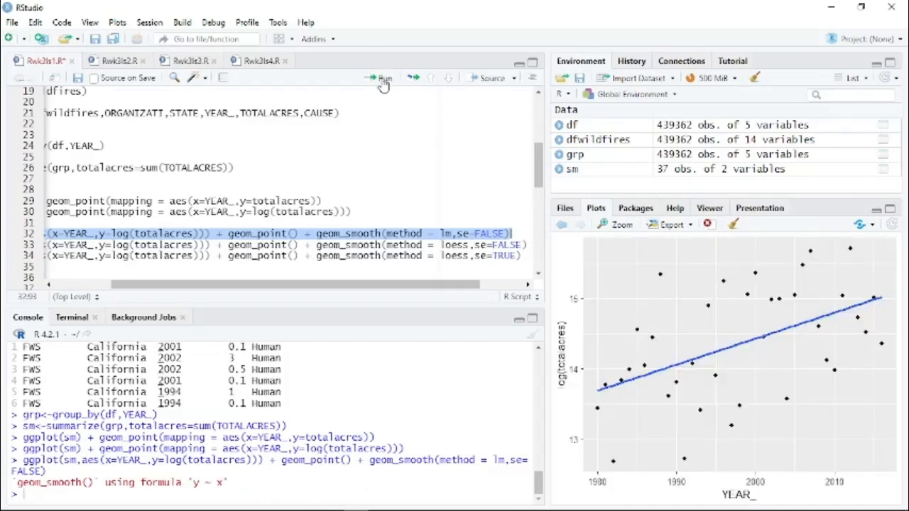
mouse_move(243, 186)
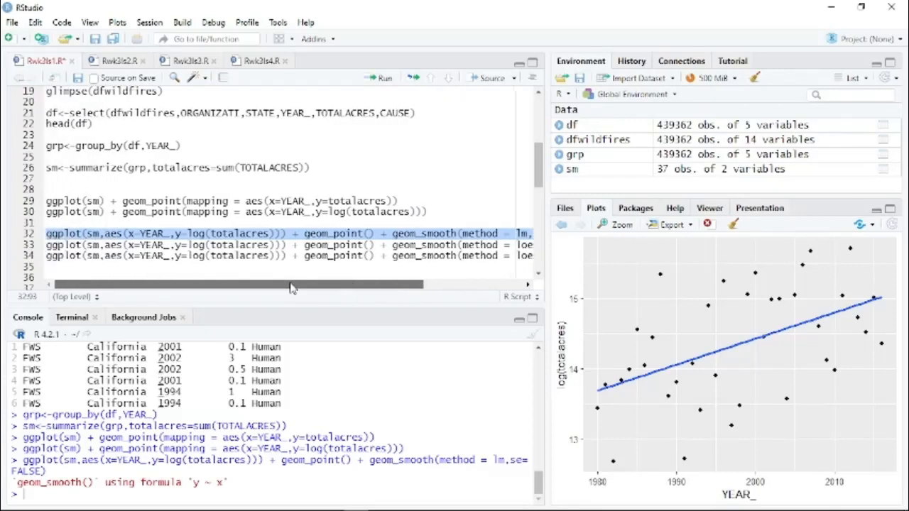
double_click(237, 245)
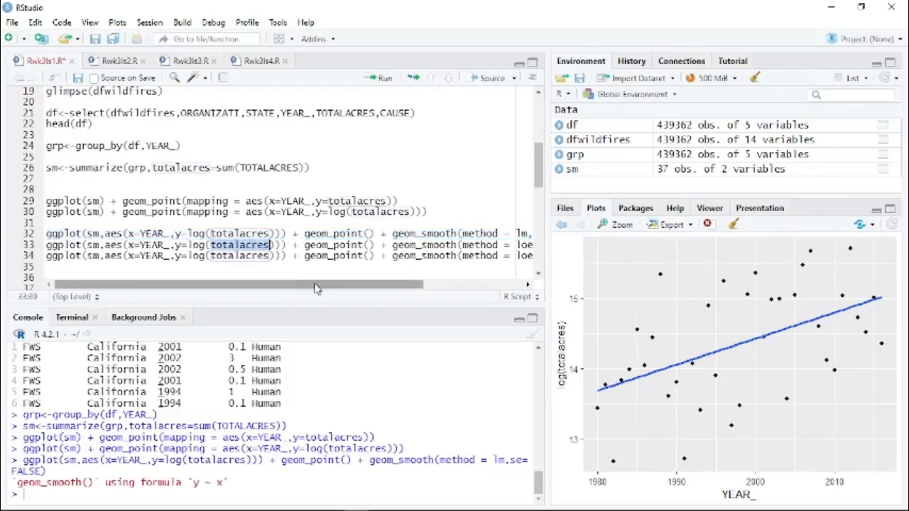
scroll(right, 3)
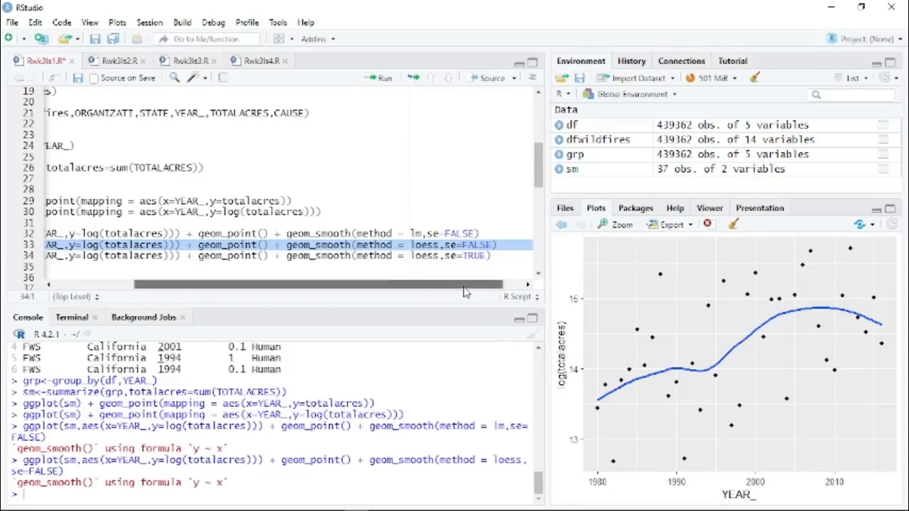
scroll(left, 3)
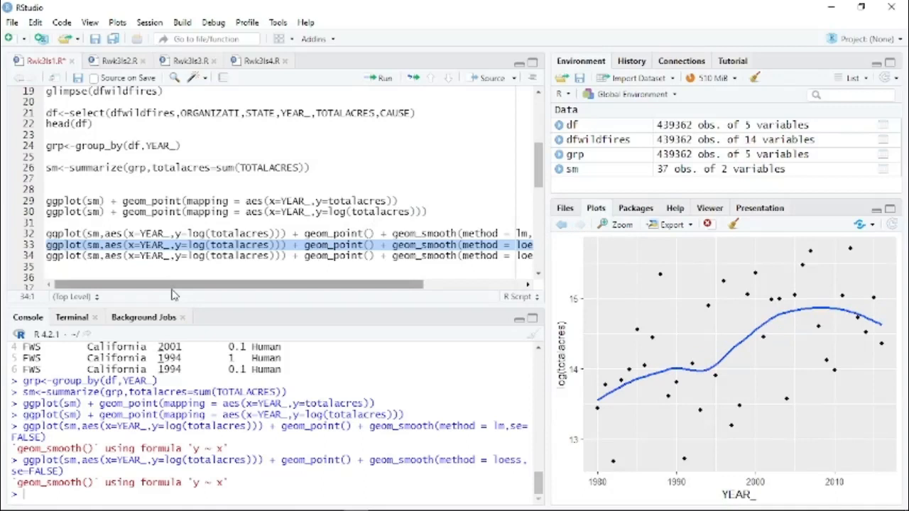
click(170, 255)
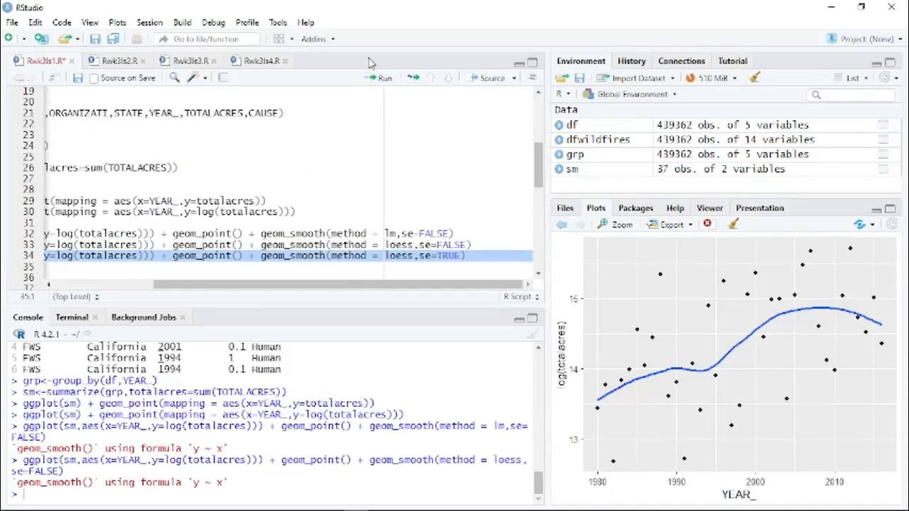
click(381, 78)
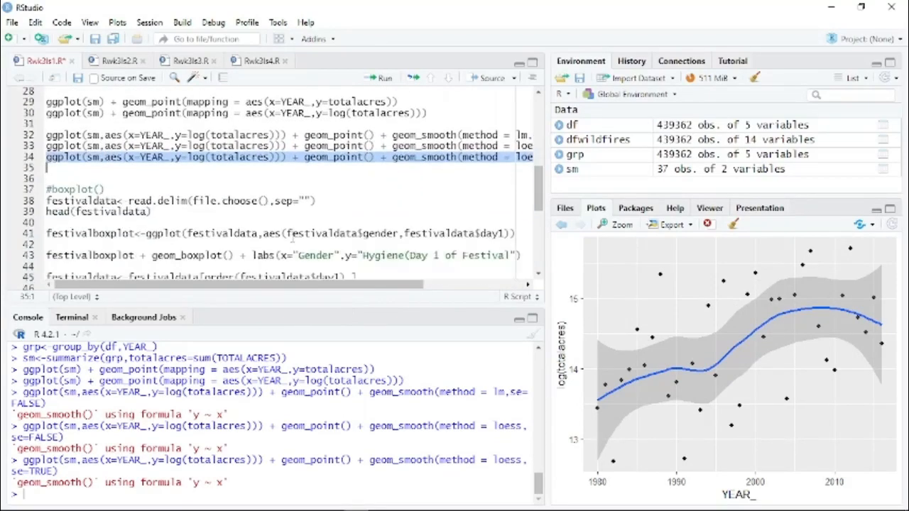
Step: Read DownloadFestival.dat from data > exploring data with graphs into festivaldata and preview it
scroll(down, 3)
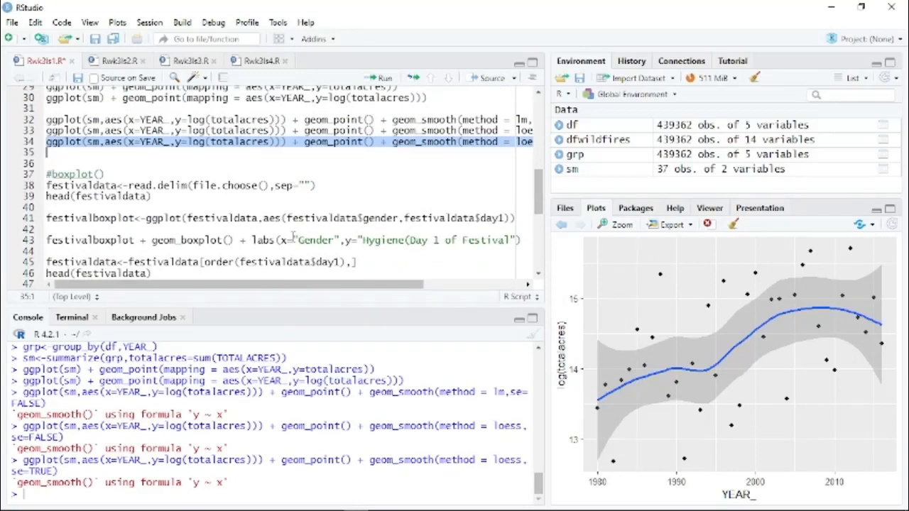
click(153, 197)
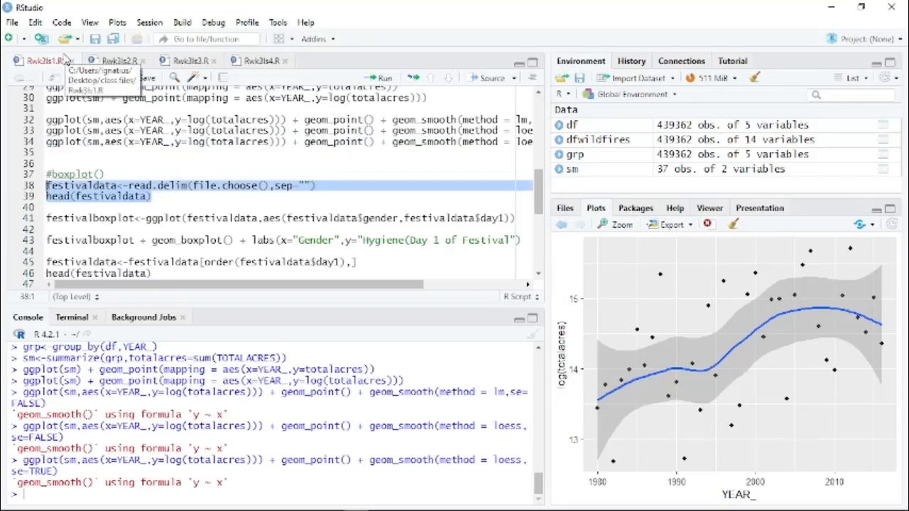
click(380, 78)
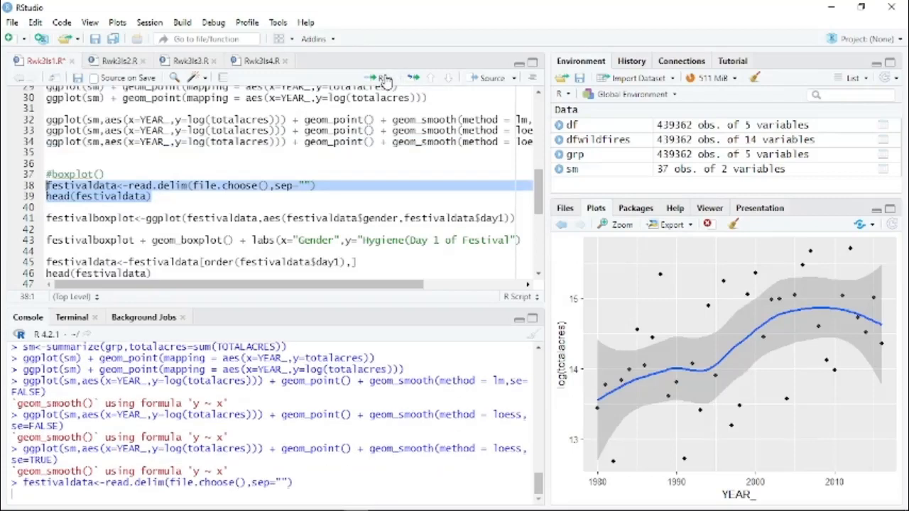
click(379, 78)
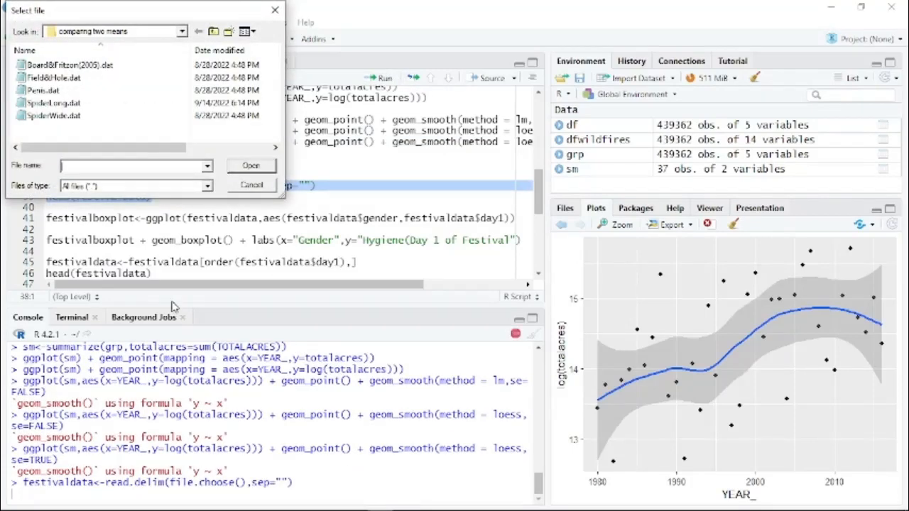
click(183, 31)
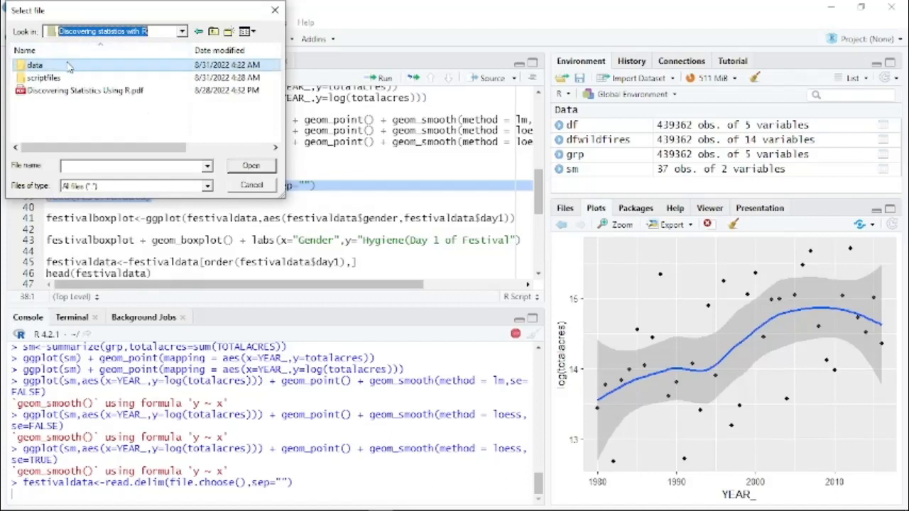
double_click(34, 65)
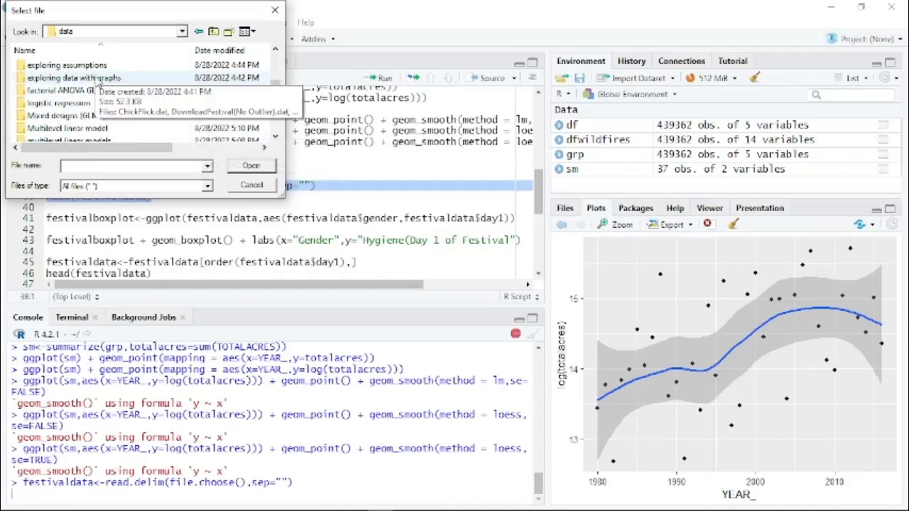
double_click(75, 78)
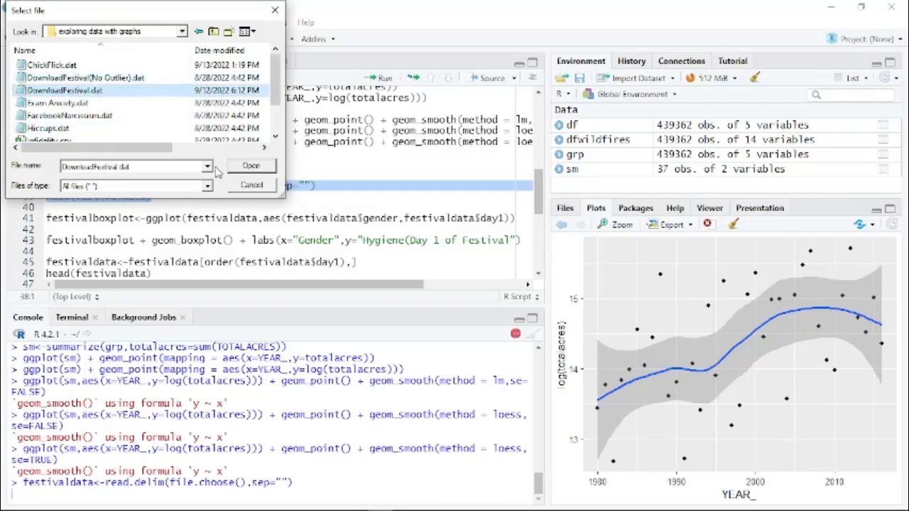
click(251, 166)
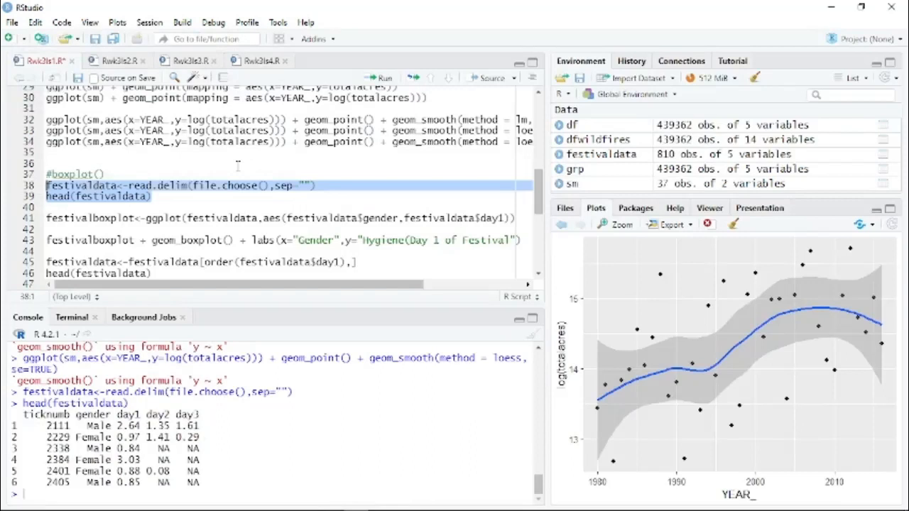
mouse_move(121, 424)
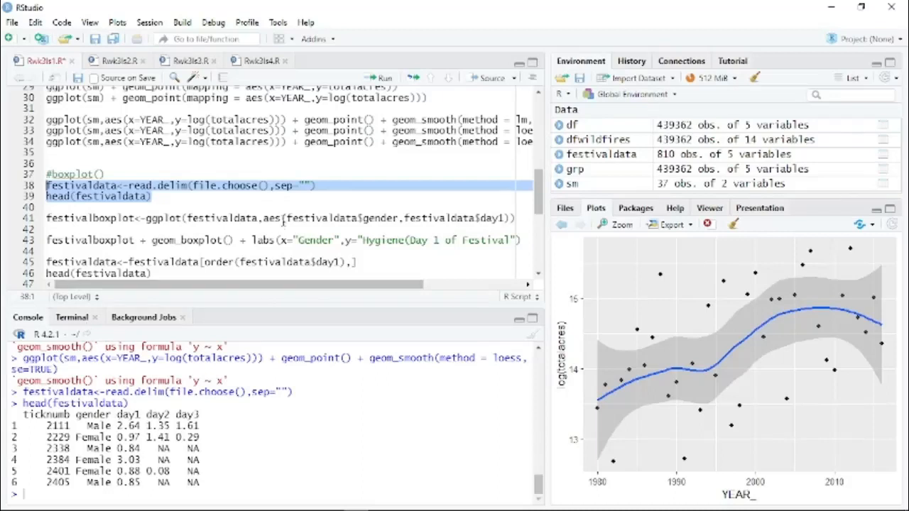
Step: Define and draw the Day 1 hygiene boxplot by Gender with Hygiene axis label
click(379, 78)
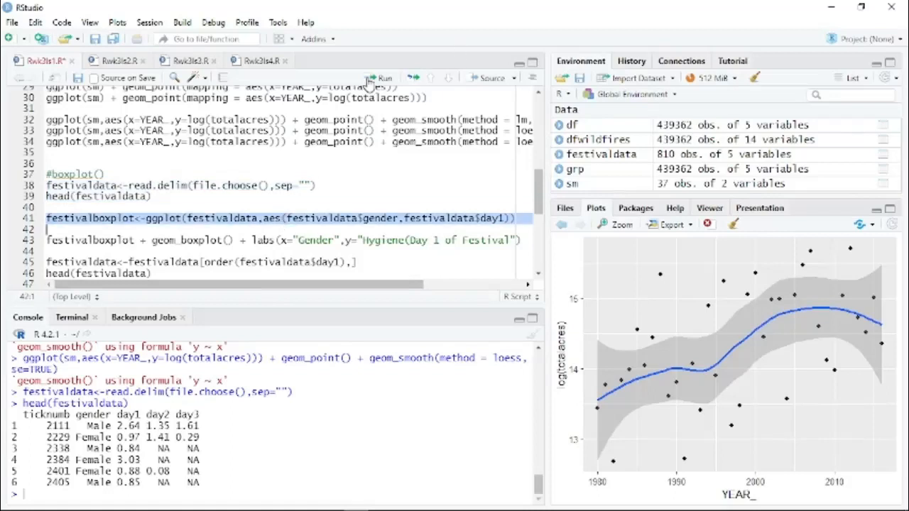
mouse_move(548, 244)
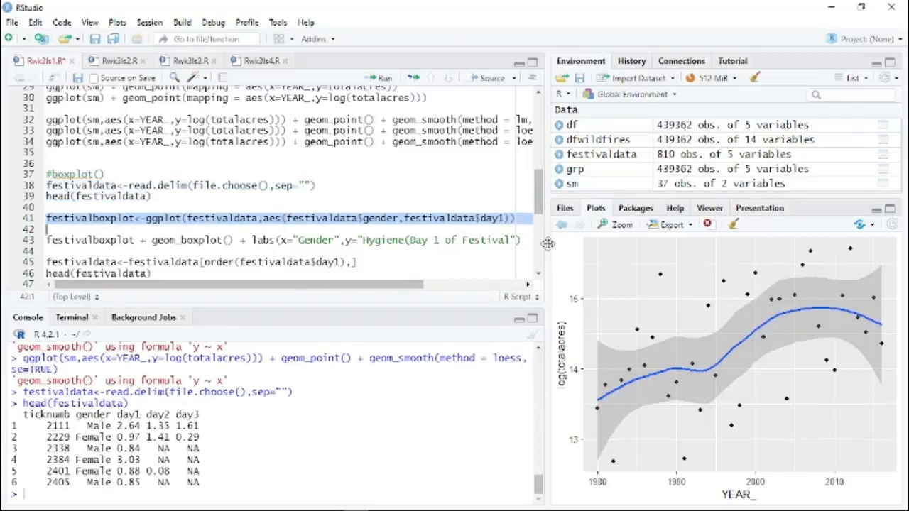
mouse_move(584, 243)
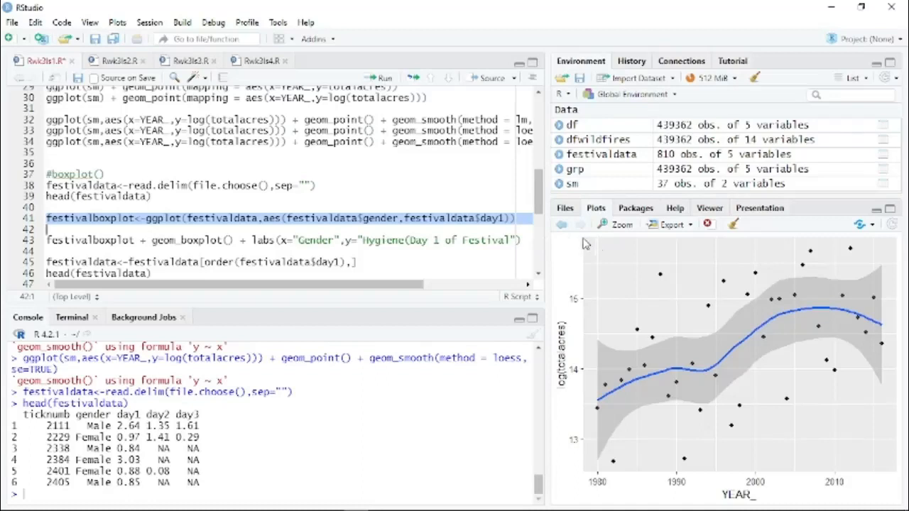
mouse_move(653, 467)
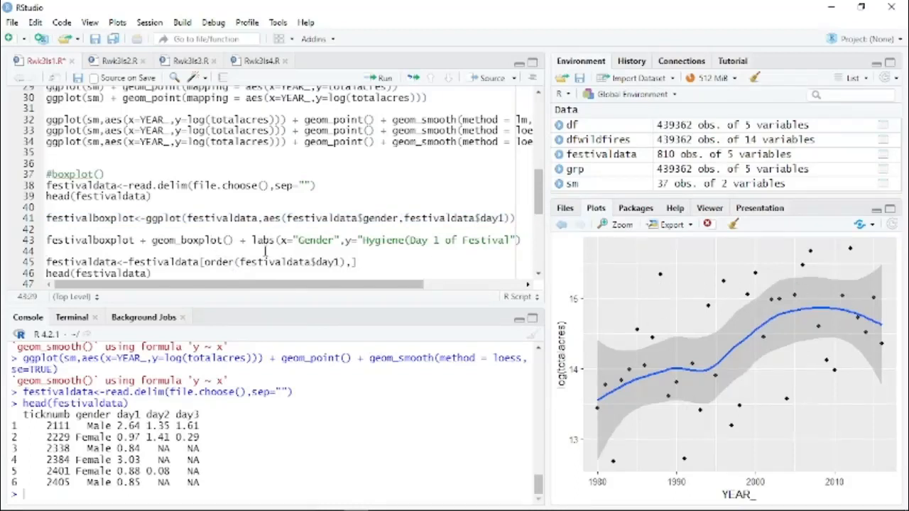
mouse_move(693, 505)
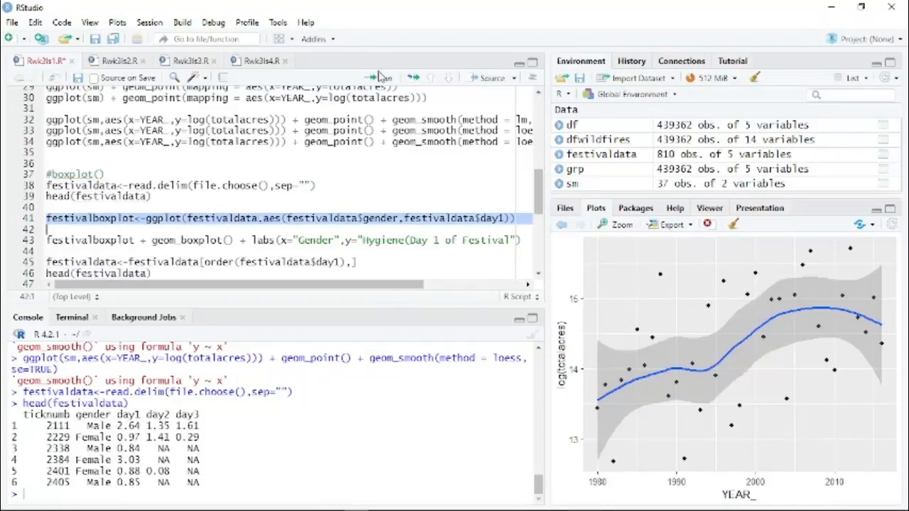
click(379, 78)
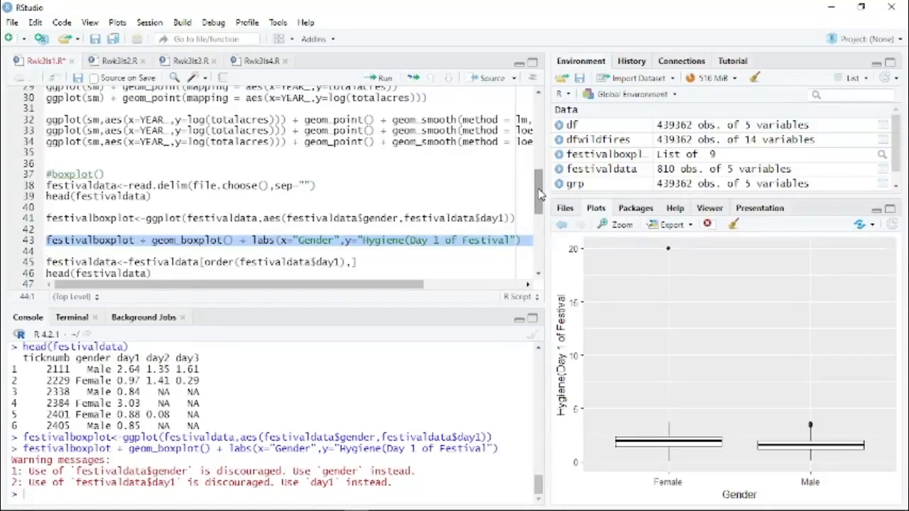
Step: Scroll the script down to the lines ordering festivaldata by day1
scroll(down, 3)
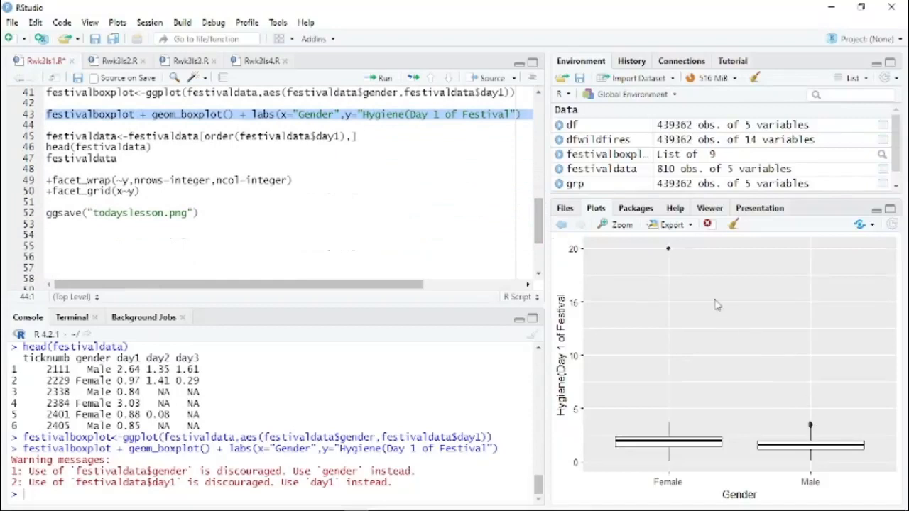
mouse_move(689, 276)
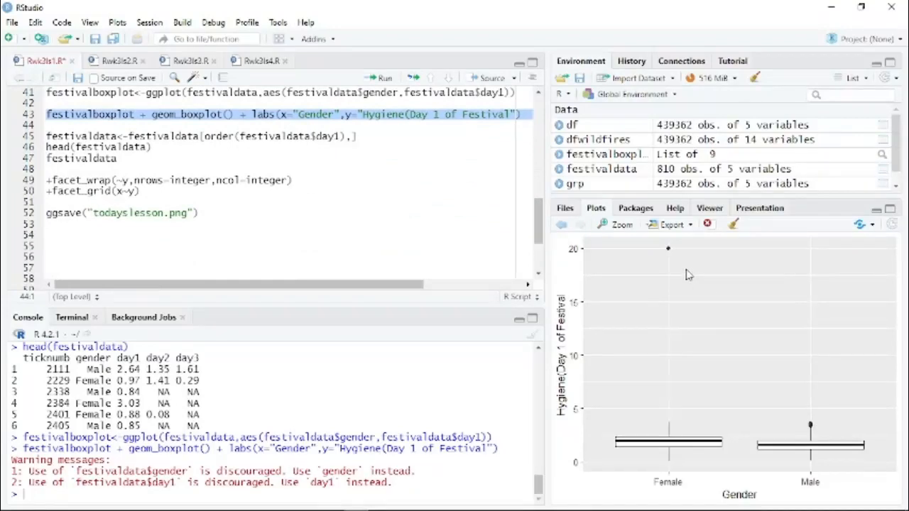
mouse_move(731, 438)
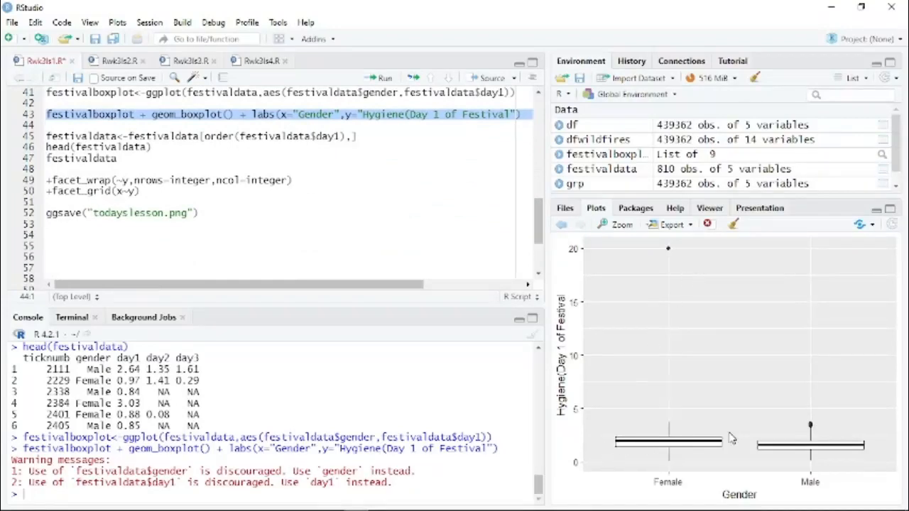
mouse_move(706, 442)
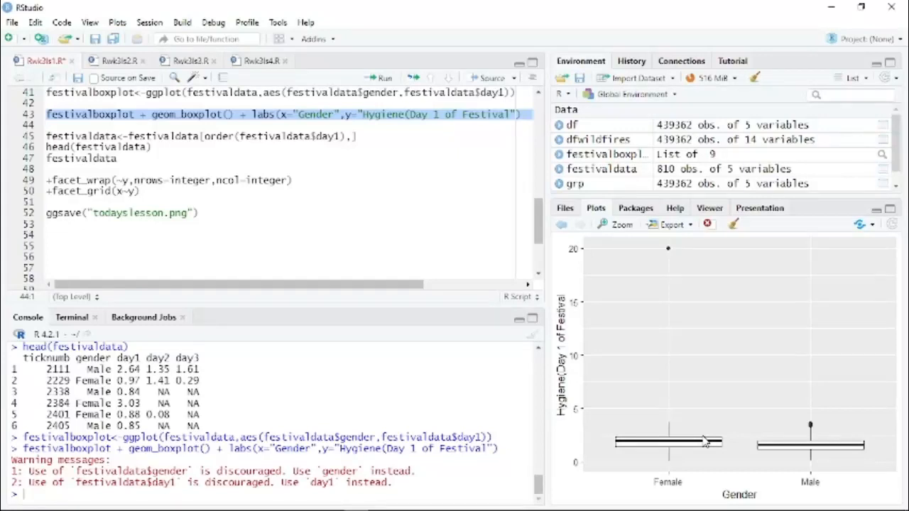
mouse_move(696, 438)
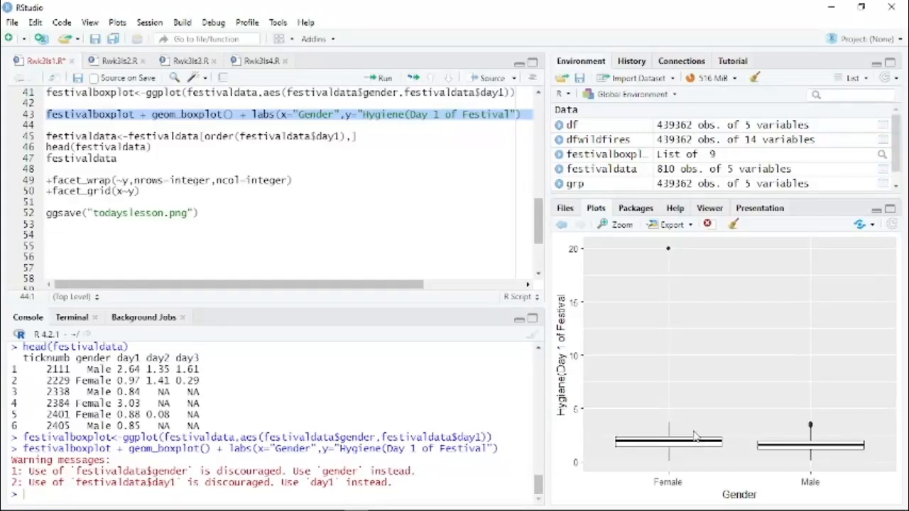
mouse_move(696, 455)
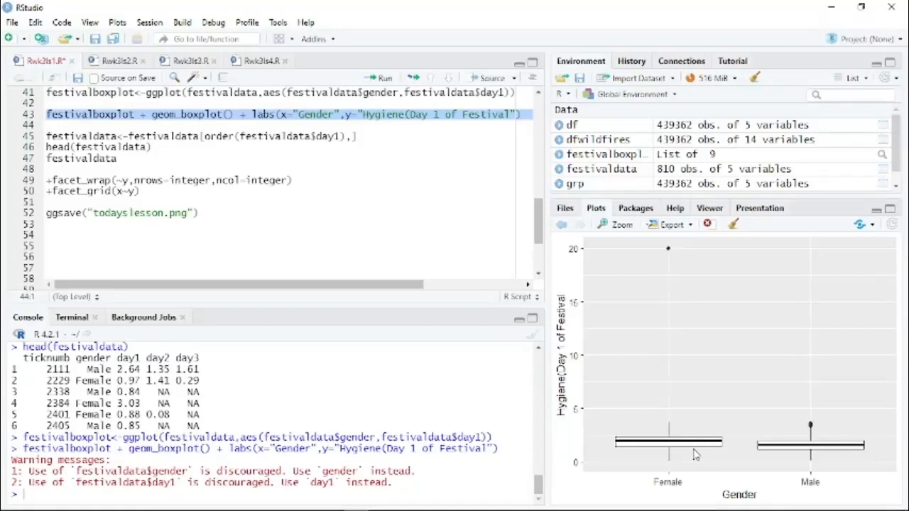
mouse_move(699, 327)
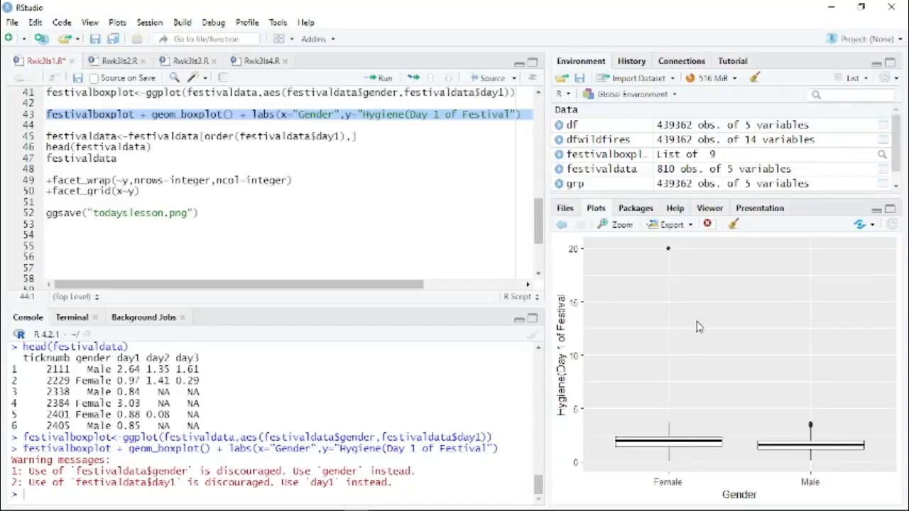
mouse_move(637, 280)
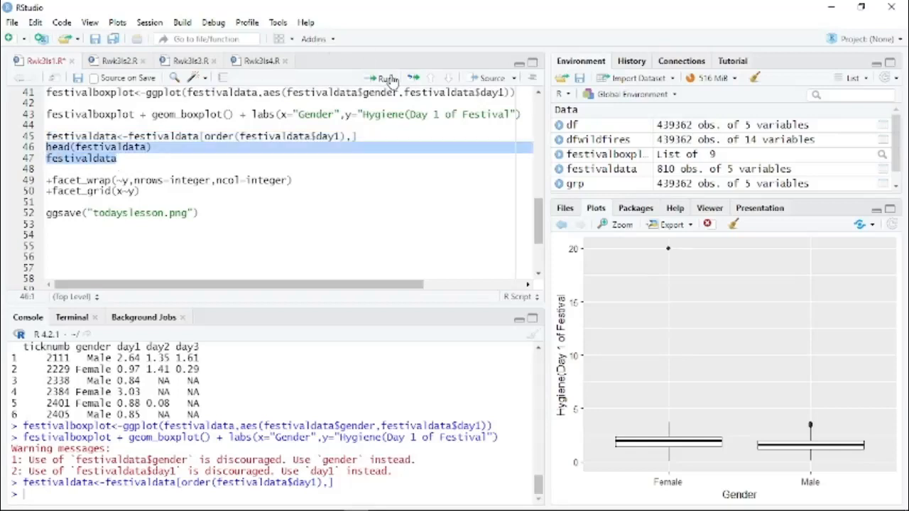
Step: Print head(festivaldata) and the full day1-sorted festivaldata, then place the cursor after ggsave
click(382, 79)
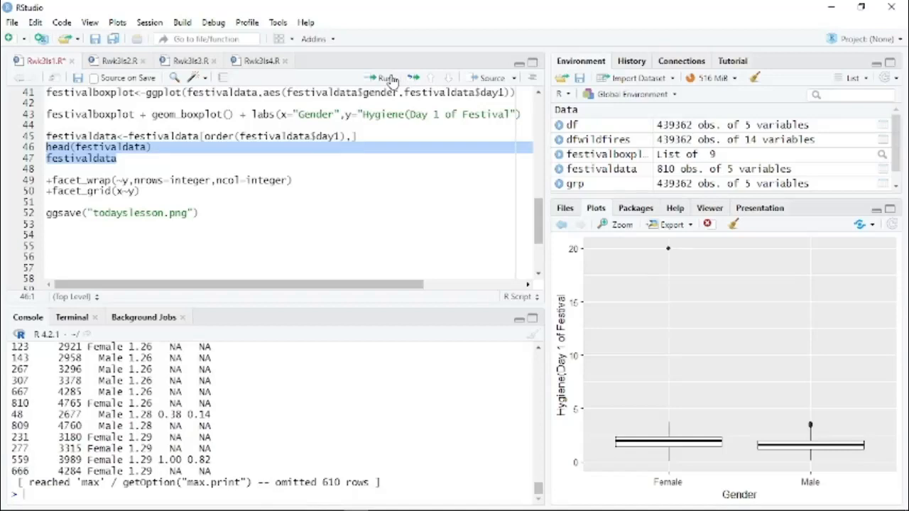
mouse_move(154, 154)
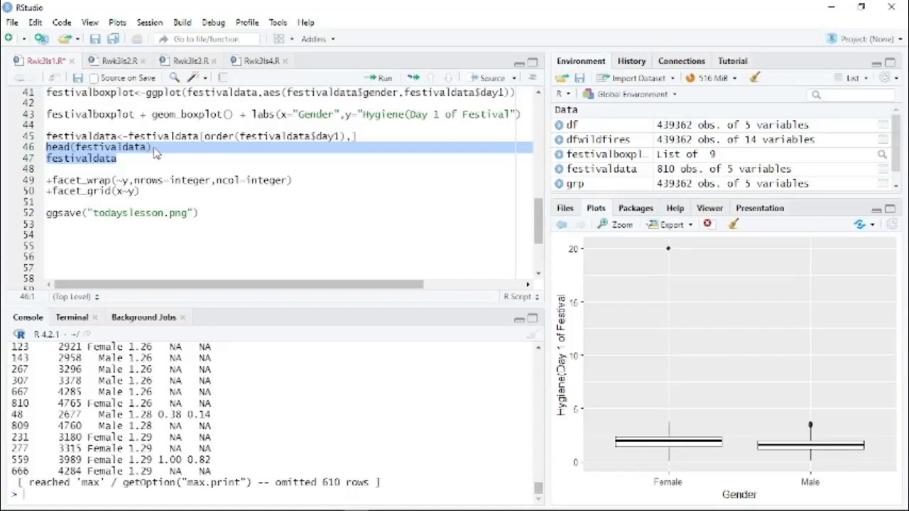
mouse_move(743, 258)
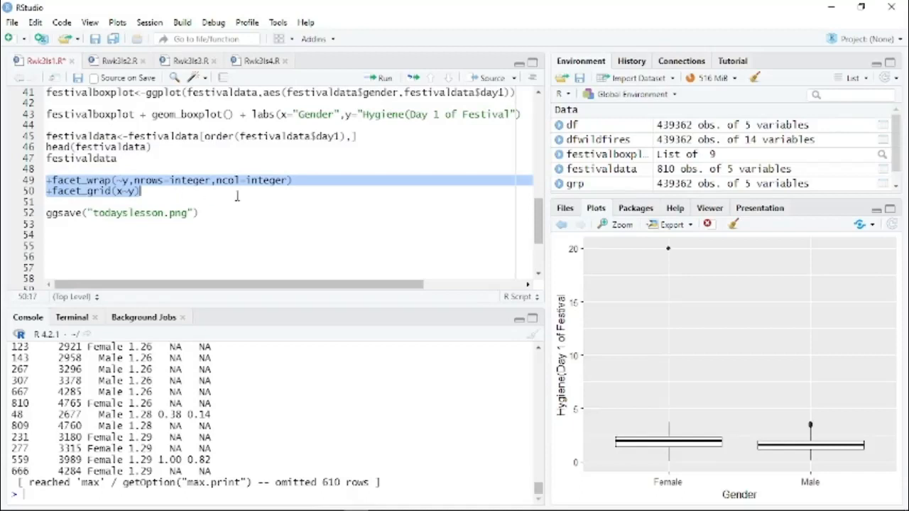
mouse_move(421, 225)
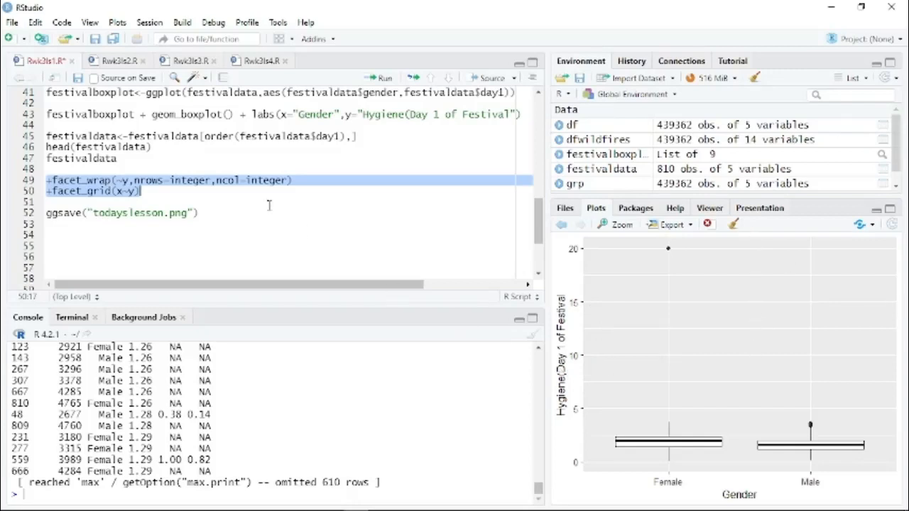
click(202, 213)
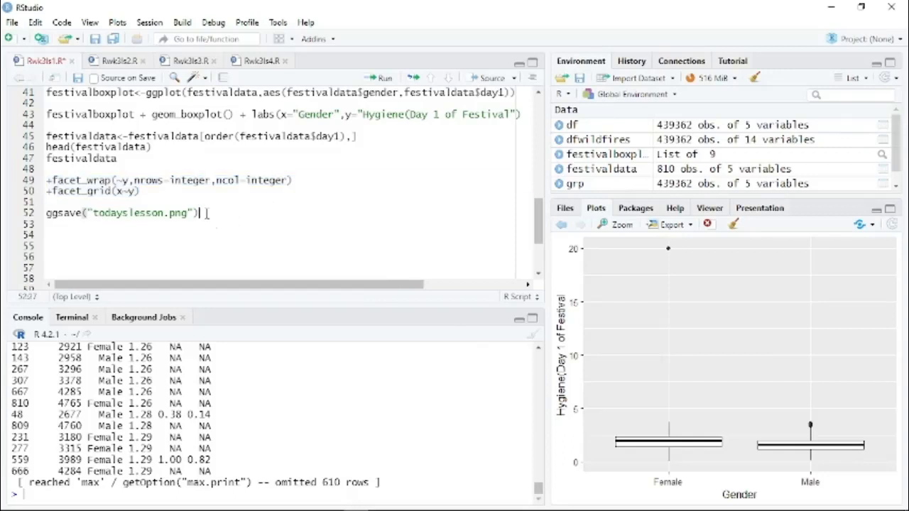
mouse_move(140, 52)
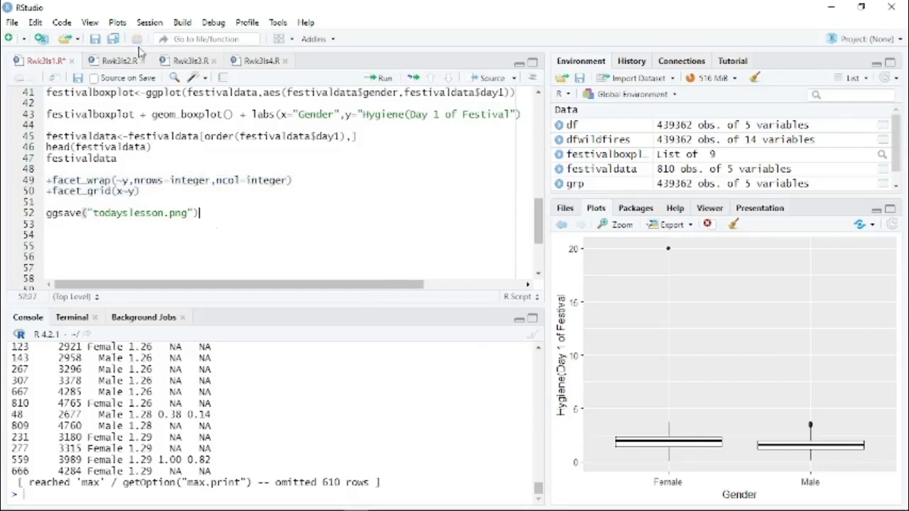
Step: In the second bar chart script, load the ChickFlick data and glimpse chickflick
click(119, 60)
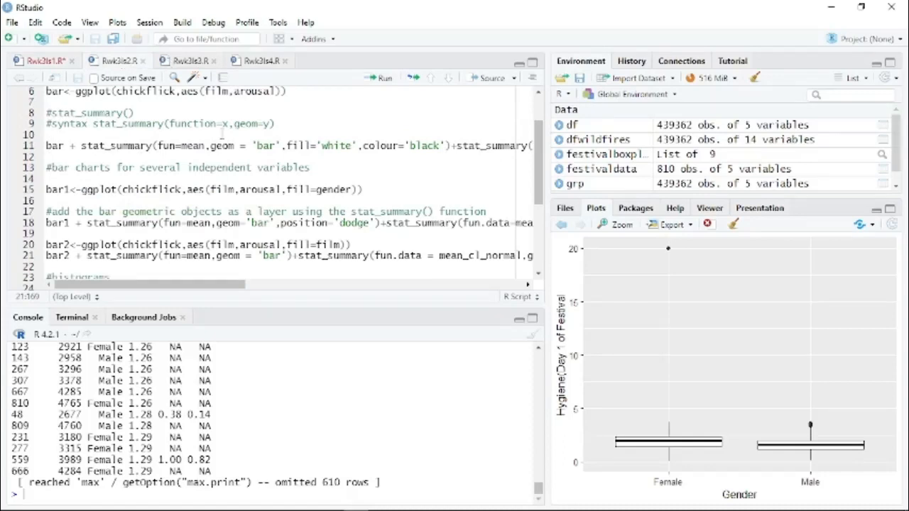
scroll(up, 3)
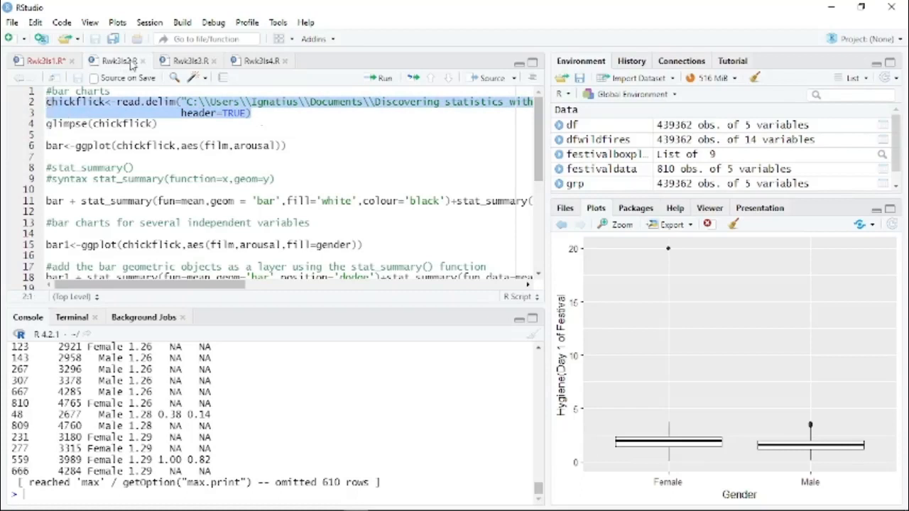
click(382, 78)
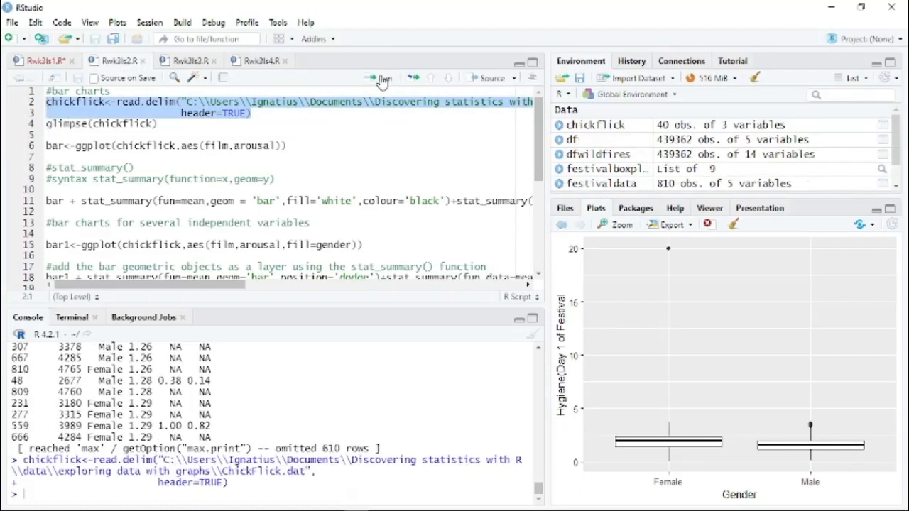
mouse_move(163, 122)
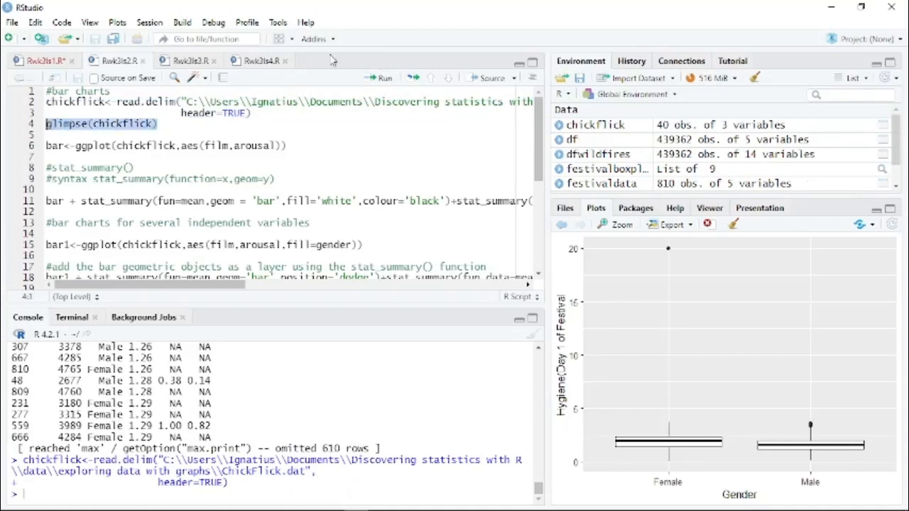
click(382, 78)
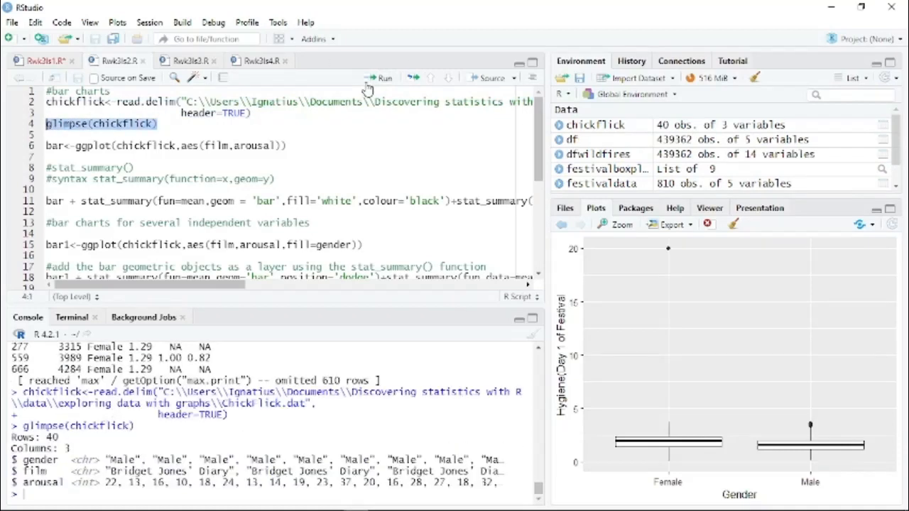
mouse_move(287, 145)
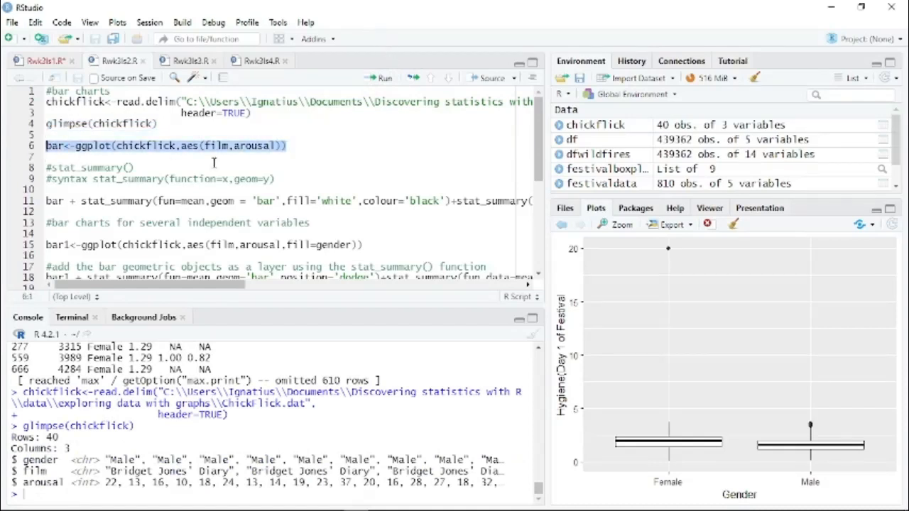
mouse_move(379, 78)
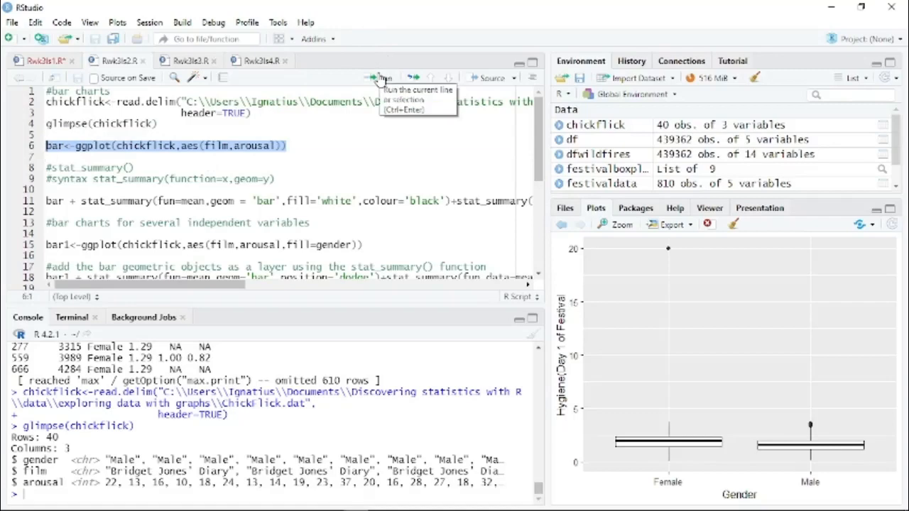
mouse_move(157, 158)
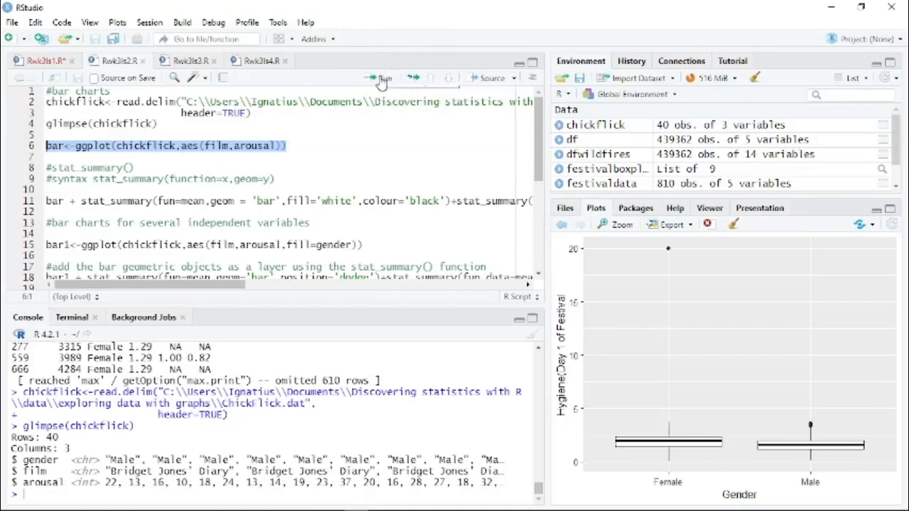
Step: Draw white bars of mean arousal per film with confidence-interval error bars
click(382, 78)
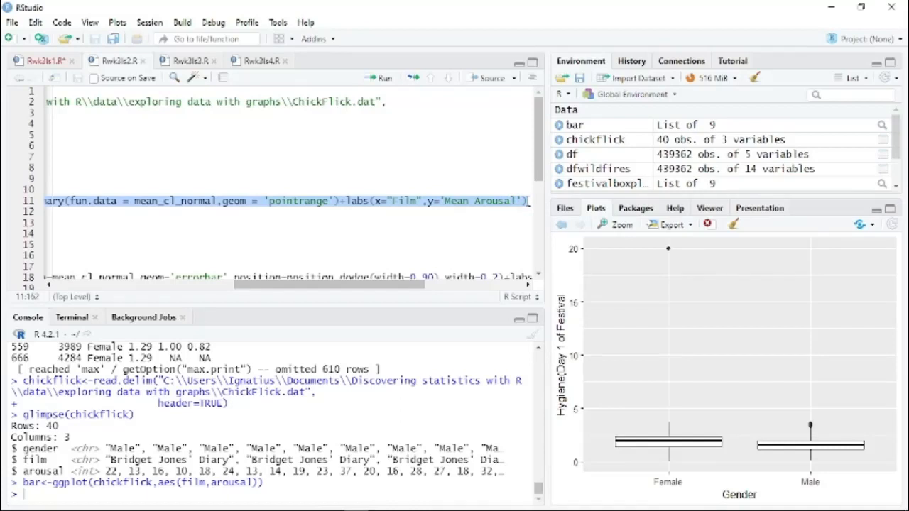
click(381, 78)
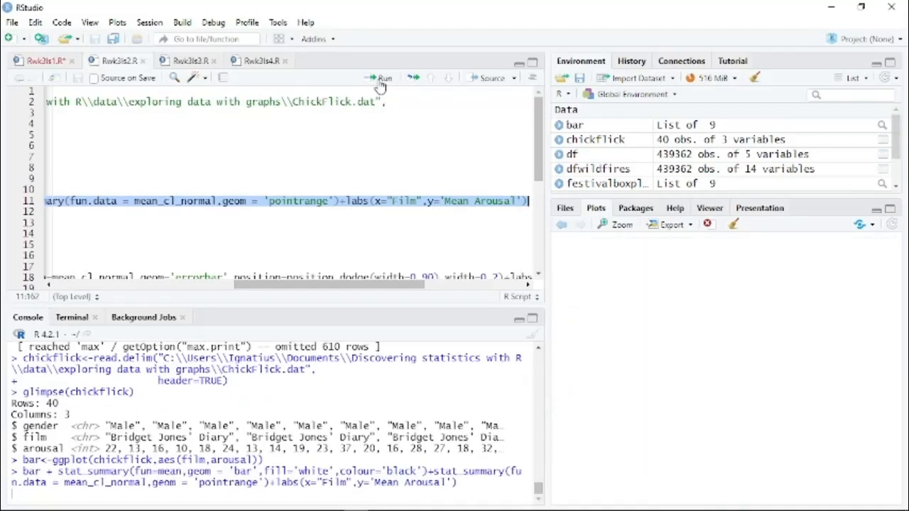
click(383, 77)
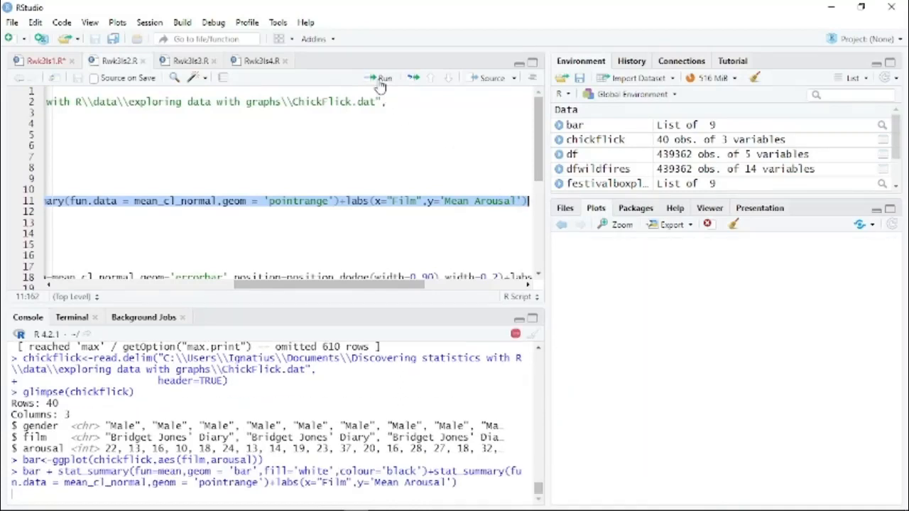
mouse_move(388, 285)
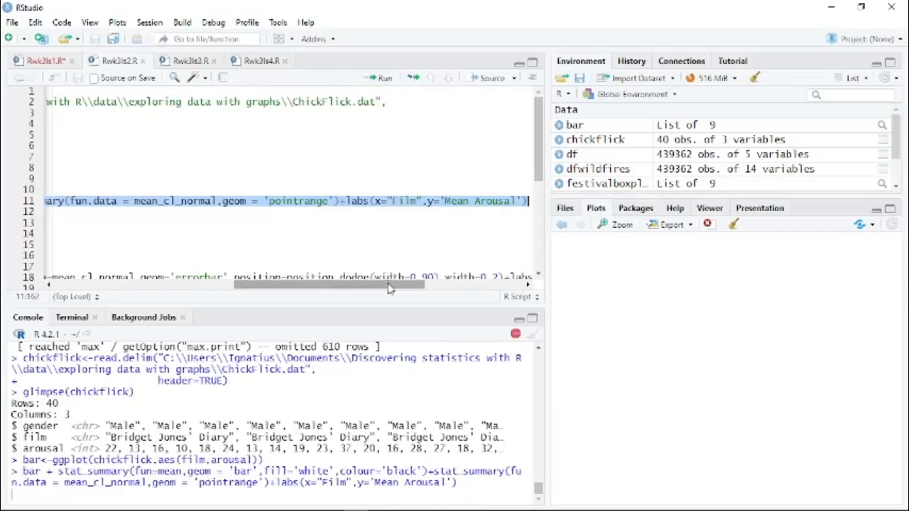
scroll(left, 3)
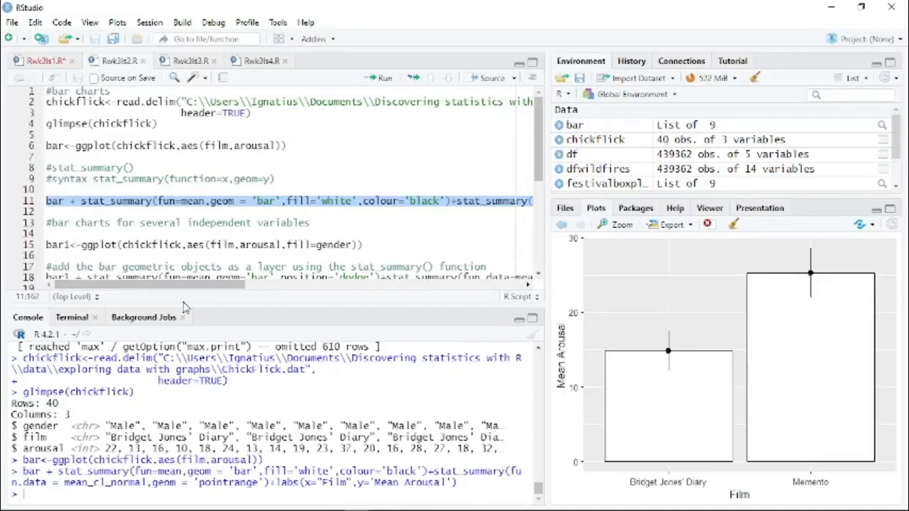
mouse_move(616, 376)
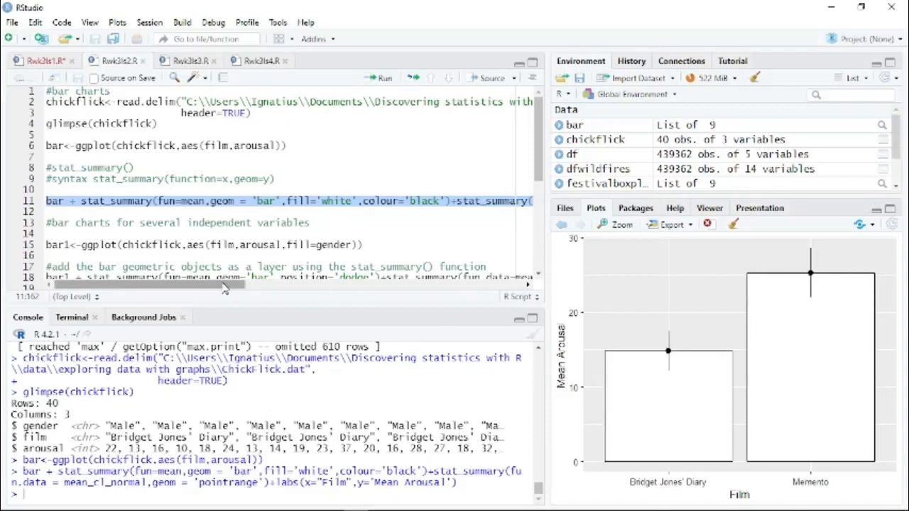
scroll(right, 3)
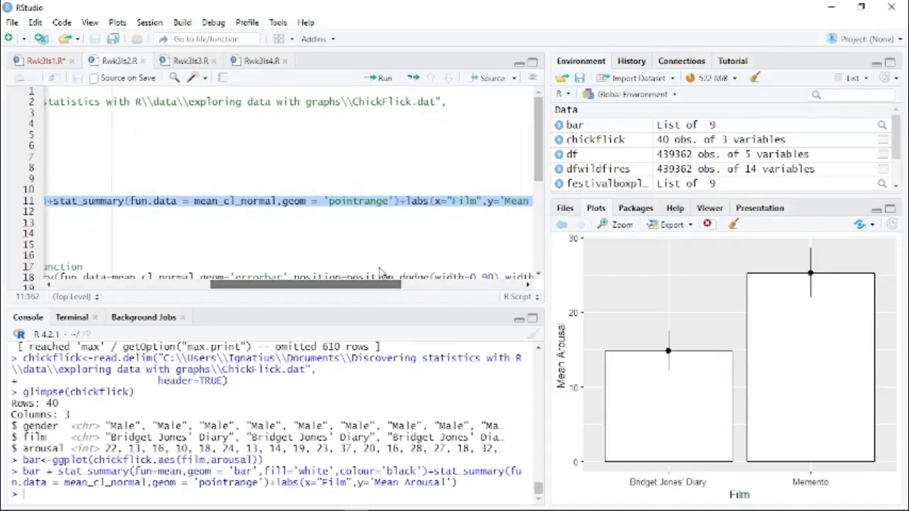
mouse_move(670, 339)
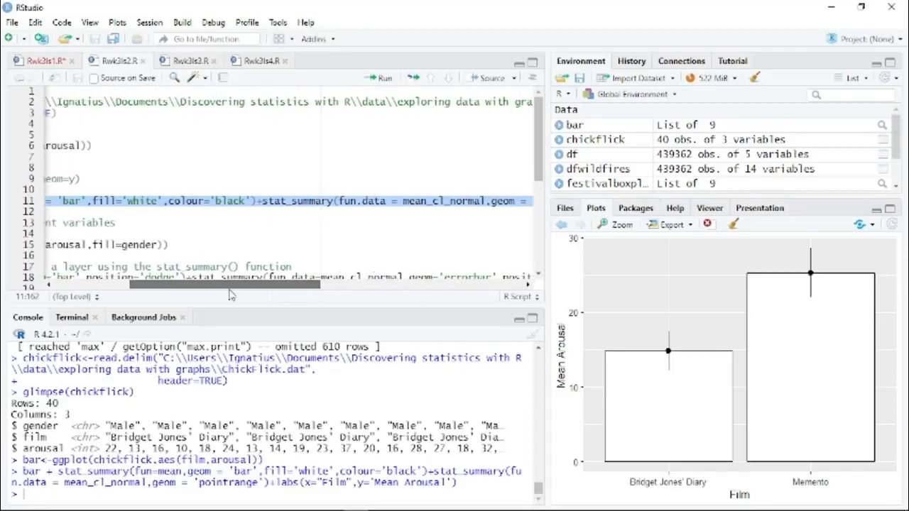
scroll(left, 3)
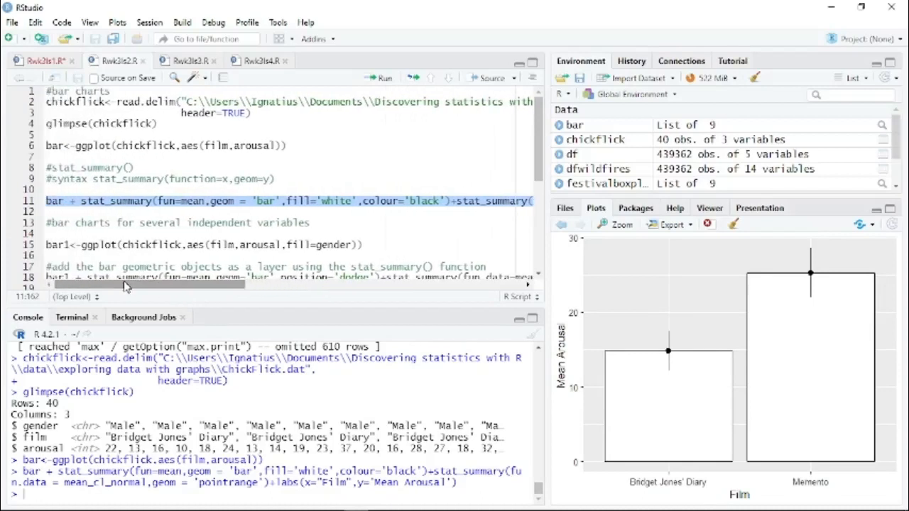
click(264, 201)
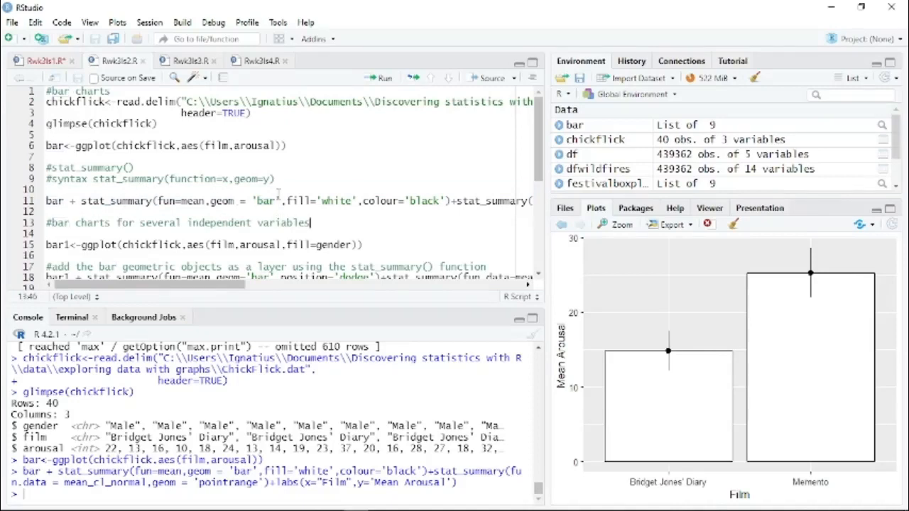
scroll(right, 3)
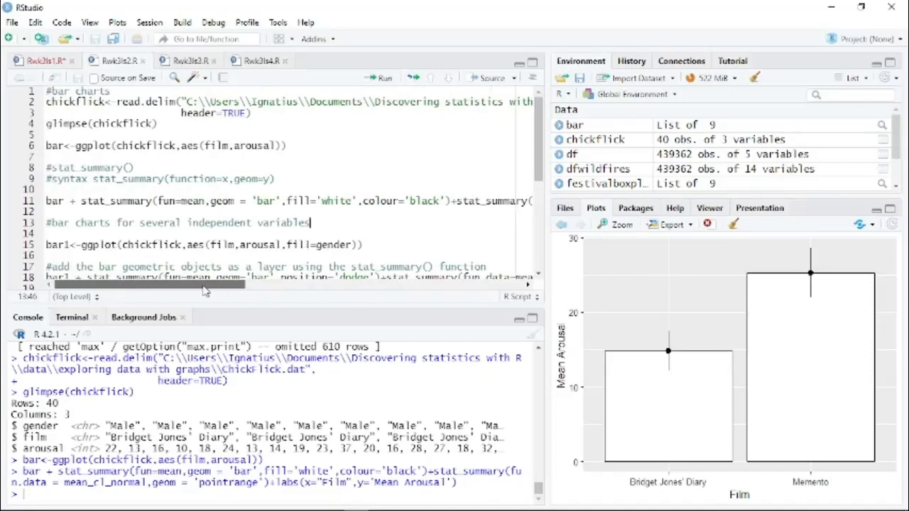
scroll(down, 3)
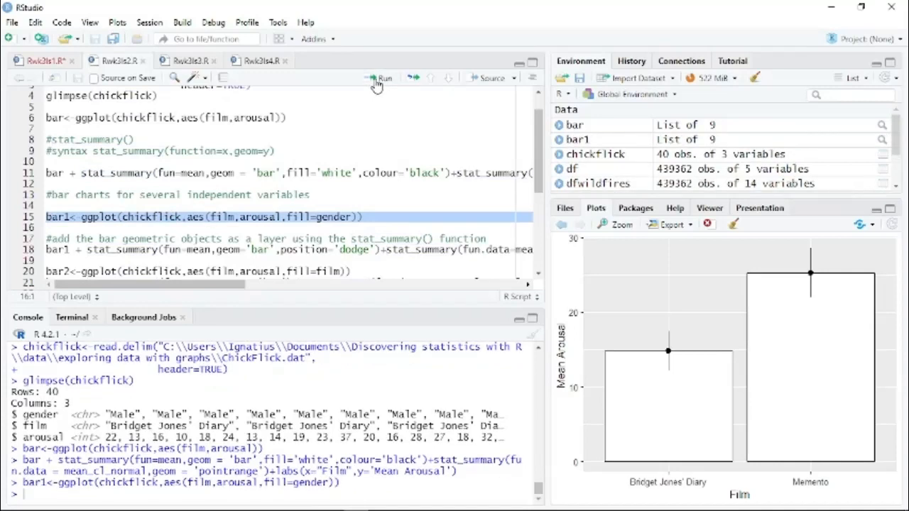
mouse_move(388, 164)
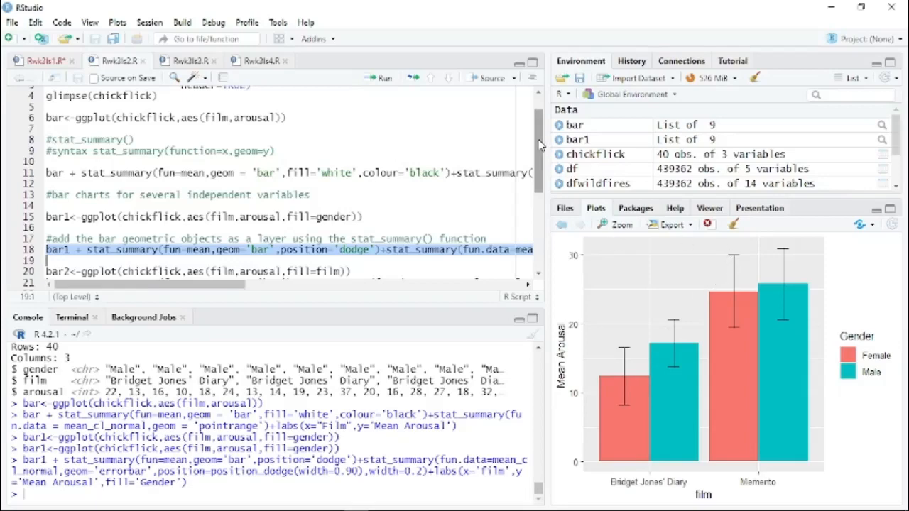
Step: Scroll down to the bar1 stat_summary code with position='dodge' by gender
scroll(down, 3)
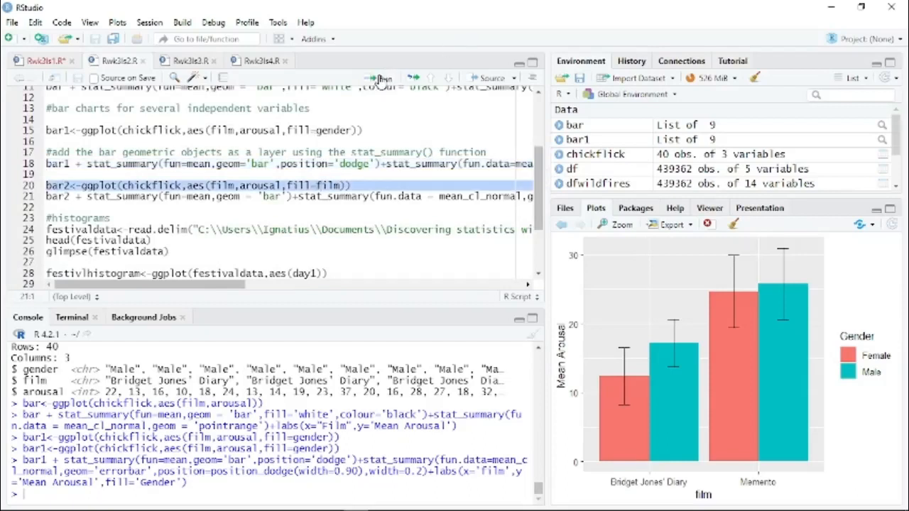
Step: Define bar2 filled by film and draw it with facet_wrap(~gender) panels
click(378, 78)
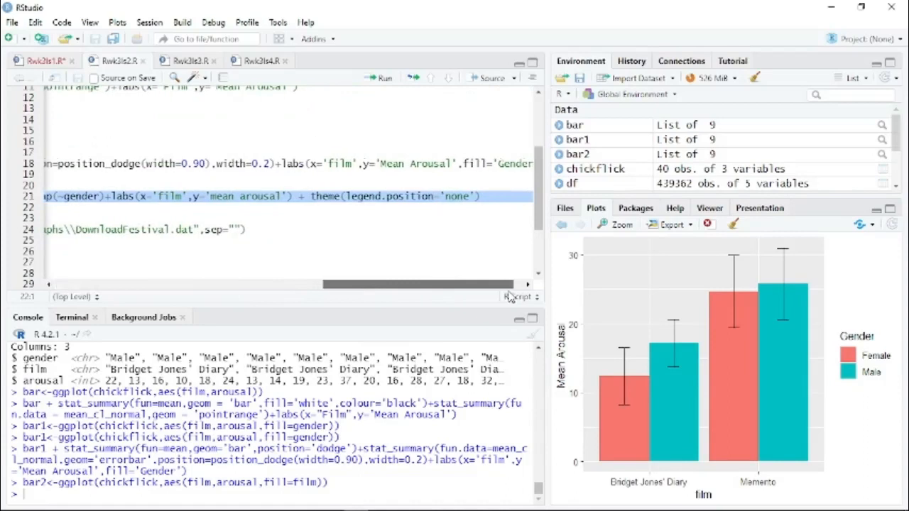
click(295, 197)
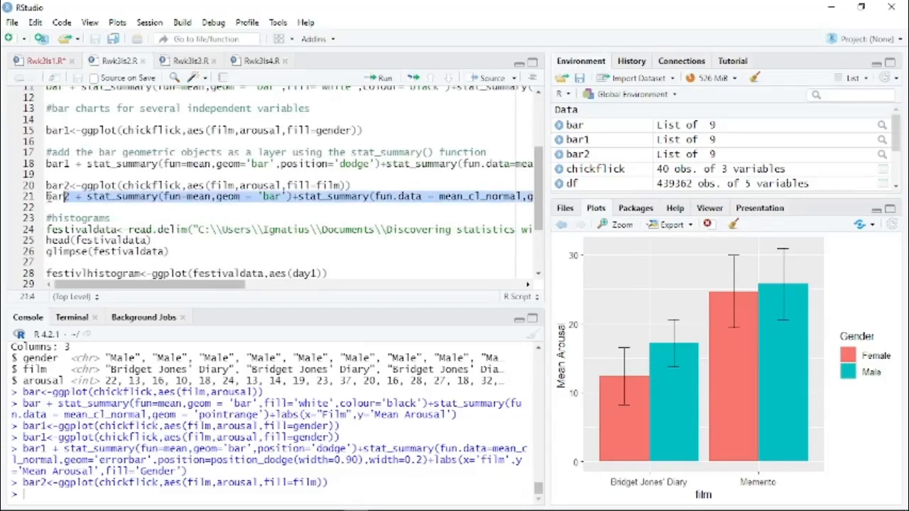
click(380, 77)
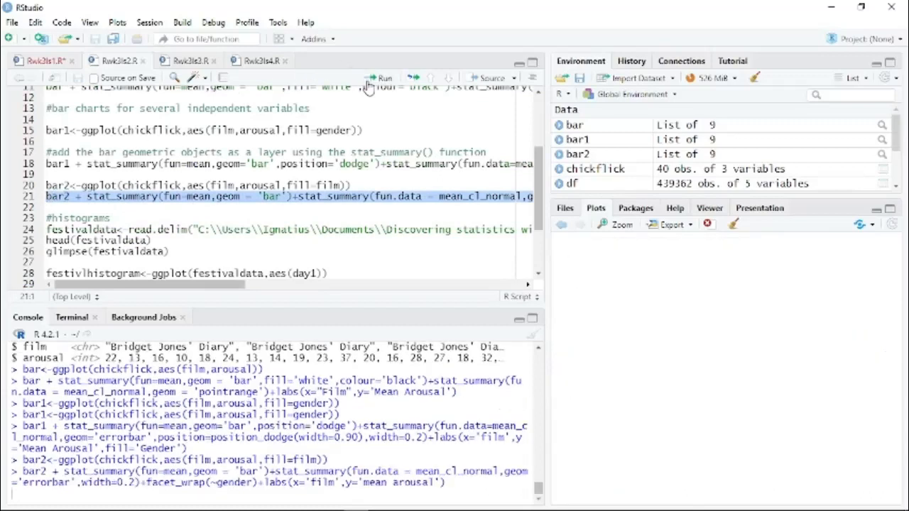
click(381, 77)
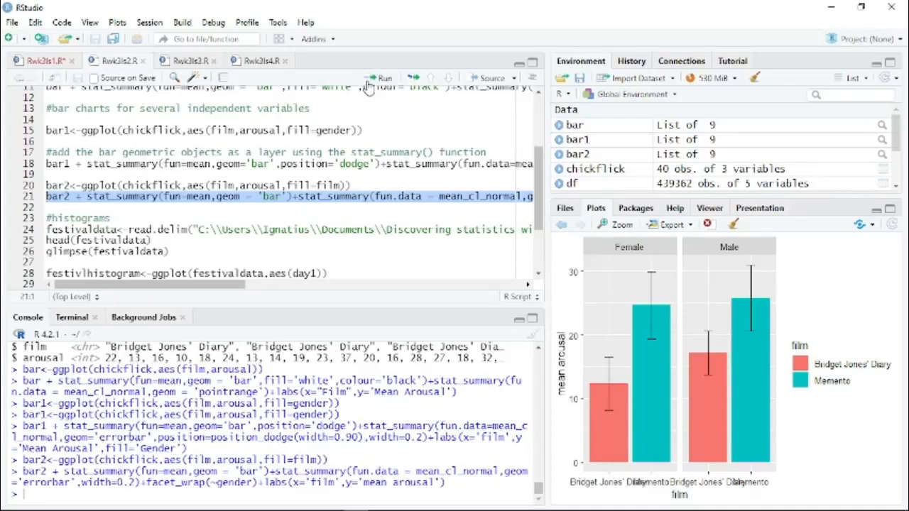
mouse_move(195, 323)
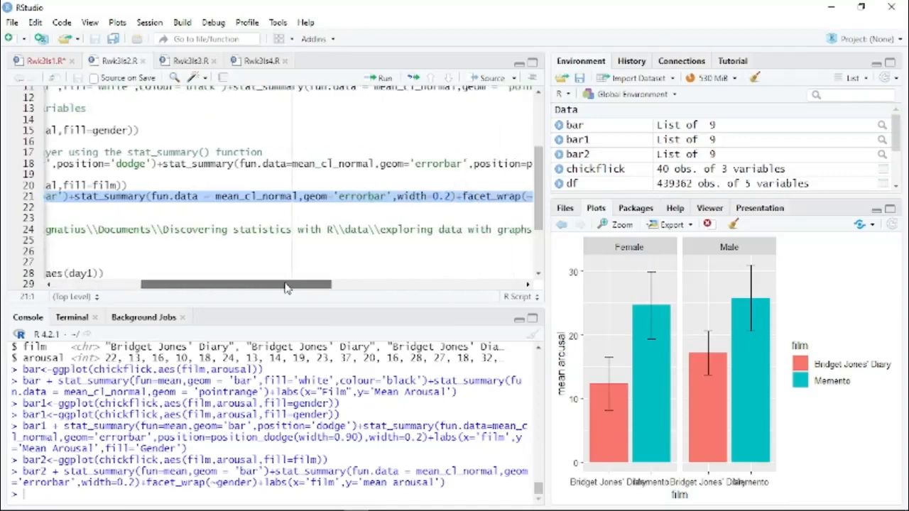
drag(235, 285, 298, 284)
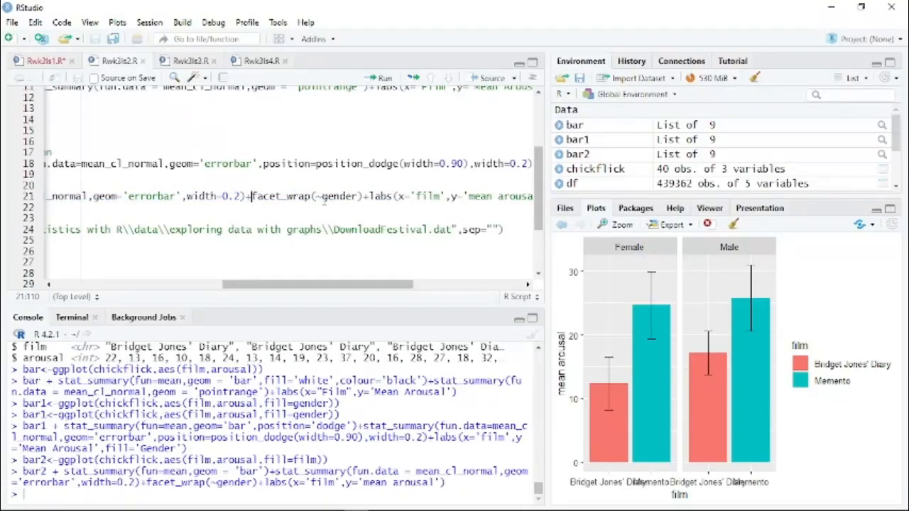
Step: Add theme(legend.position='none') to line 21 and rerun the faceted arousal chart without its legend
double_click(340, 196)
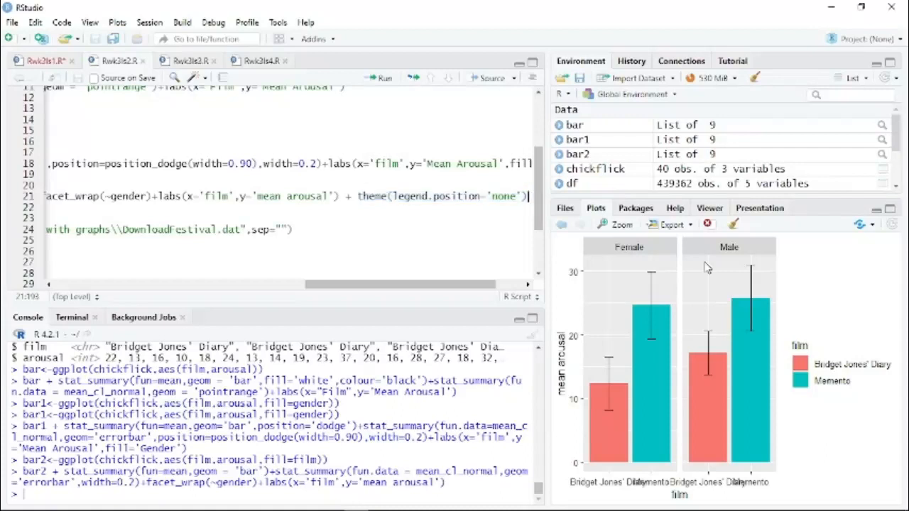
mouse_move(812, 345)
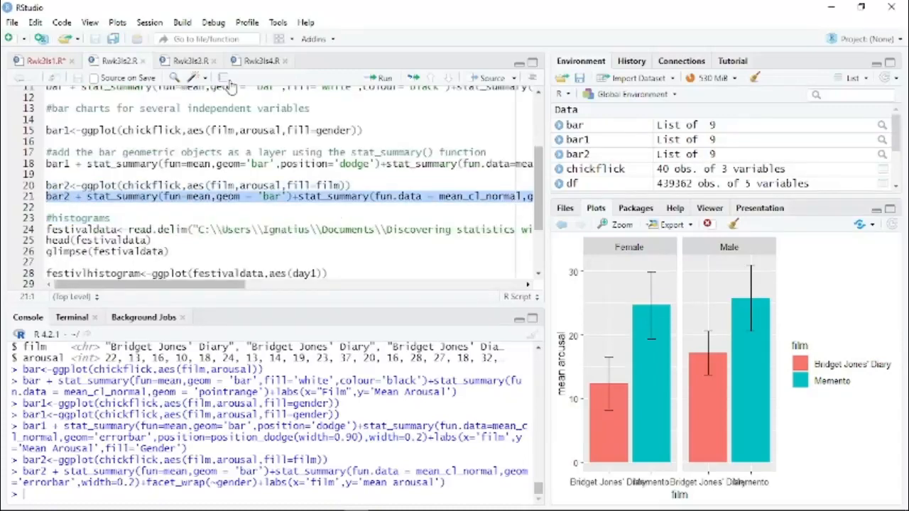
click(381, 78)
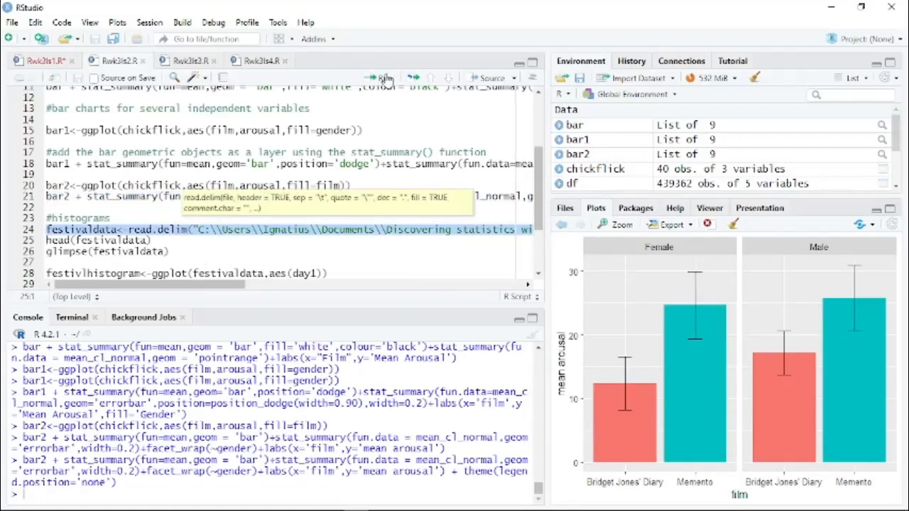
Step: Reload festivaldata, preview its head, and glimpse it: 810 rows, 5 columns
click(380, 77)
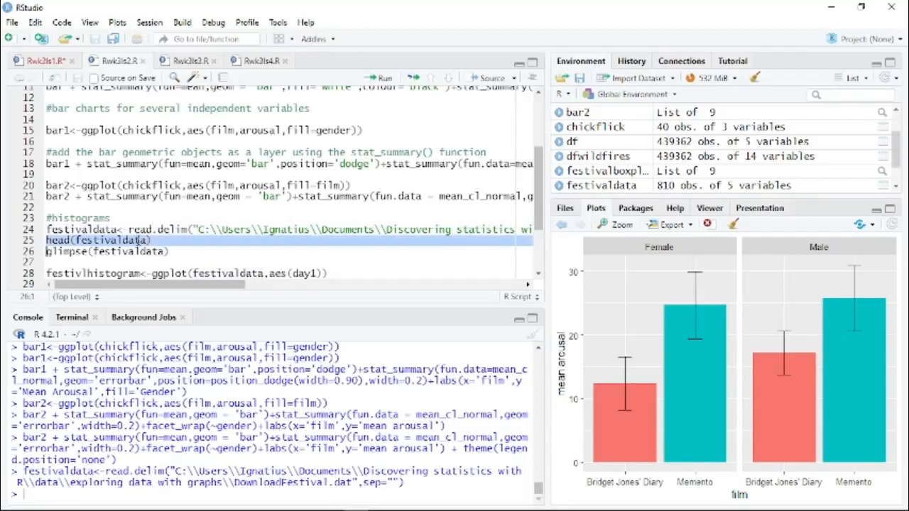
click(381, 78)
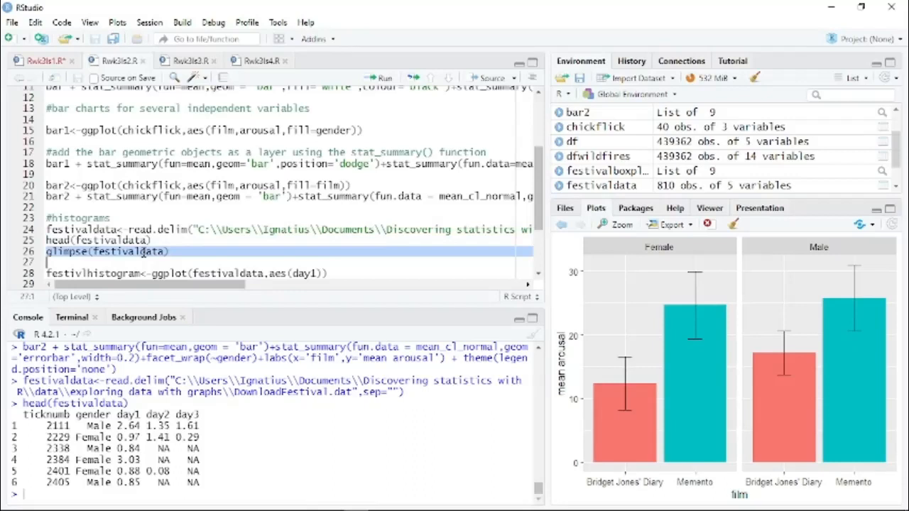
mouse_move(340, 89)
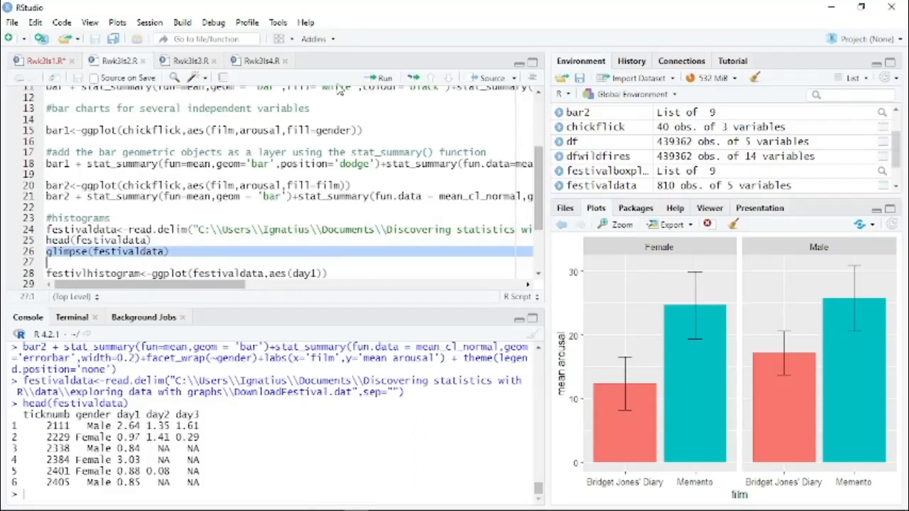
click(382, 78)
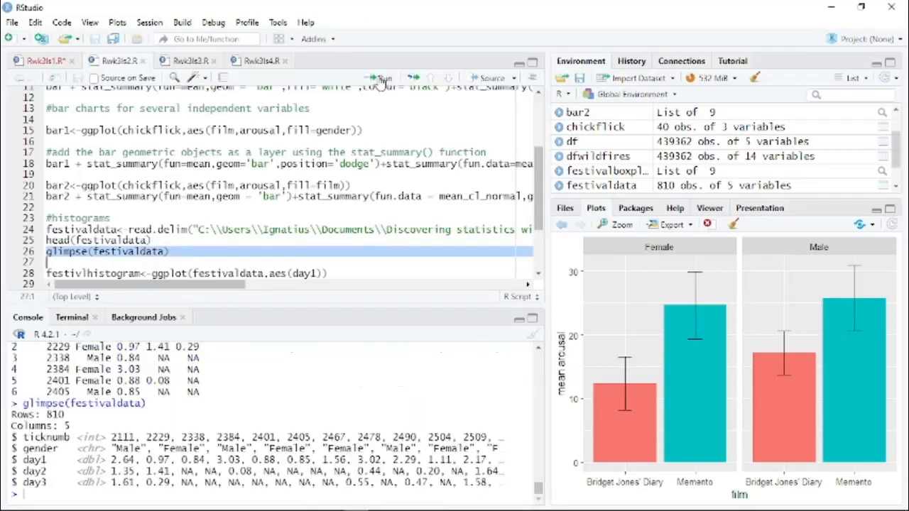
mouse_move(183, 254)
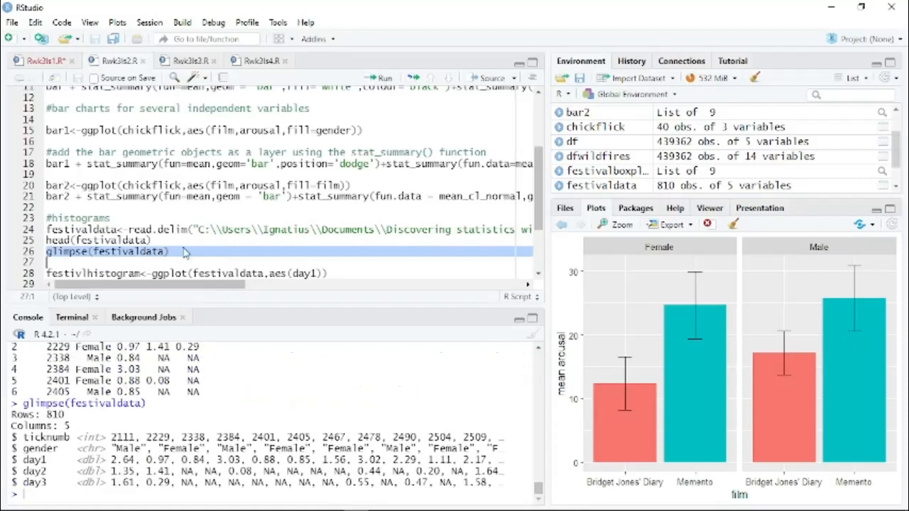
scroll(down, 3)
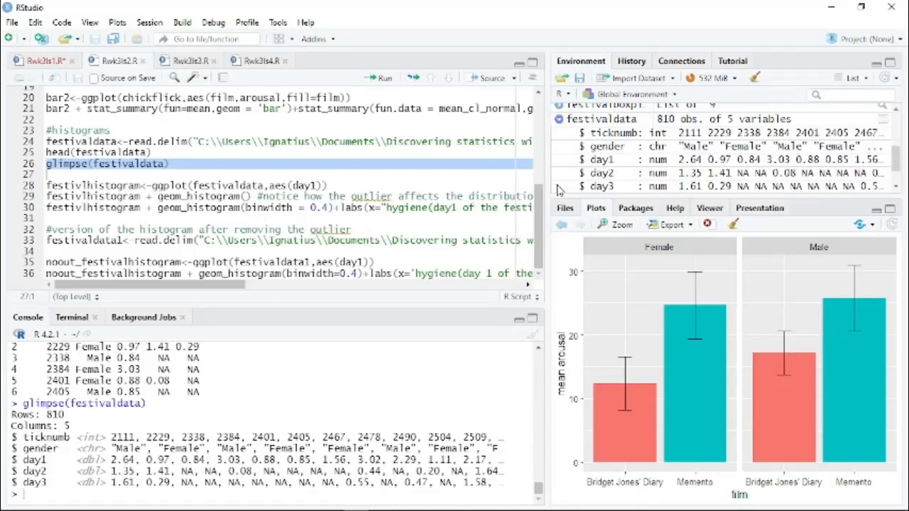
mouse_move(683, 199)
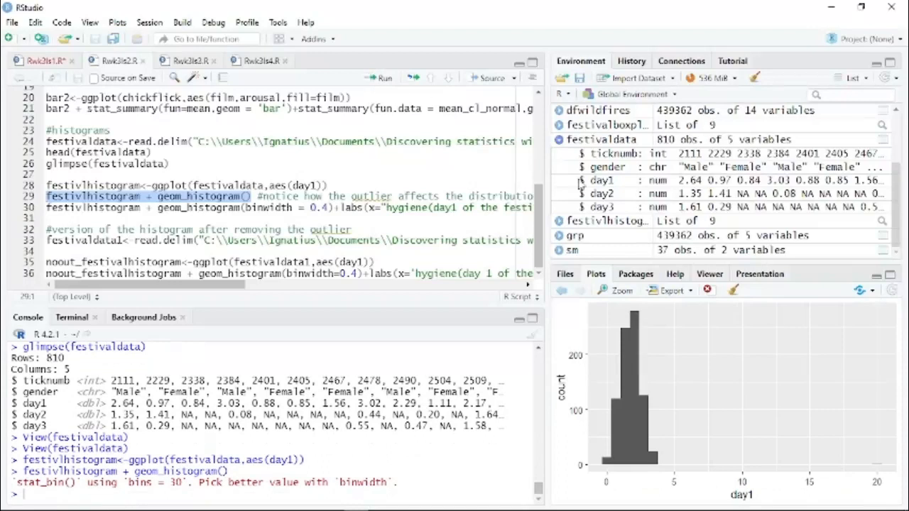
mouse_move(839, 481)
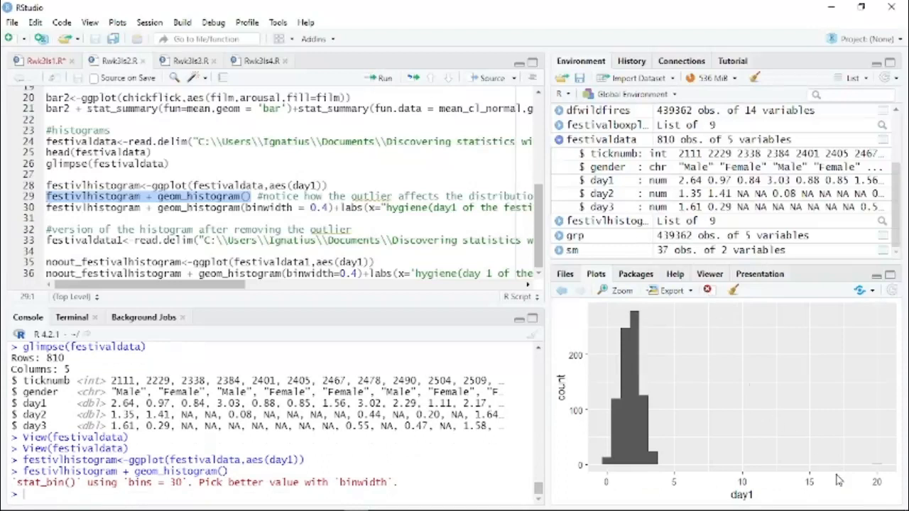
mouse_move(880, 479)
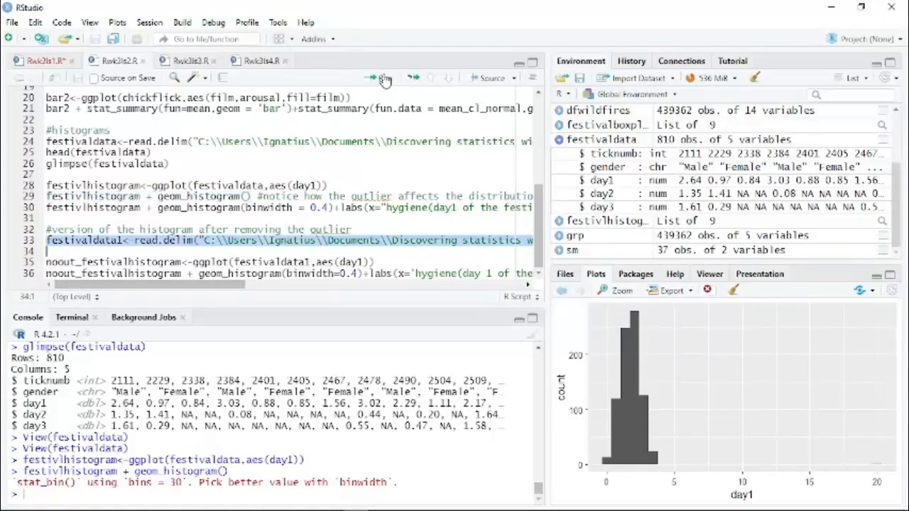
Step: Load outlier-free festivaldata1 and redraw the day-1 hygiene histogram with binwidth 0.4 restored
click(383, 78)
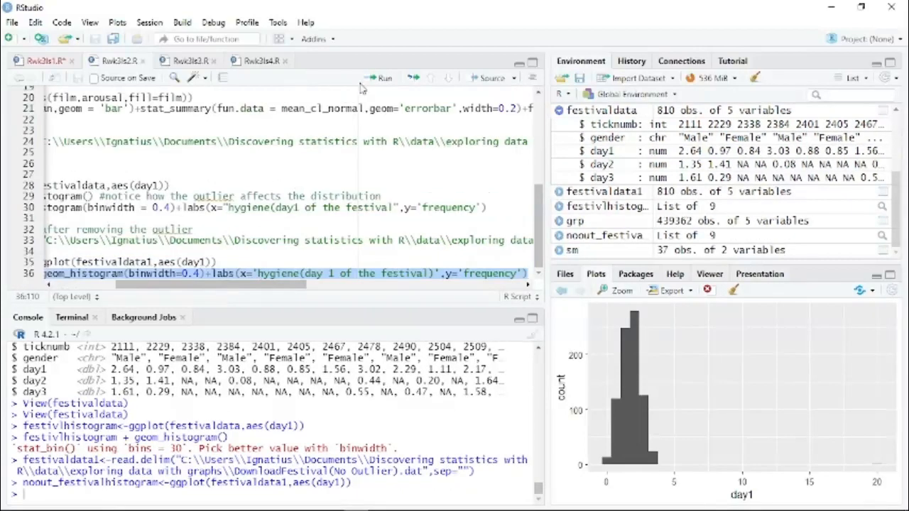
click(385, 78)
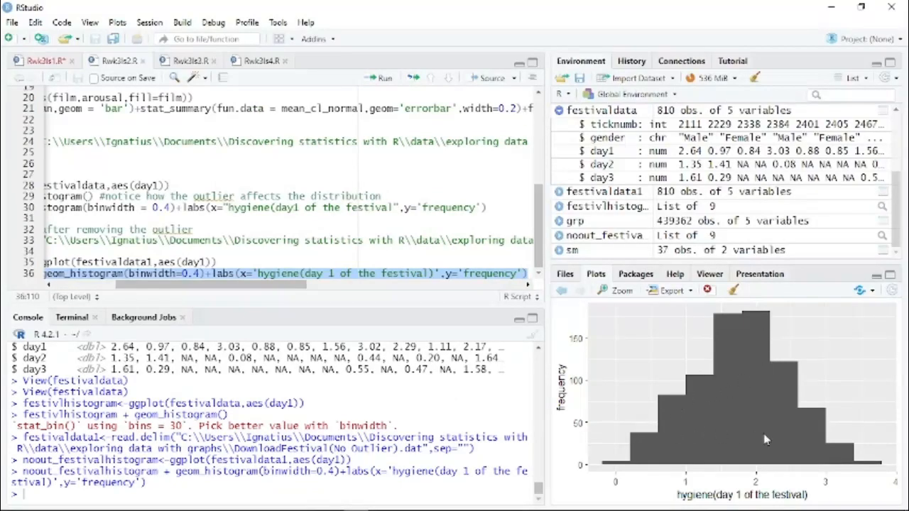
mouse_move(885, 455)
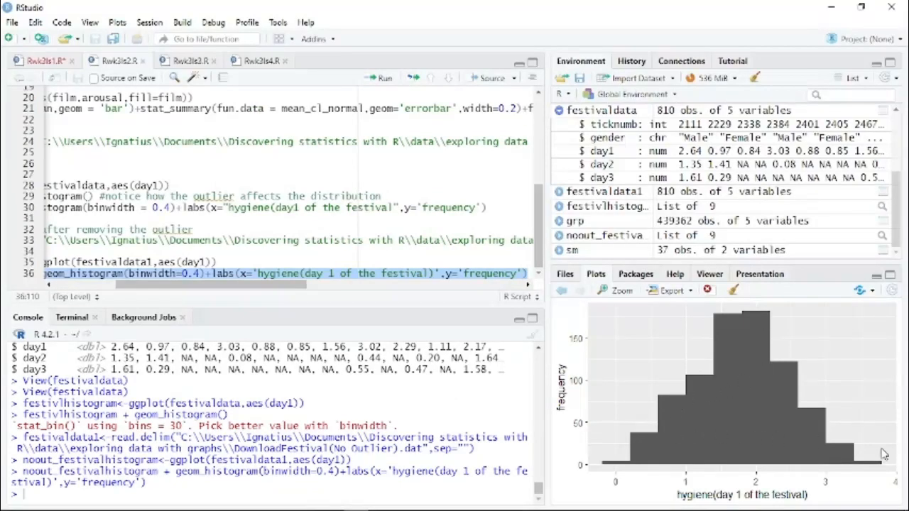
mouse_move(495, 230)
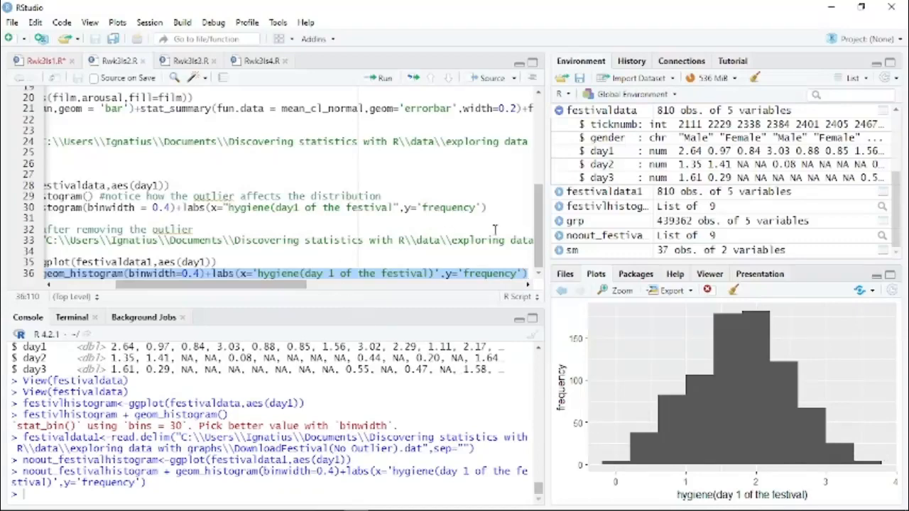
mouse_move(251, 289)
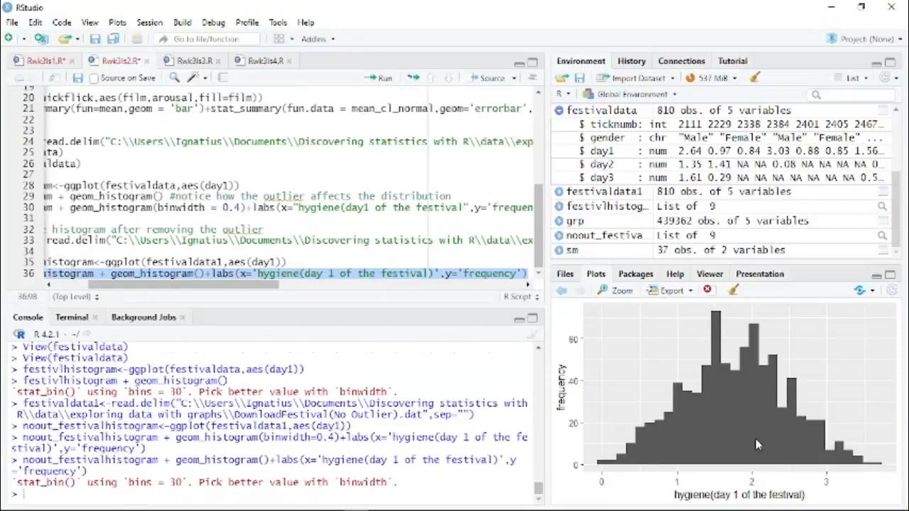
mouse_move(202, 277)
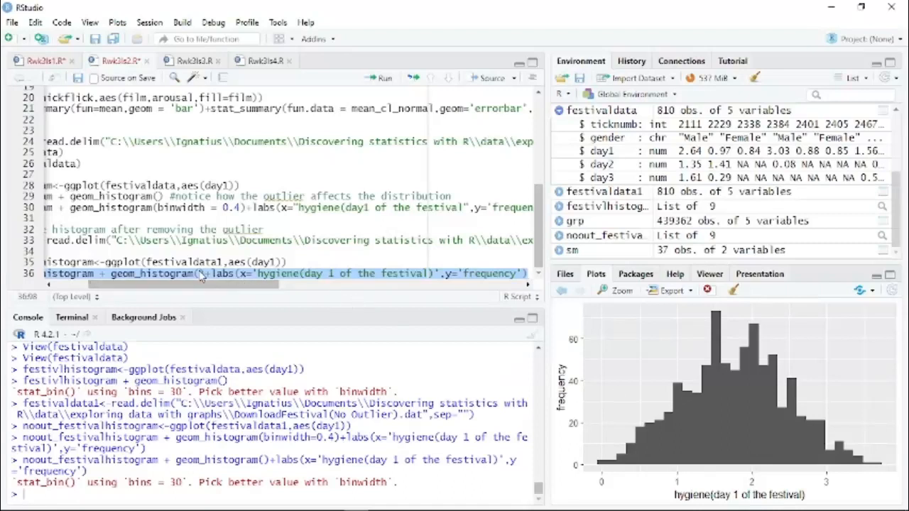
click(201, 273)
text(0.4)
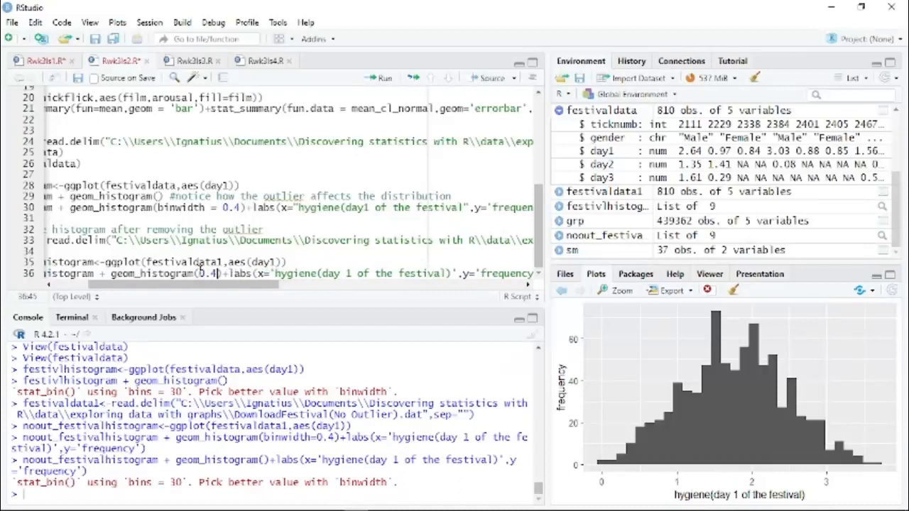
double_click(234, 274)
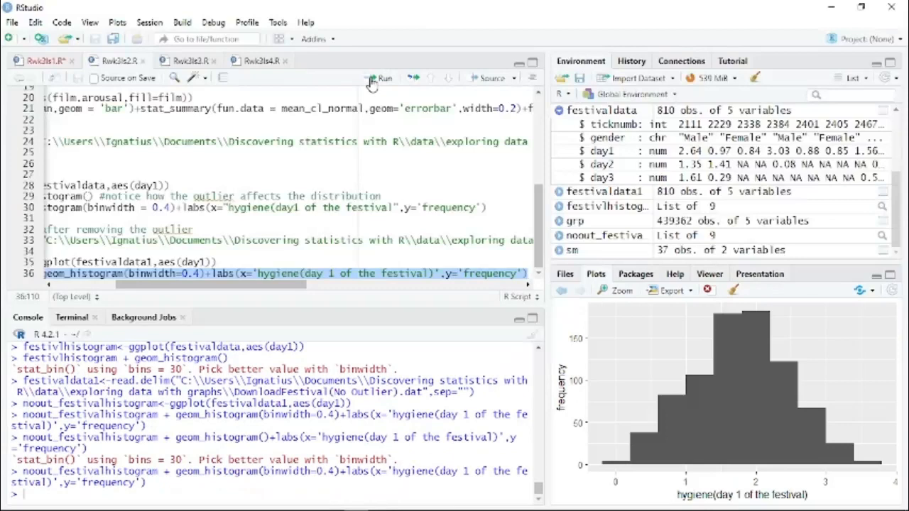
click(187, 60)
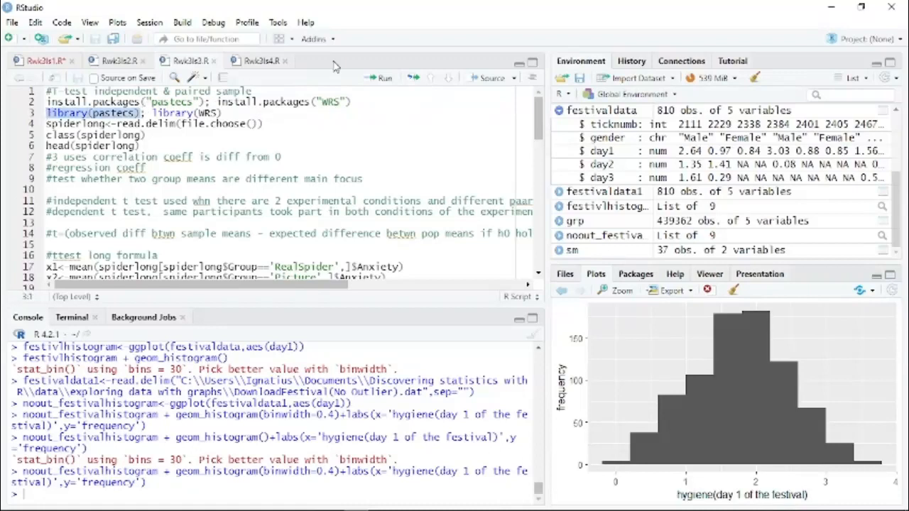
mouse_move(384, 78)
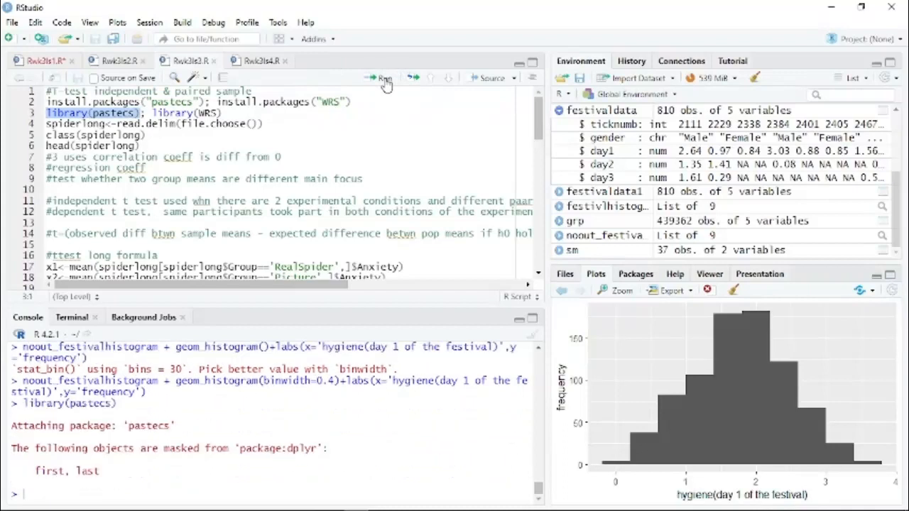
mouse_move(372, 107)
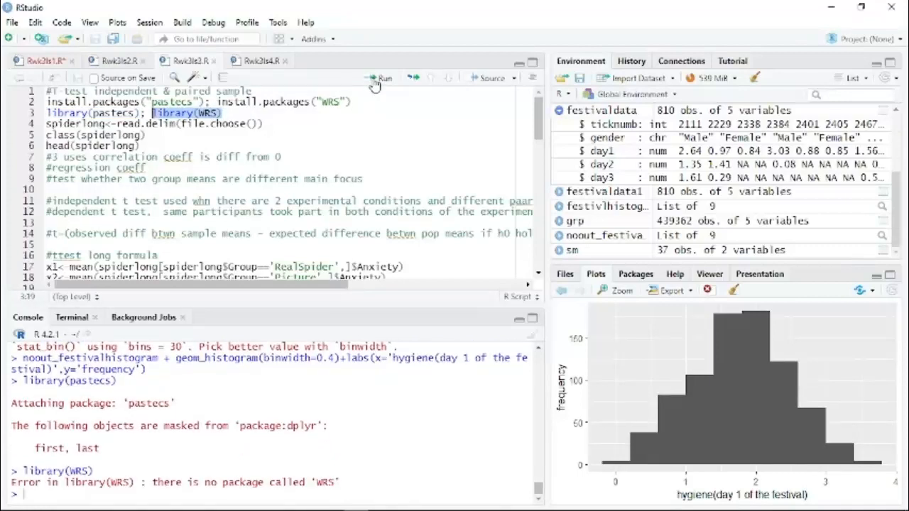
mouse_move(185, 143)
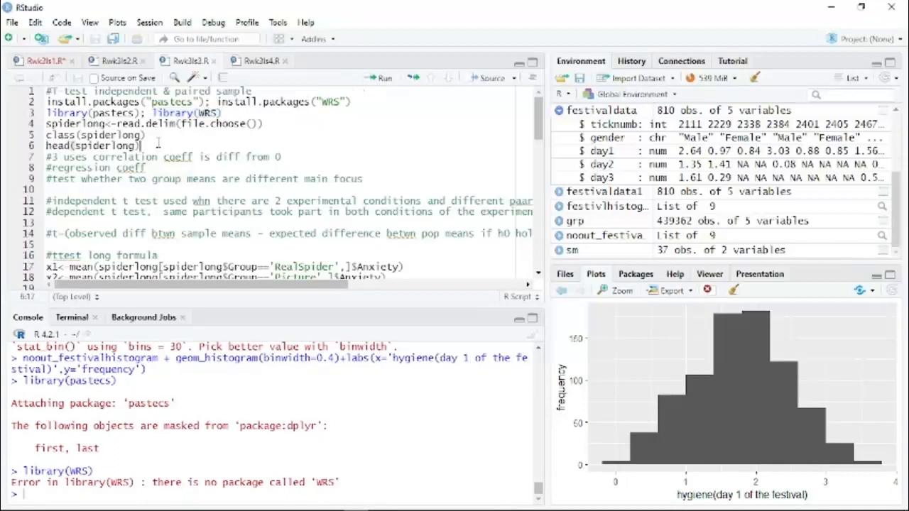
Step: Place the cursor on line 4, the spiderlong read line, after running the library lines
click(142, 123)
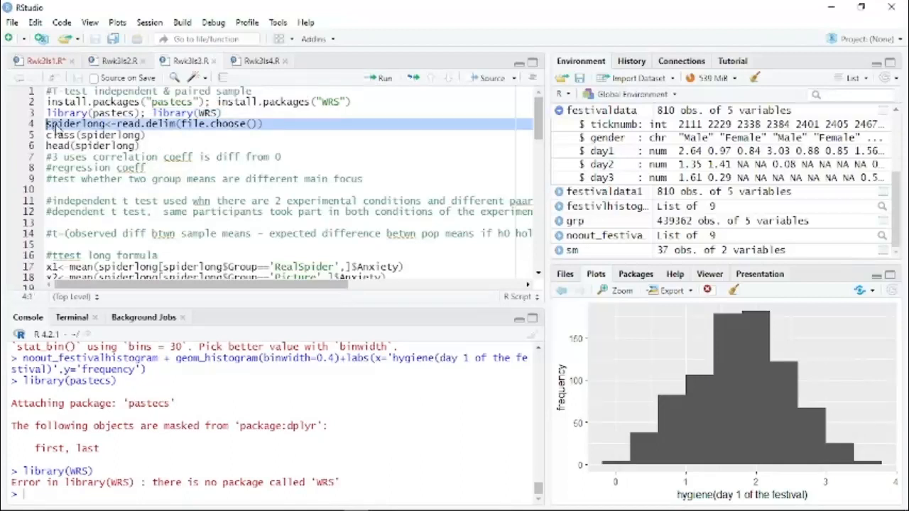
mouse_move(395, 59)
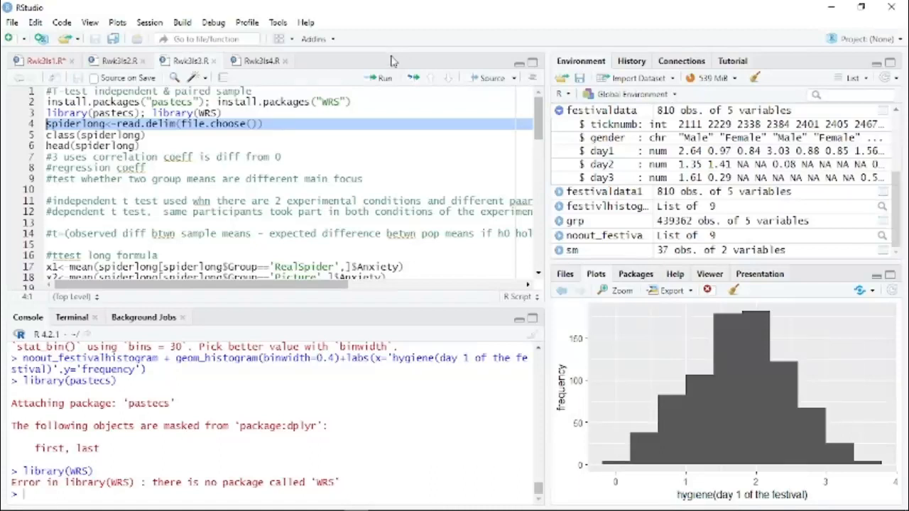
Step: Read SpiderLong.dat from Documents > Discovering statistics with R > data > comparing two means
click(382, 78)
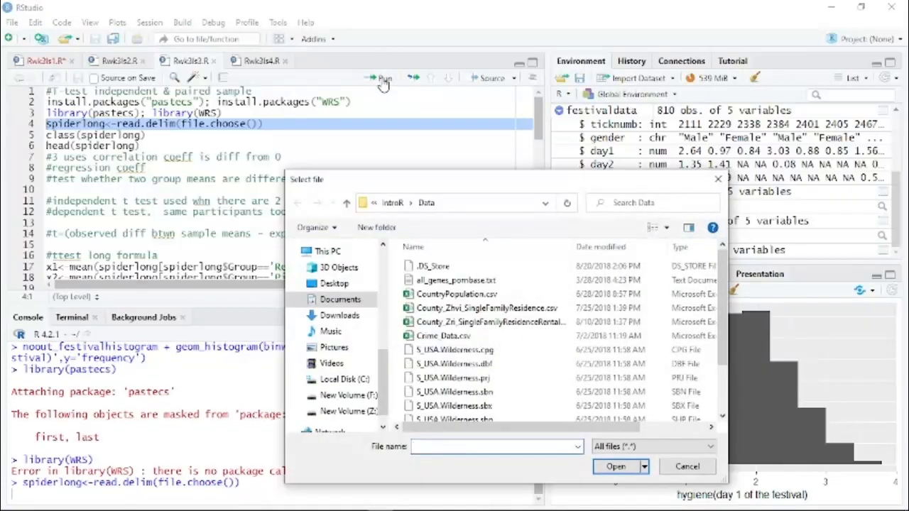
click(496, 447)
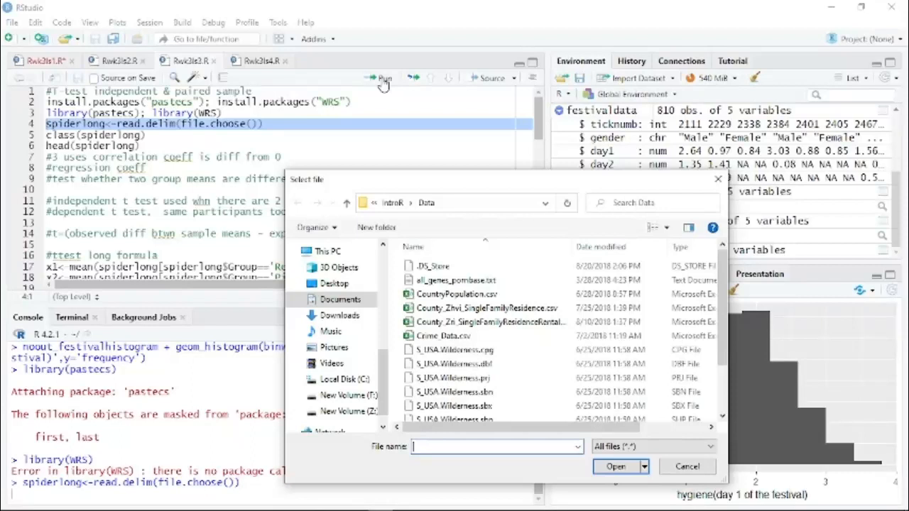
mouse_move(370, 206)
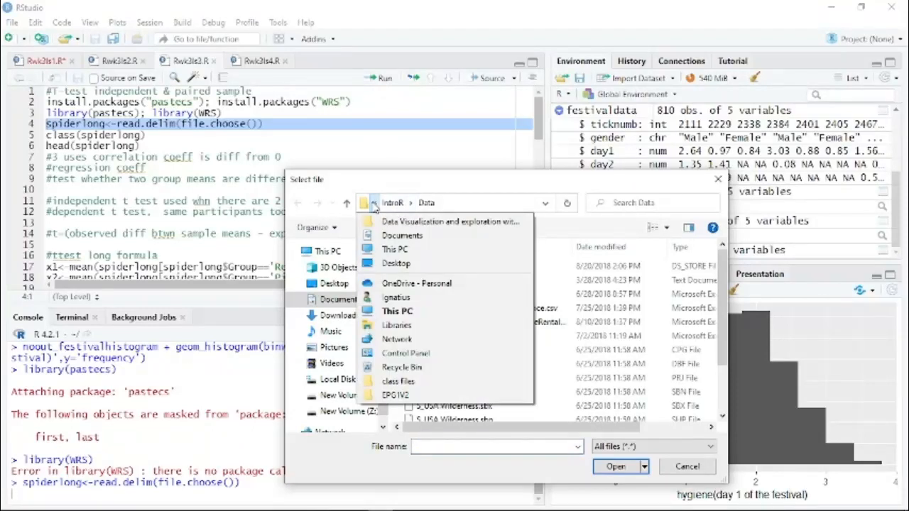
click(403, 235)
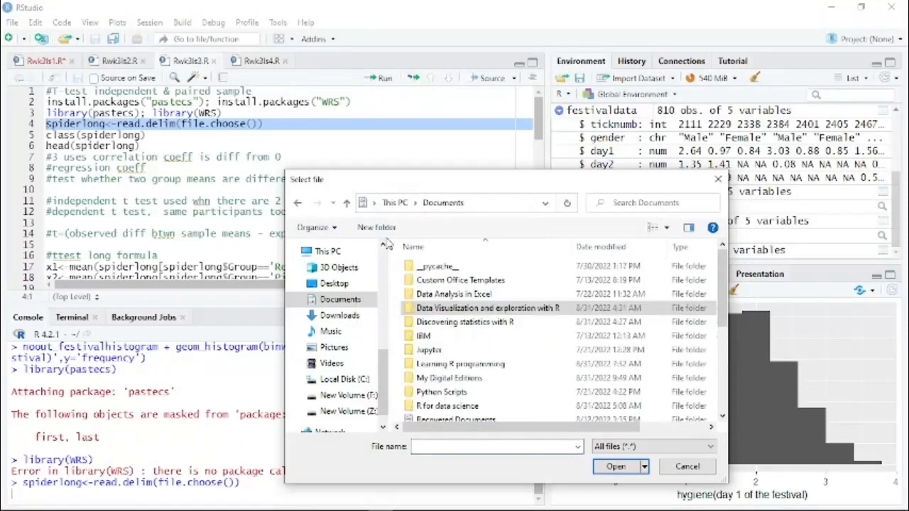
double_click(465, 322)
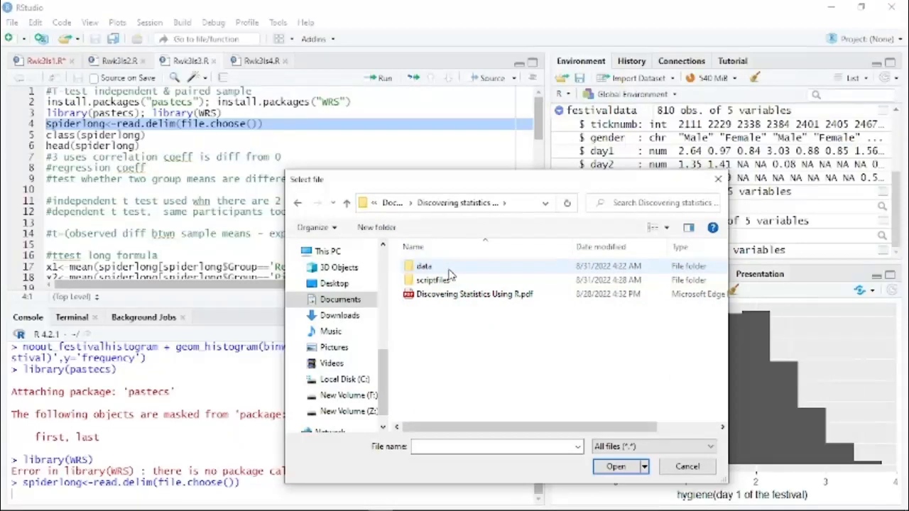
double_click(425, 266)
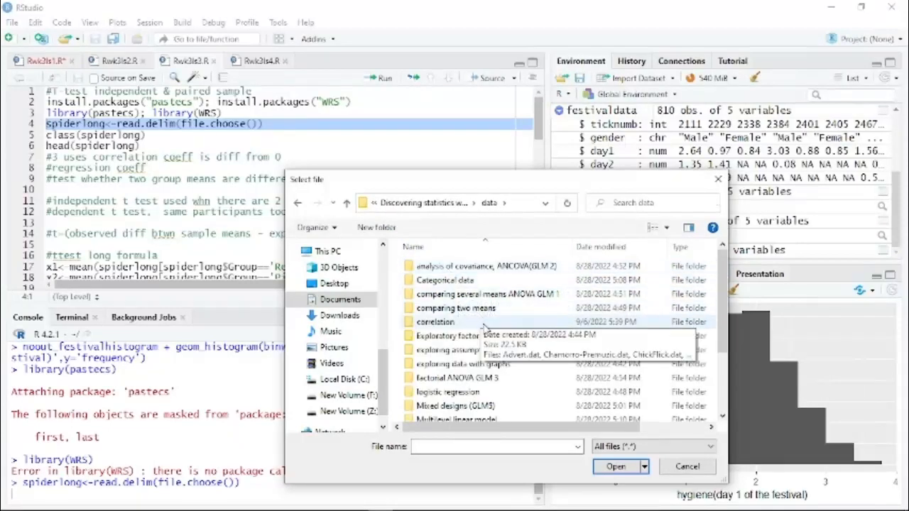
double_click(456, 308)
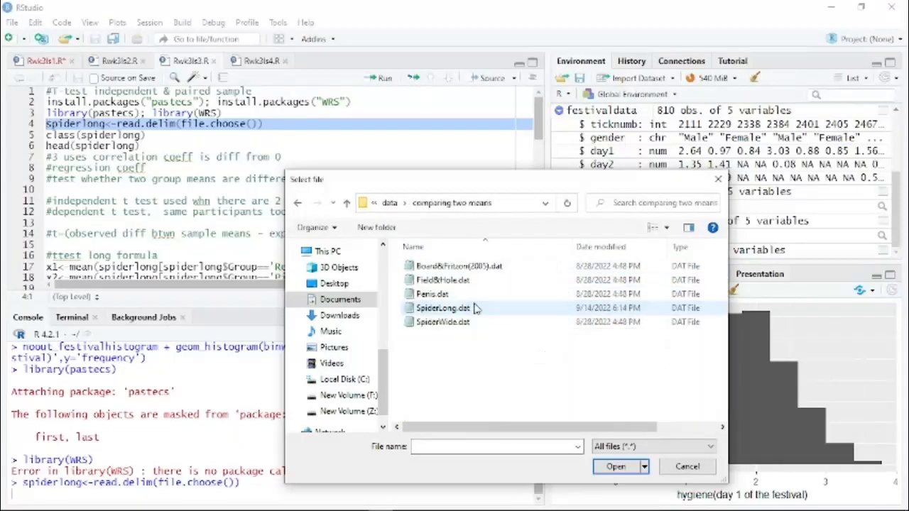
click(443, 307)
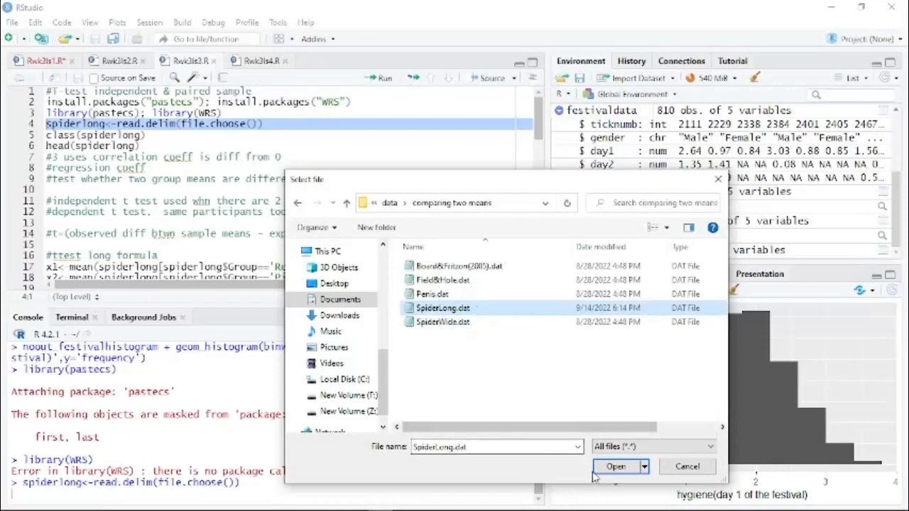
click(616, 467)
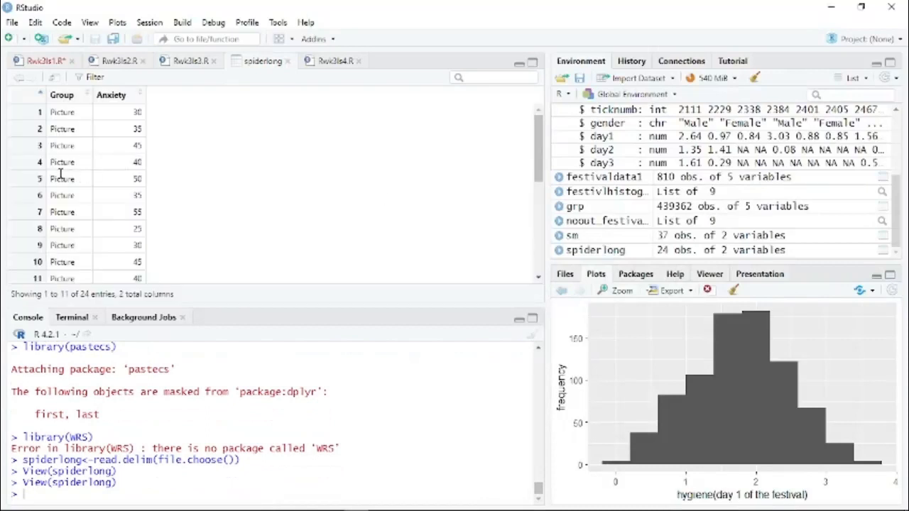
Step: Scroll Rwk3ls3.R down to the '#ttest long formula' lines for Anxiety means, SDs and counts
scroll(down, 3)
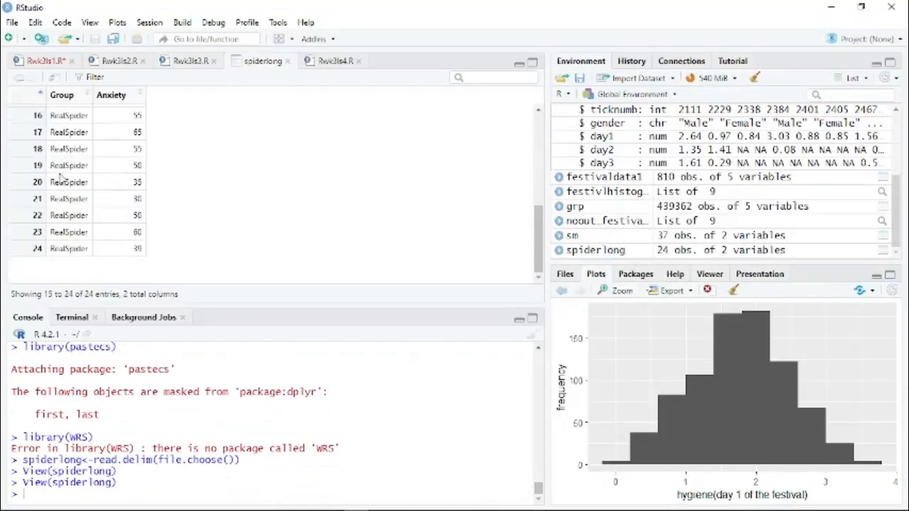
scroll(up, 3)
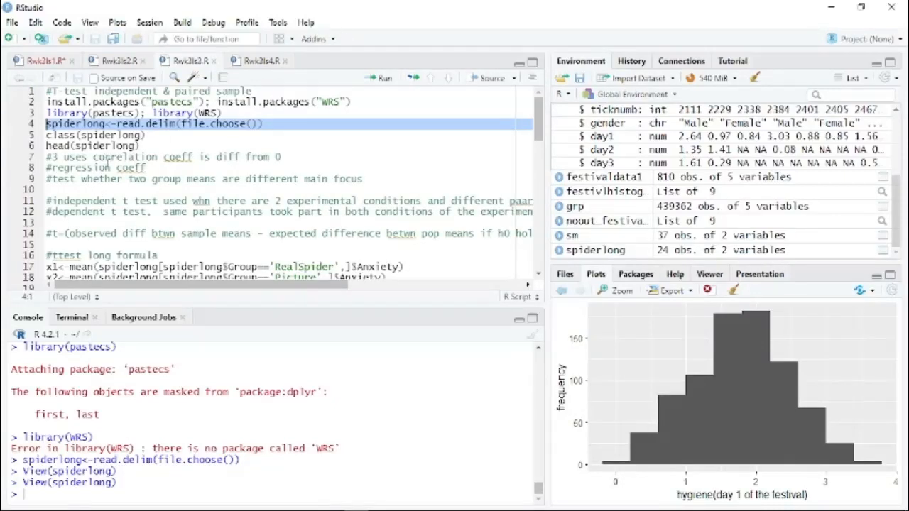
scroll(down, 3)
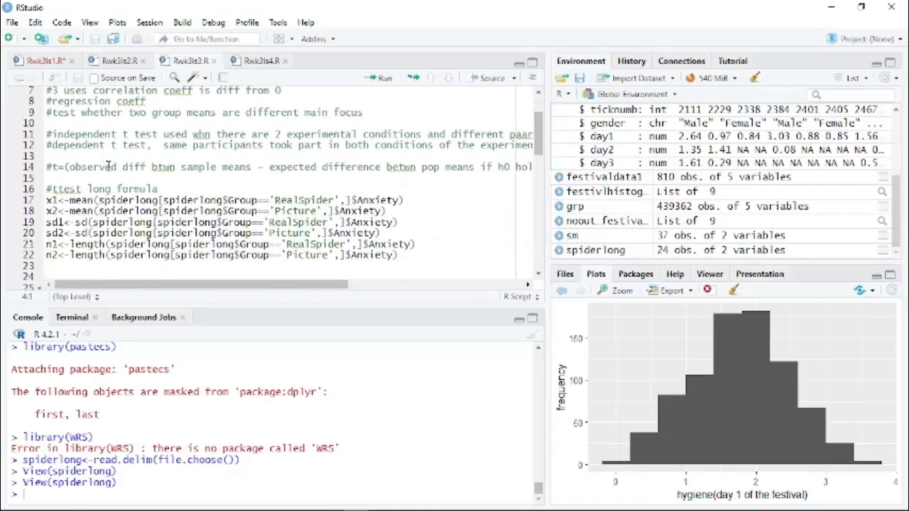
scroll(down, 3)
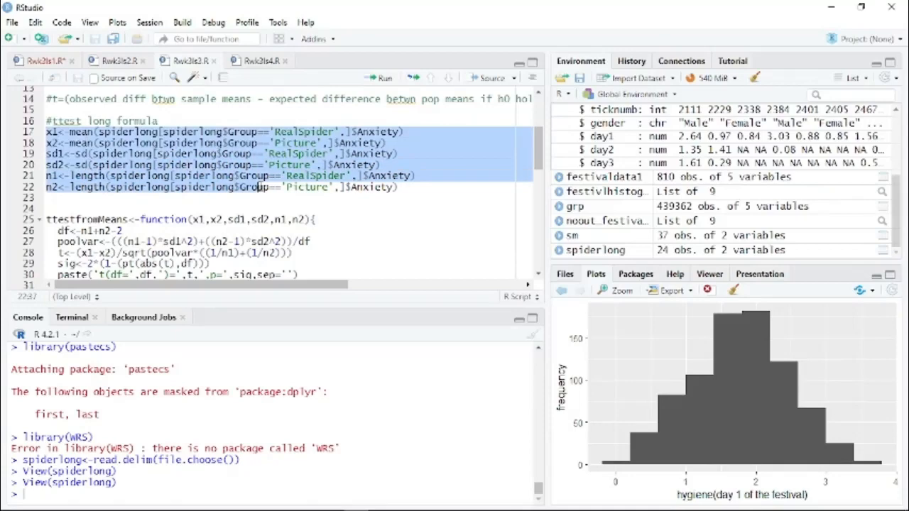
Step: Run lines 17–34 for group summaries and ttestfromMeans, giving t(22)=1.68, p=0.107
scroll(down, 3)
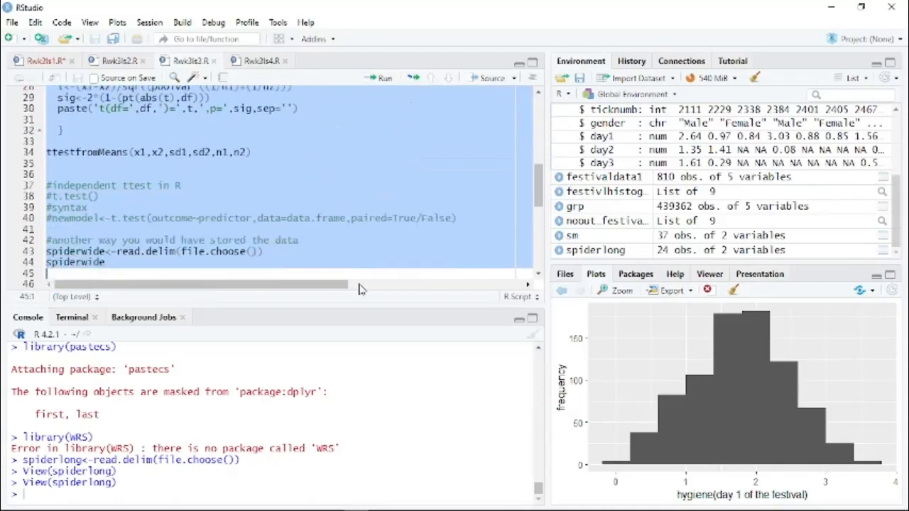
scroll(up, 3)
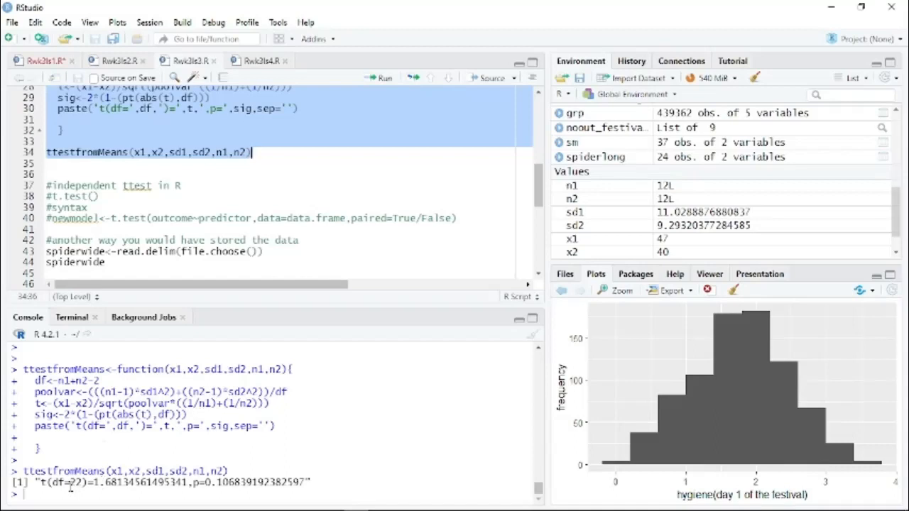
mouse_move(251, 501)
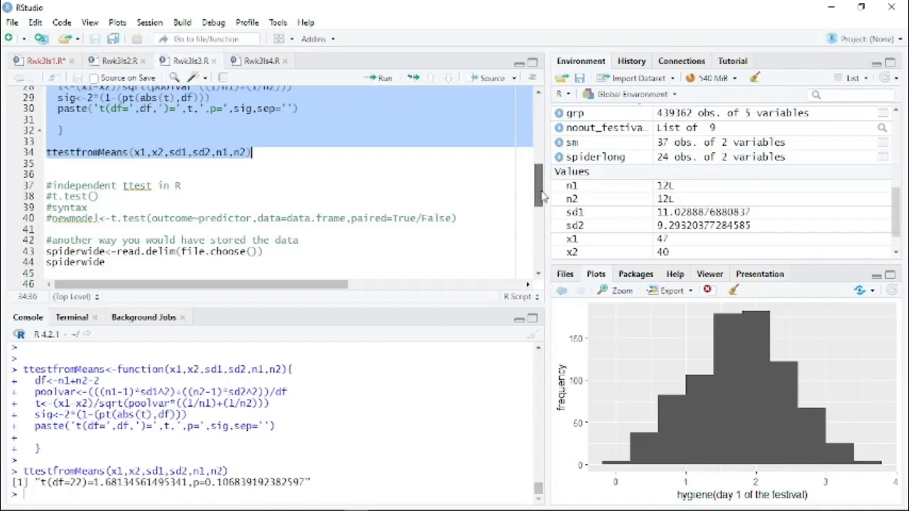
scroll(down, 3)
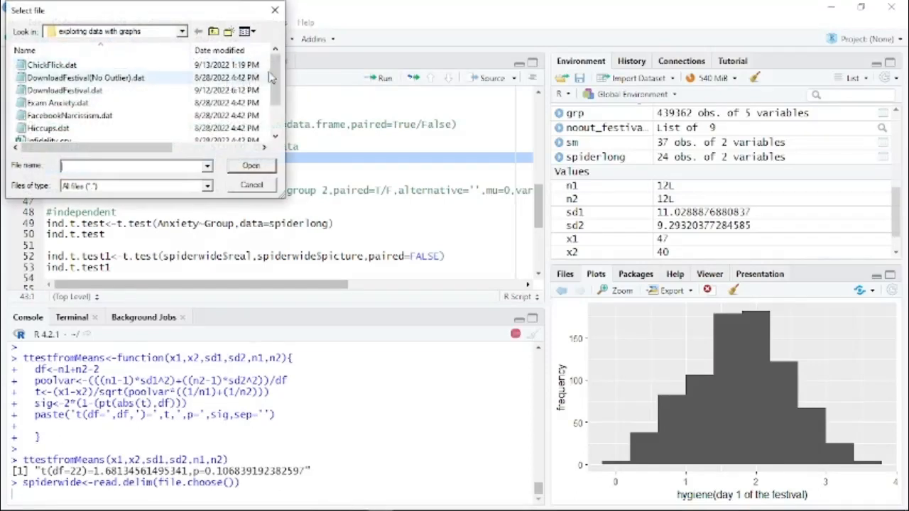
Step: Read the wide spider data into spiderwide by browsing the Select file dialog to the data folder
scroll(down, 3)
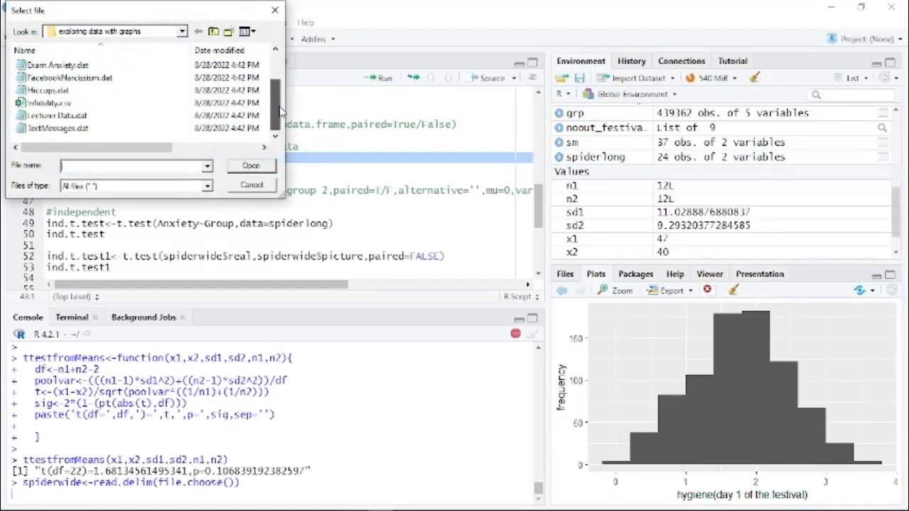
scroll(up, 3)
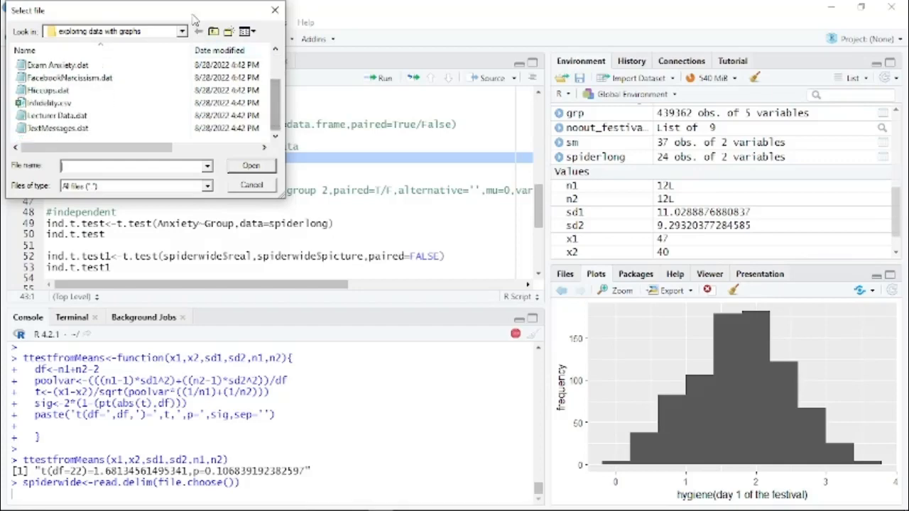
click(181, 32)
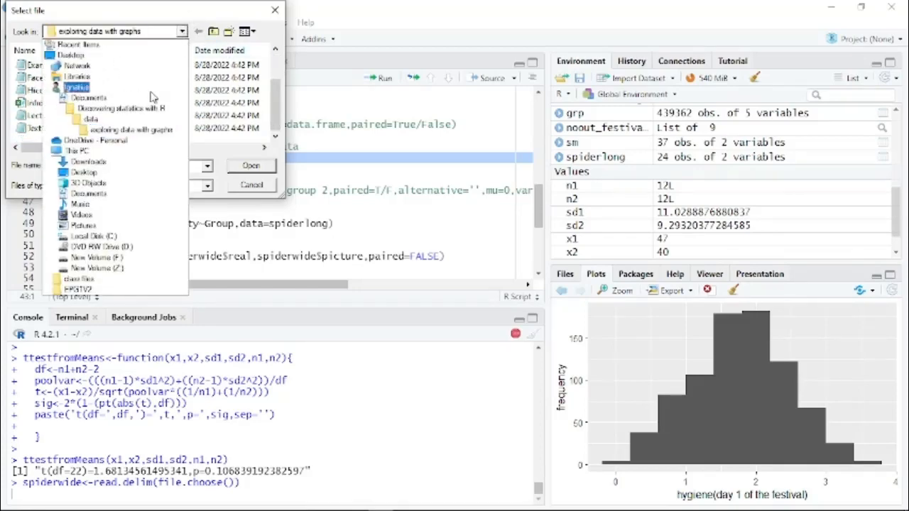
double_click(76, 119)
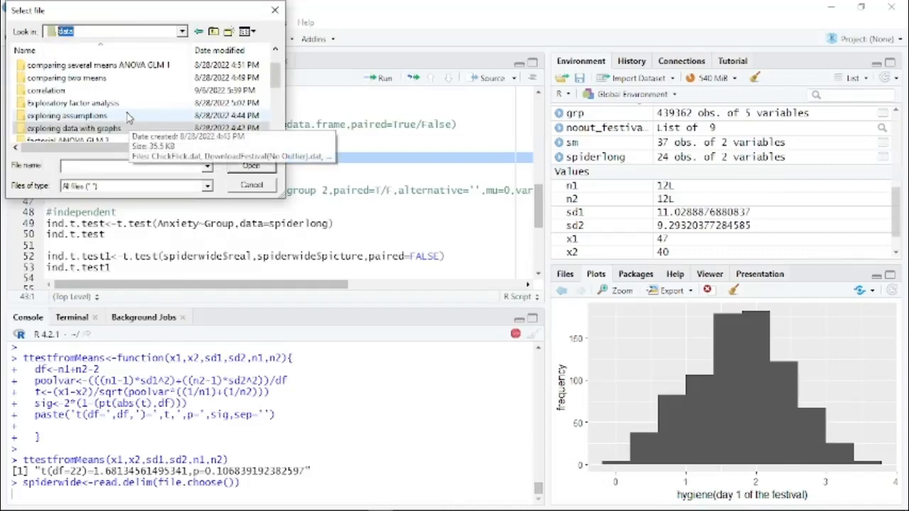
double_click(67, 78)
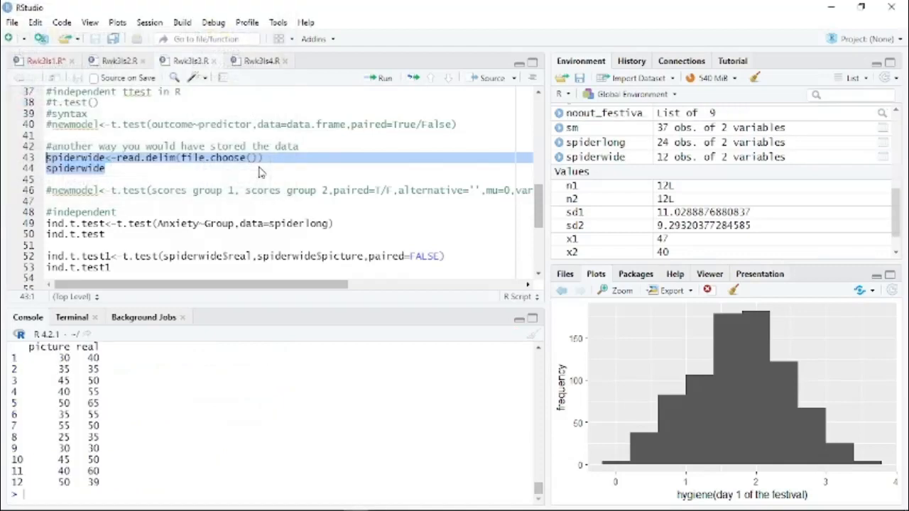
mouse_move(648, 182)
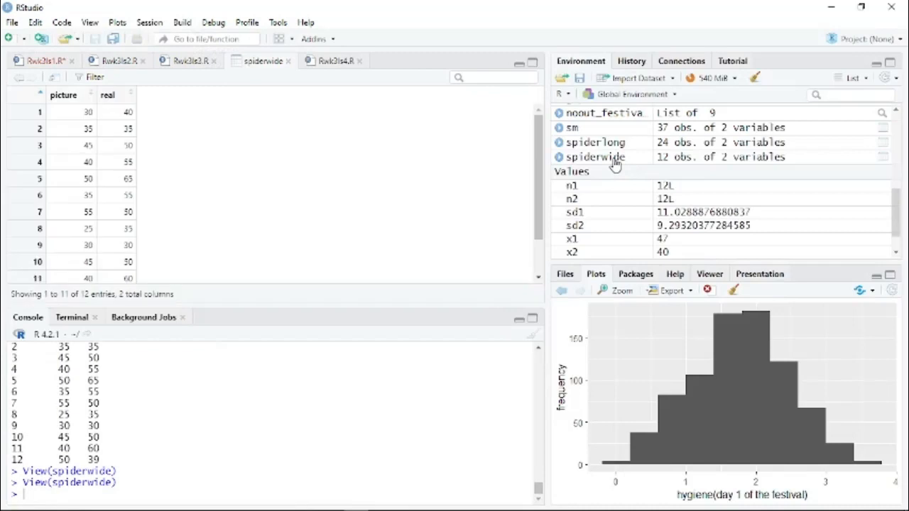
Step: Compare spiderwide and spiderlong tables in the data viewer, then close both views
scroll(down, 3)
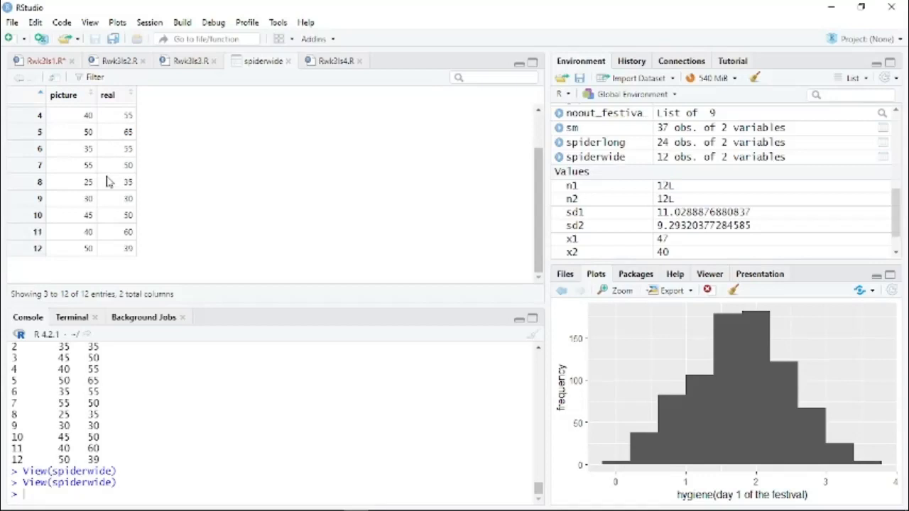
scroll(up, 3)
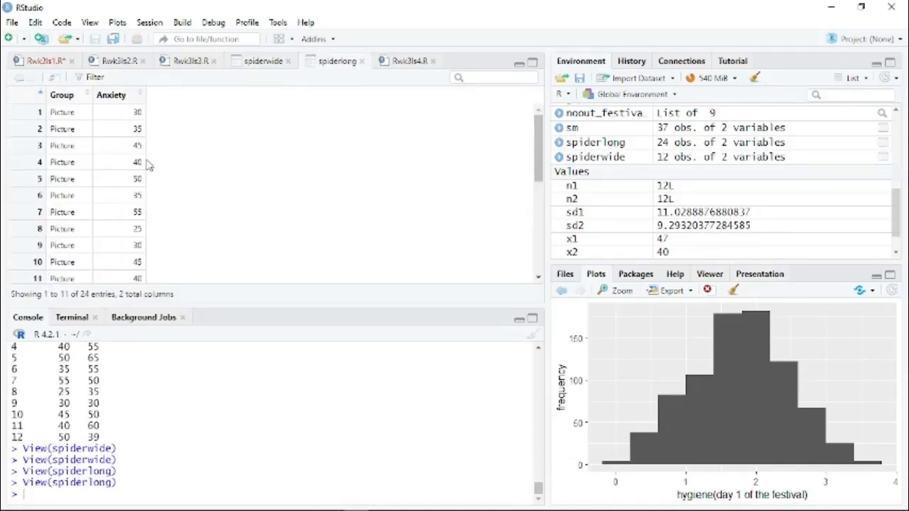
scroll(down, 3)
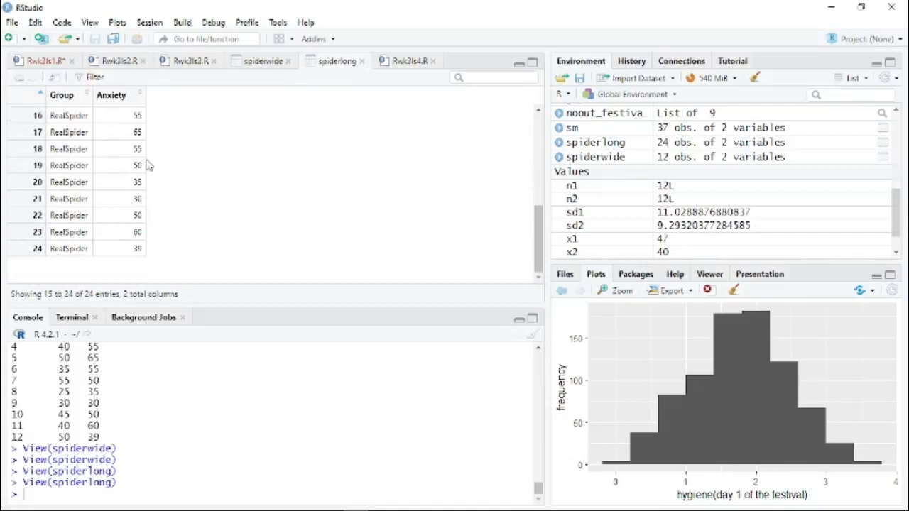
click(263, 61)
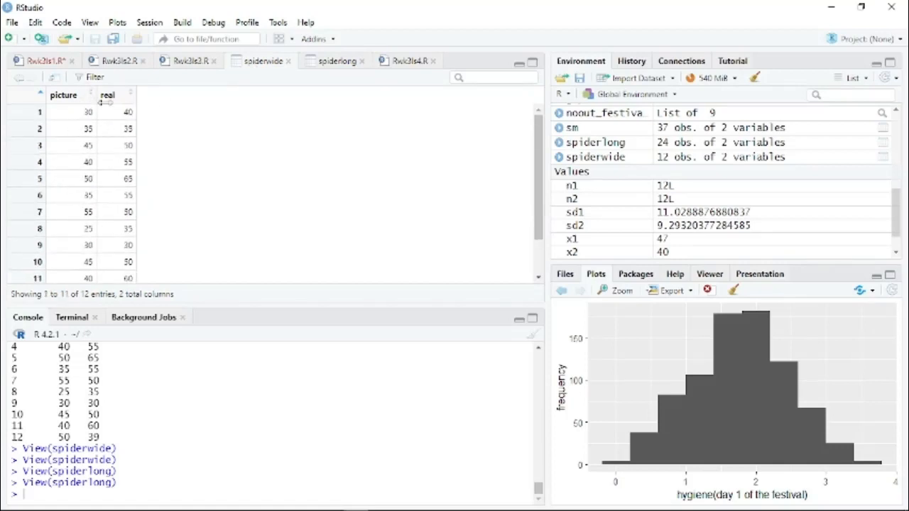
mouse_move(108, 108)
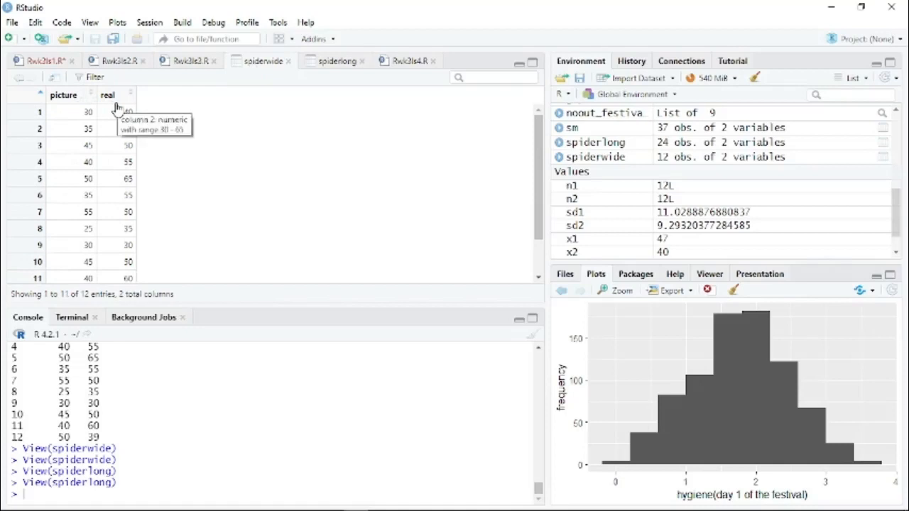
click(79, 112)
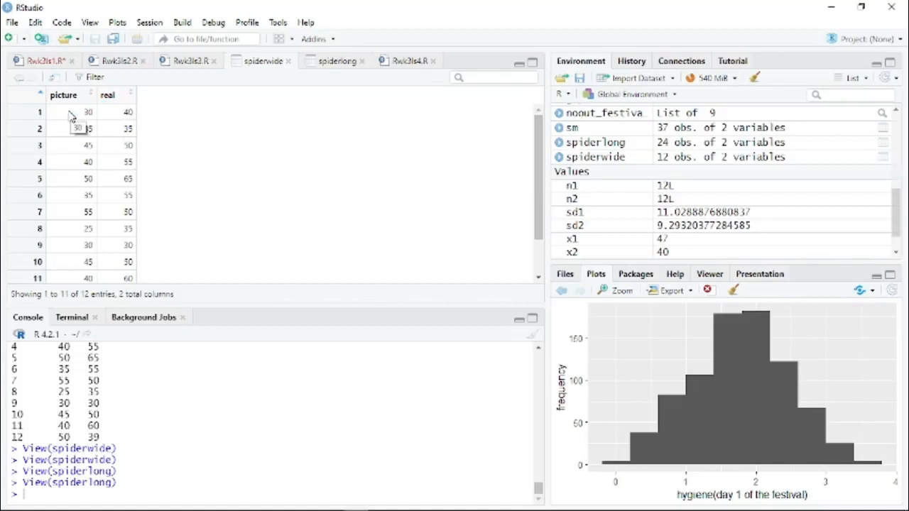
mouse_move(292, 44)
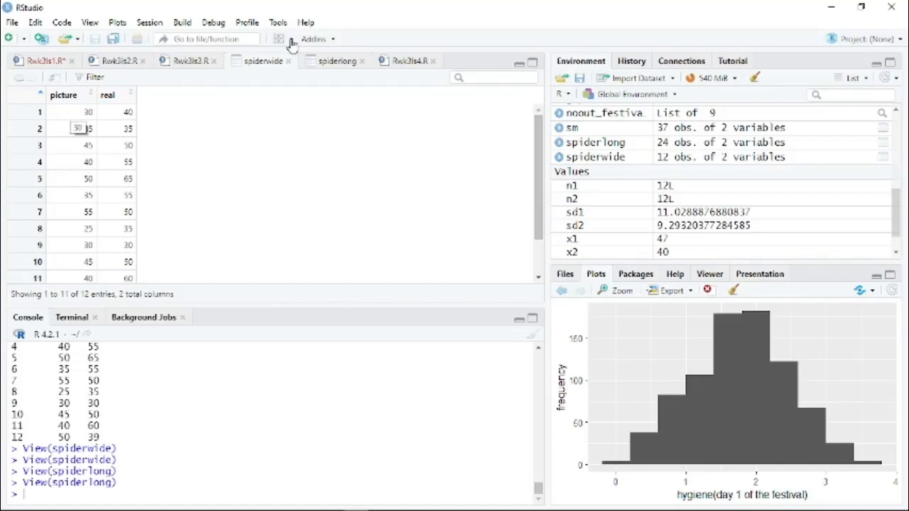
click(262, 60)
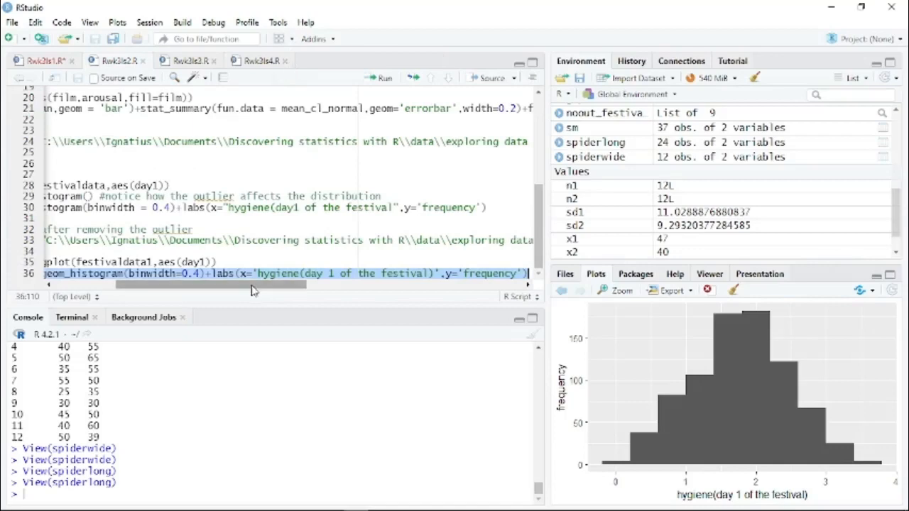
Step: Run the Anxiety-by-Group t-test on spiderlong: Welch t = -1.68, df = 21.39, p = 0.107
scroll(left, 3)
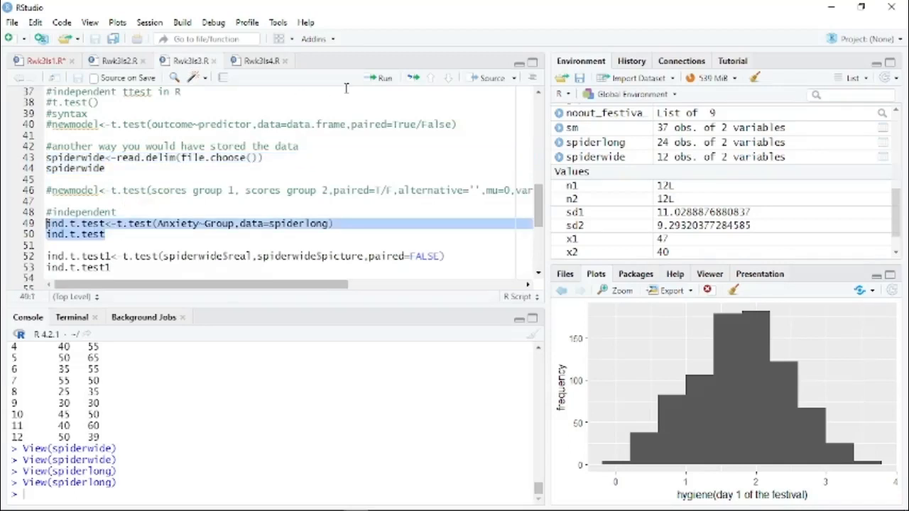
click(380, 78)
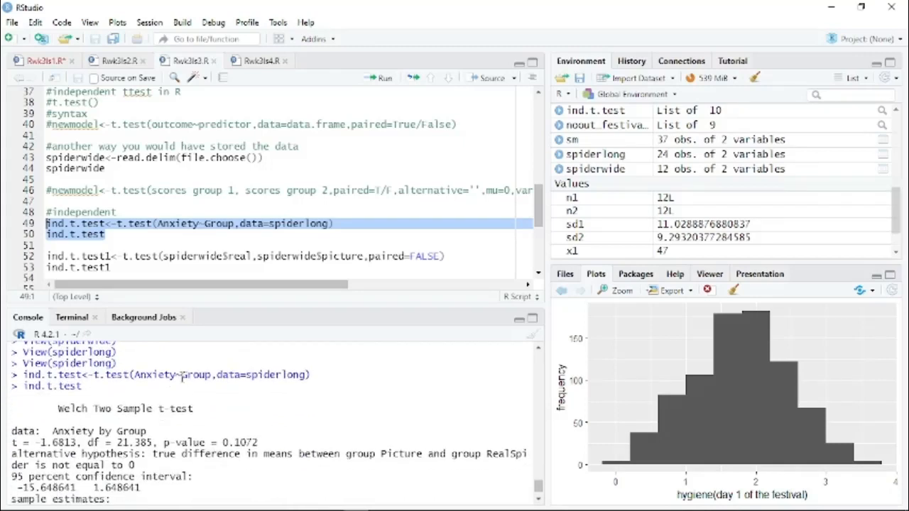
Step: Scroll the Console to see the full Welch t-test output, including means 40 and 47
scroll(down, 3)
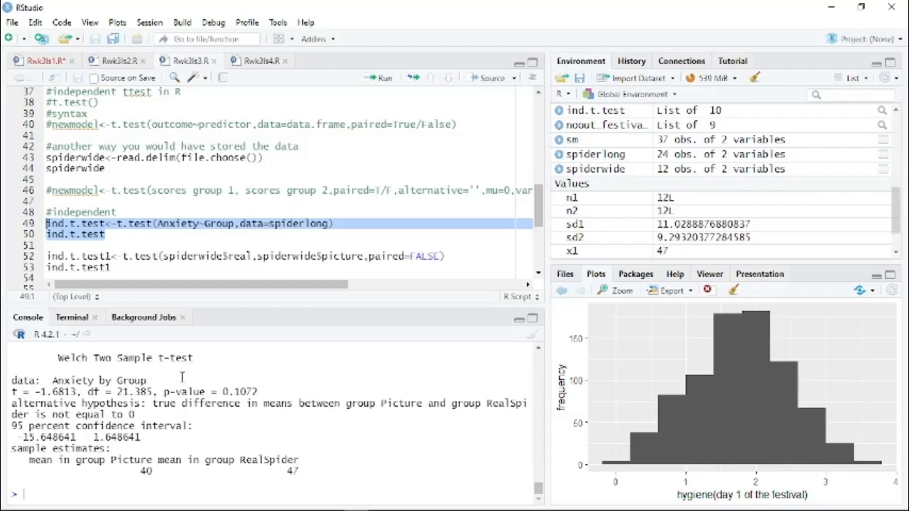
mouse_move(278, 428)
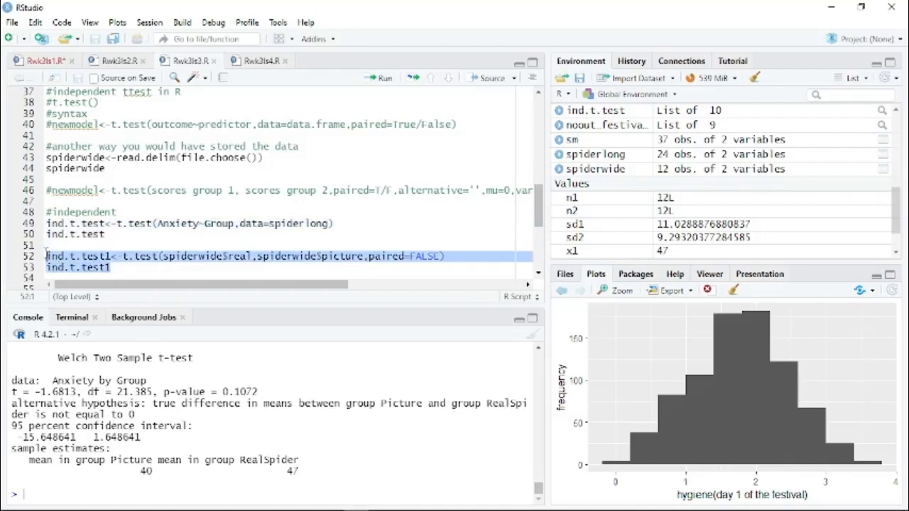
mouse_move(223, 264)
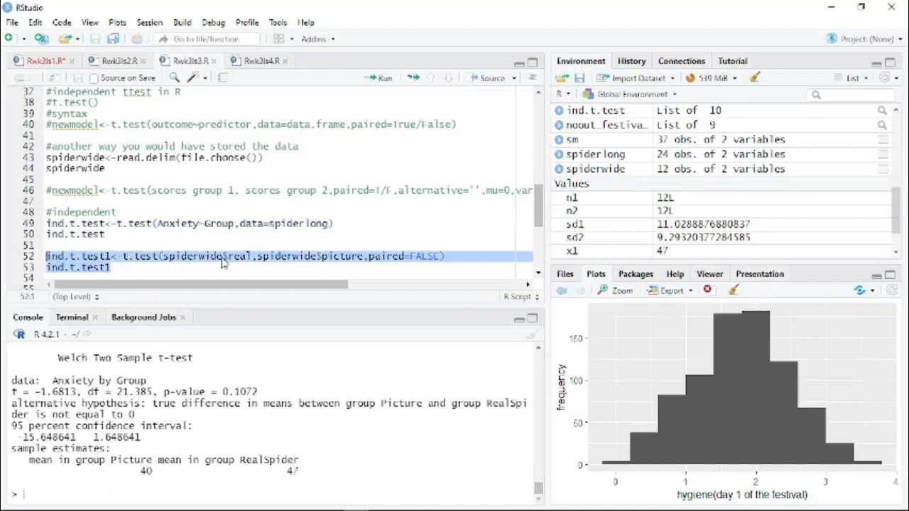
Step: Run ind.t.test1 on spiderwide real versus picture with paired=FALSE
click(381, 79)
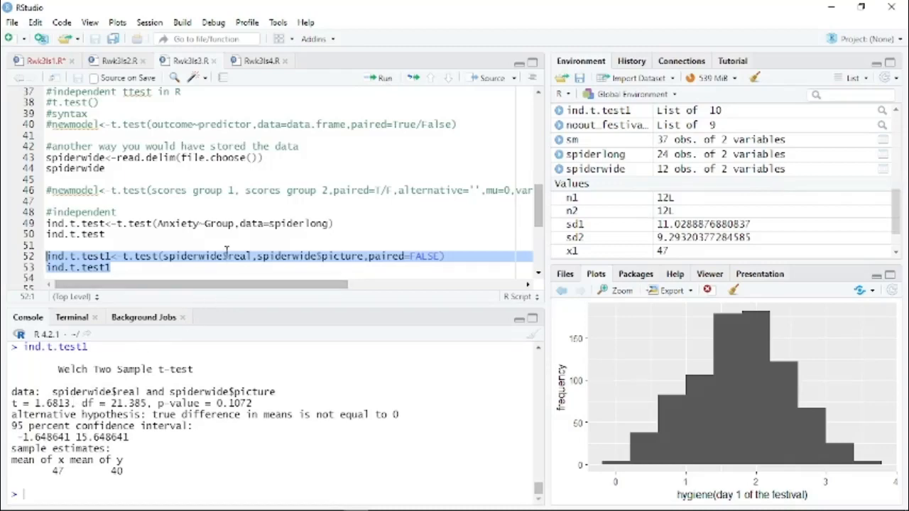
scroll(down, 3)
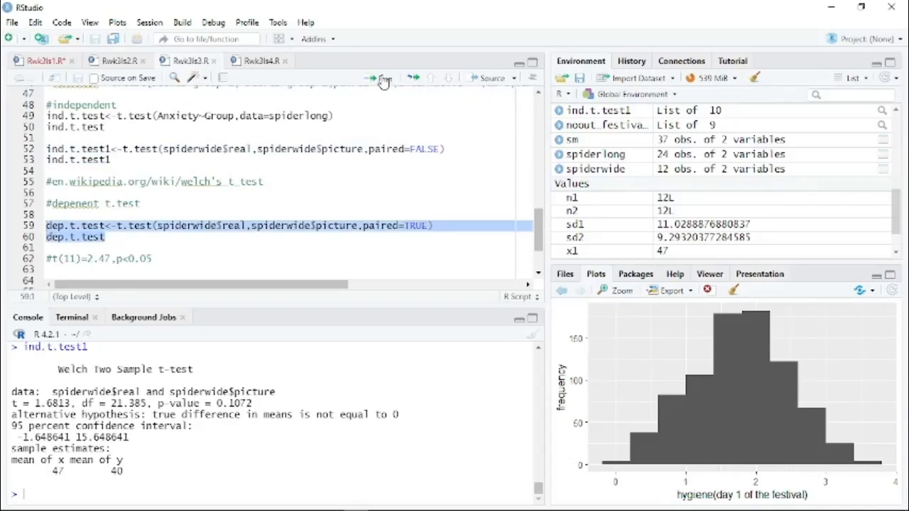
Step: Run dep.t.test on spiderwide real vs picture, showing a mean difference of 7
click(378, 78)
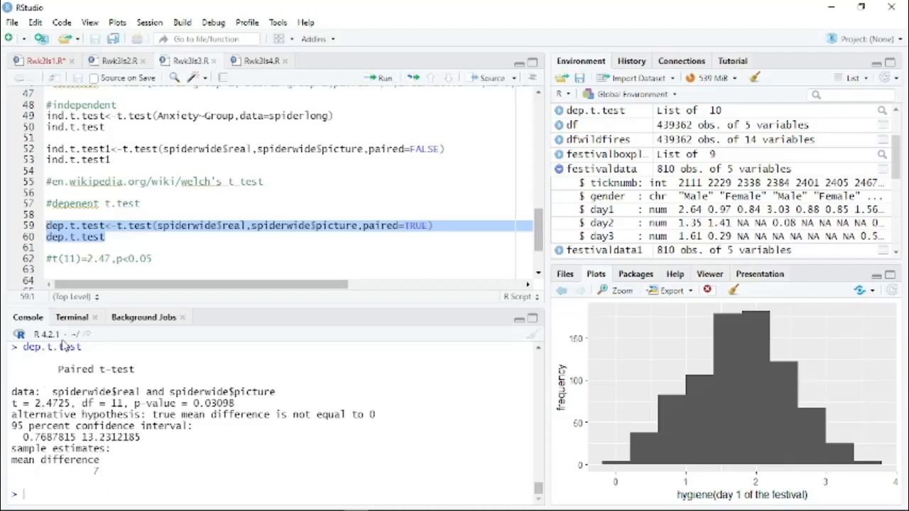
mouse_move(249, 229)
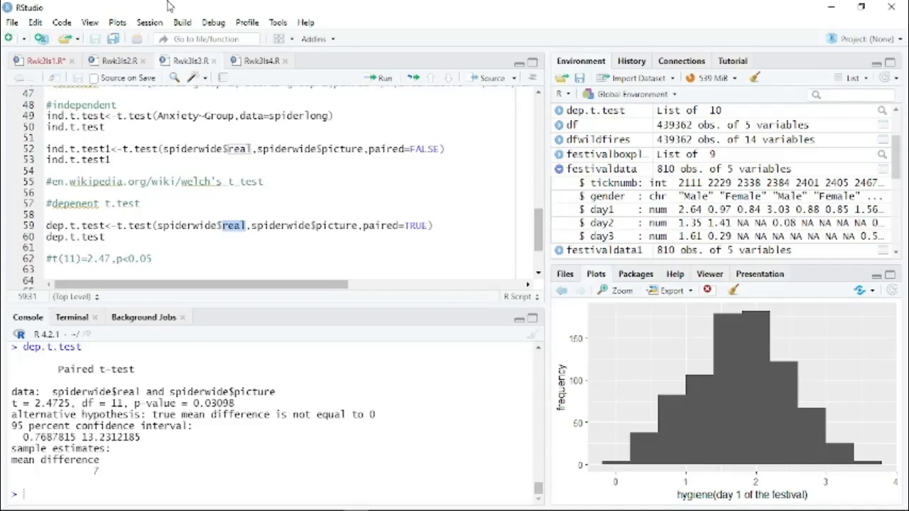
Step: Open the Rwk3ls4.R script tab with the ANOVA notes
click(260, 61)
text(#1-(0.95)^n)
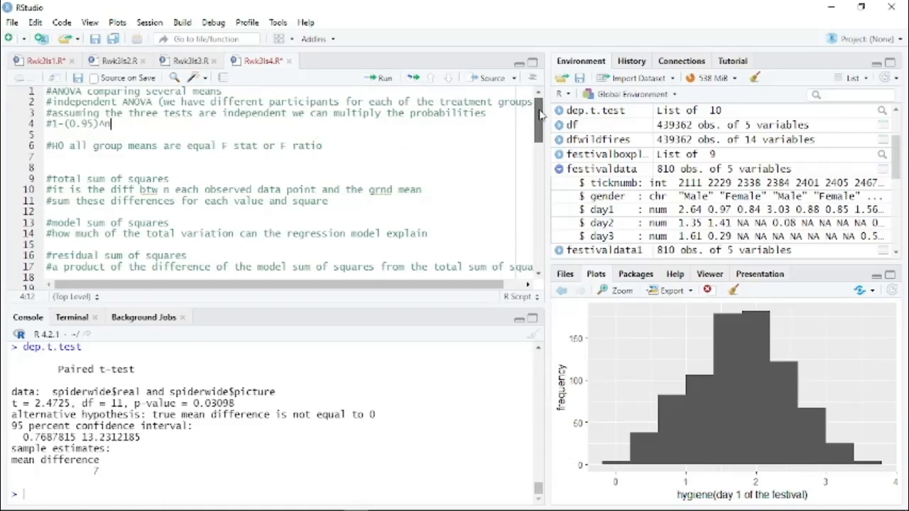
scroll(down, 3)
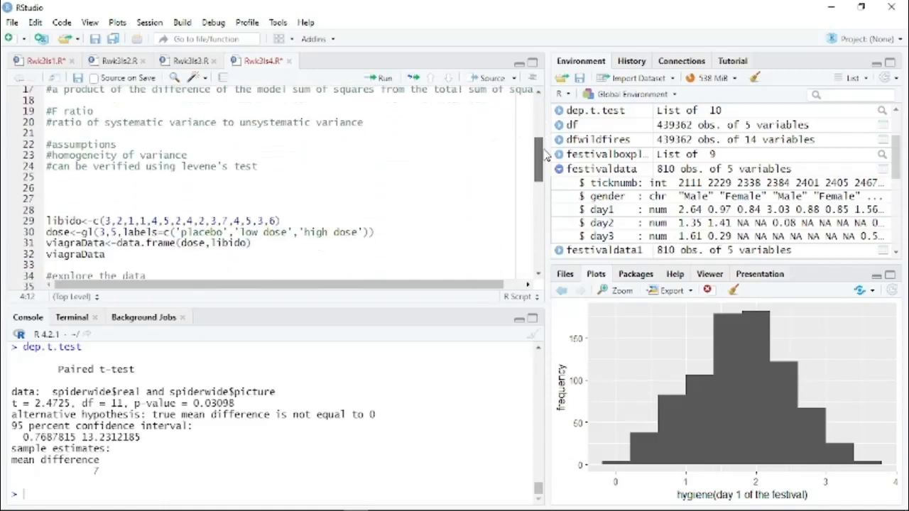
scroll(down, 3)
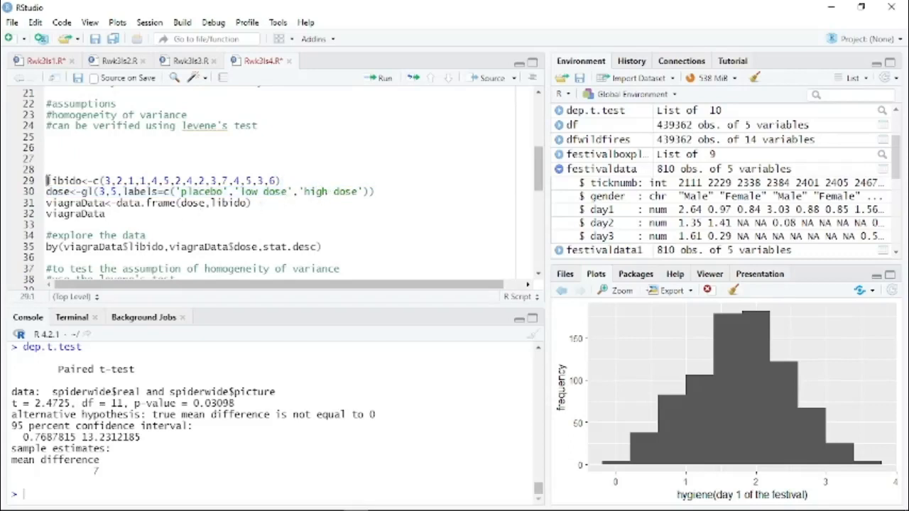
Step: Select and run lines 29–32, building the 15-row viagraData frame of libido by dose
drag(46, 181, 105, 214)
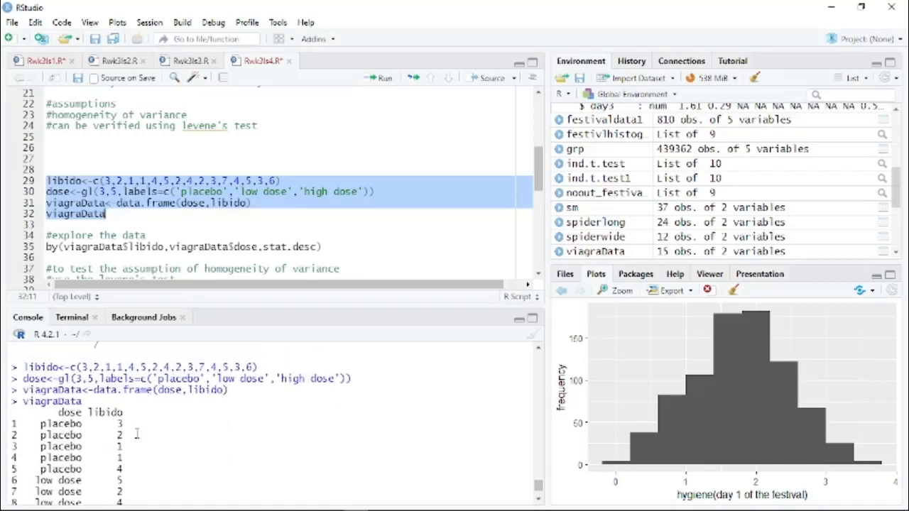
scroll(down, 3)
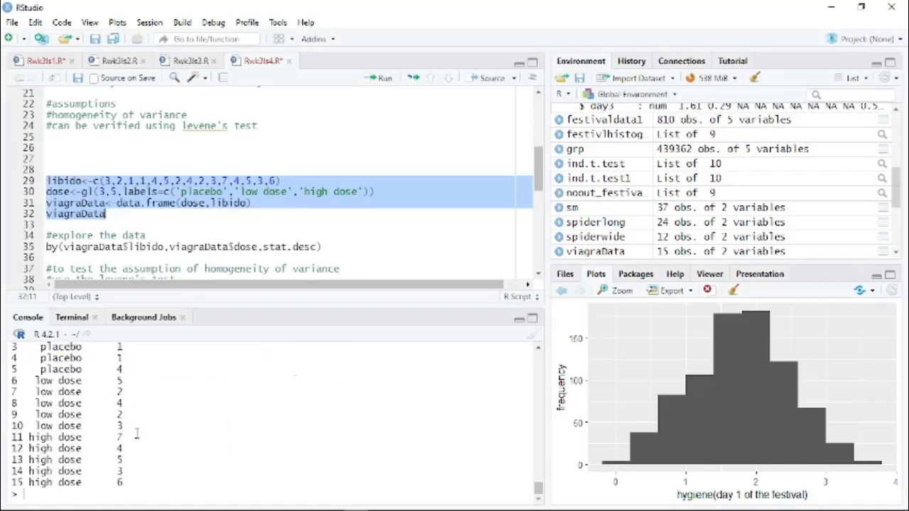
mouse_move(190, 256)
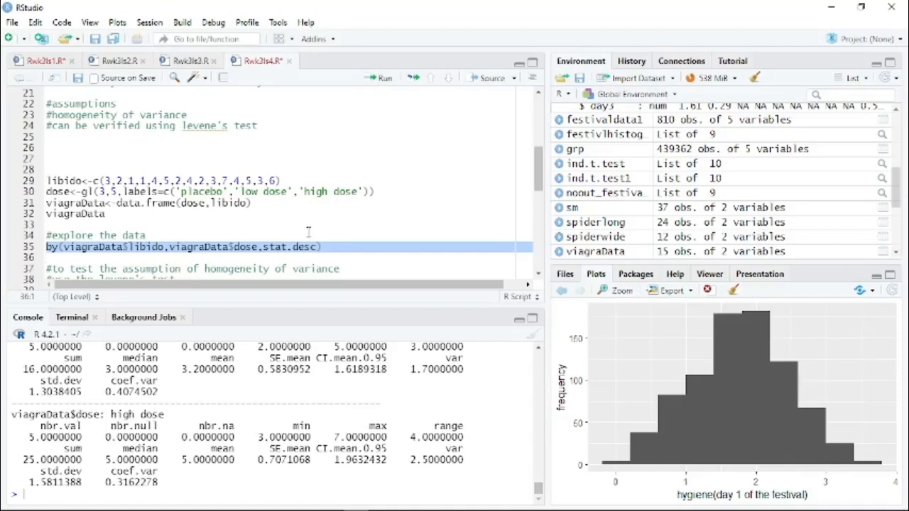
click(306, 246)
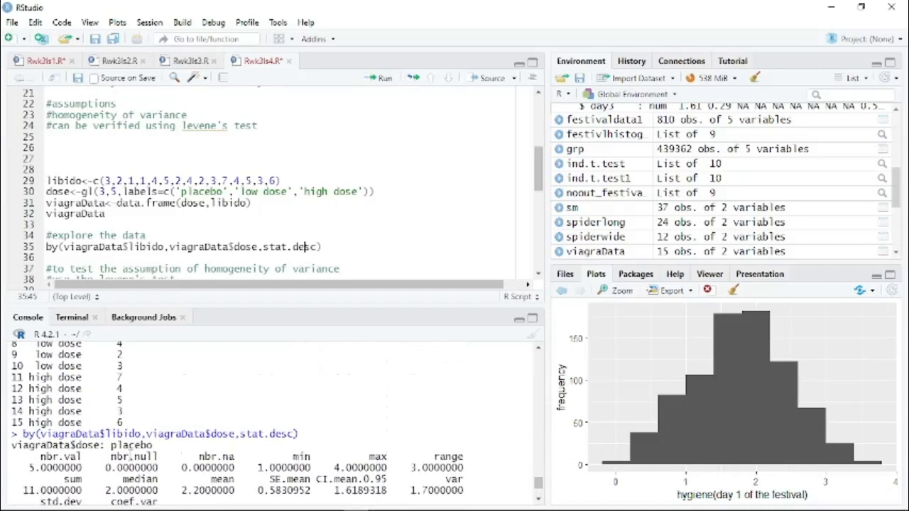
scroll(down, 3)
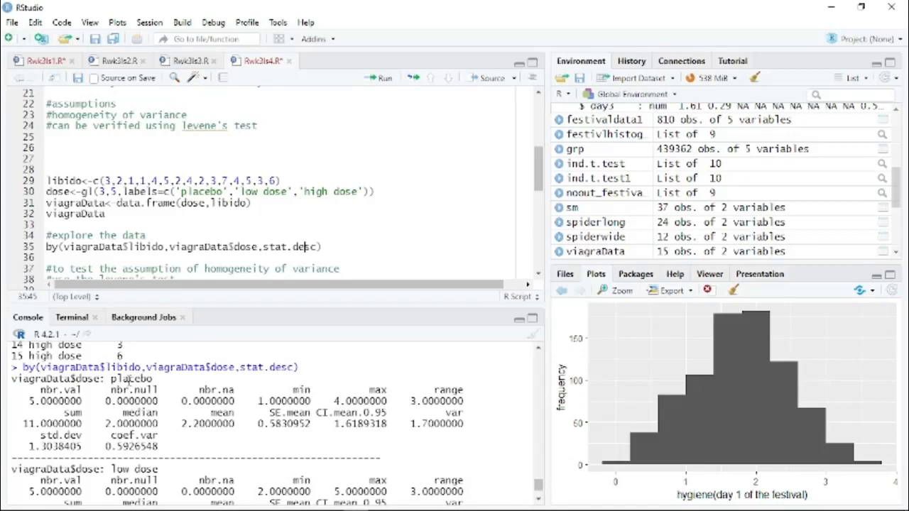
scroll(down, 3)
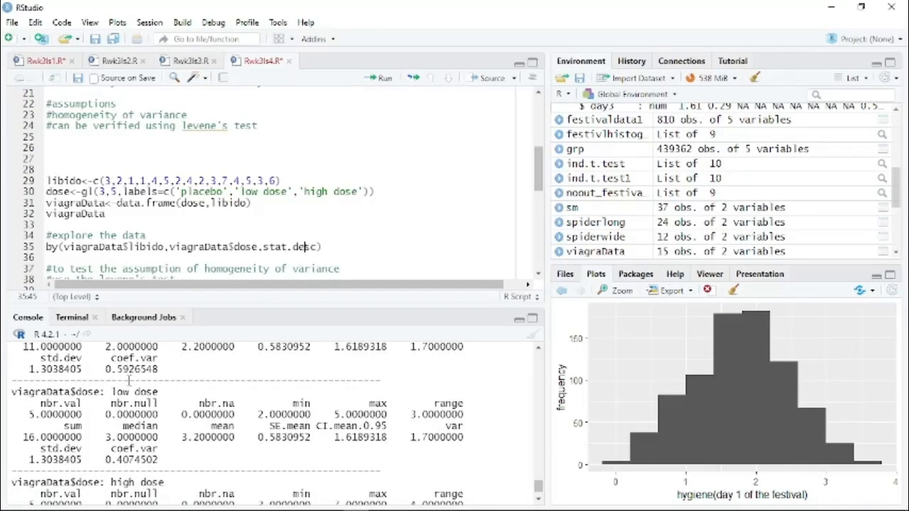
scroll(down, 3)
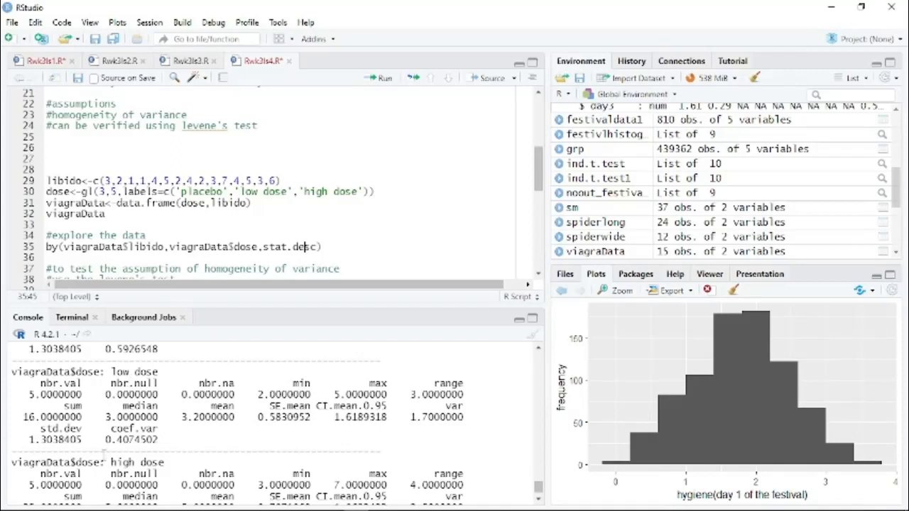
scroll(down, 3)
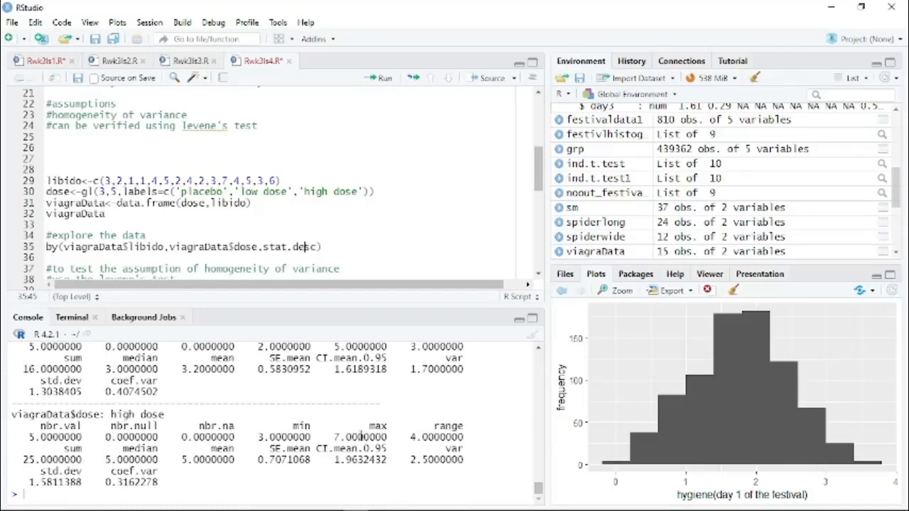
scroll(down, 3)
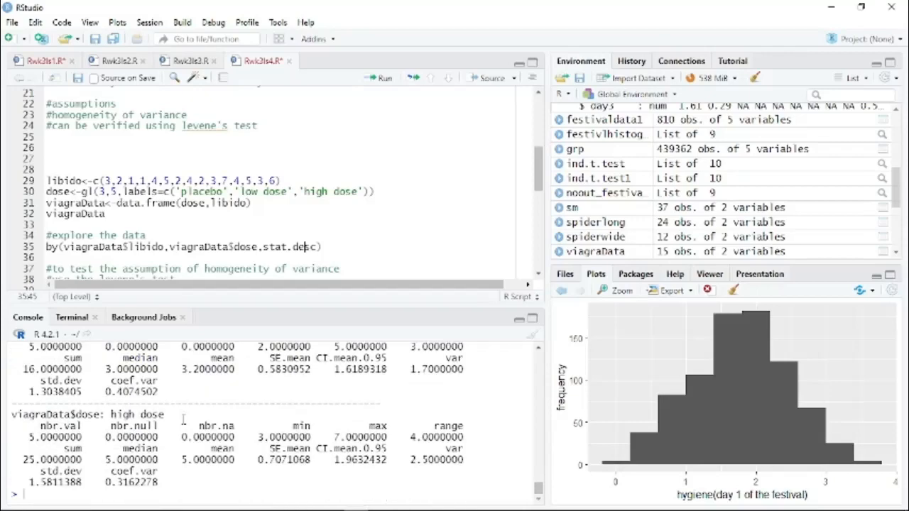
scroll(down, 3)
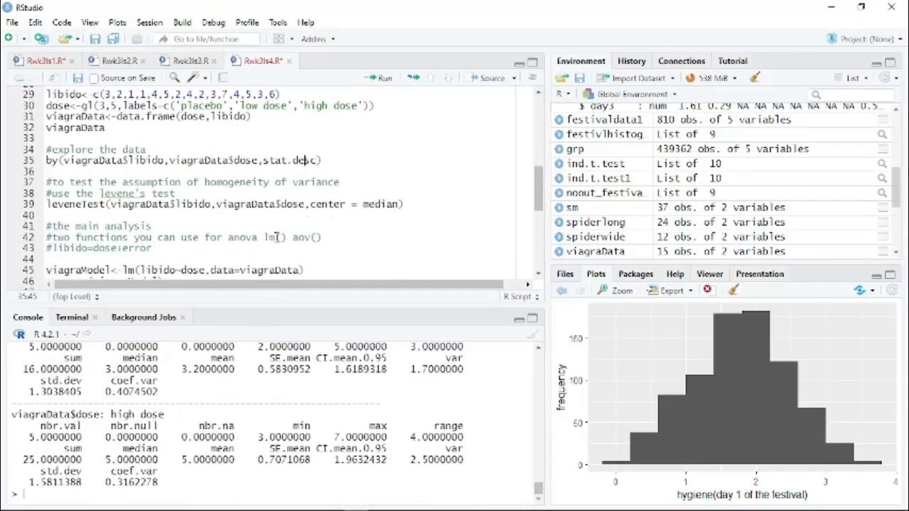
Step: Search the Packages tab for car after leveneTest is not found
scroll(down, 3)
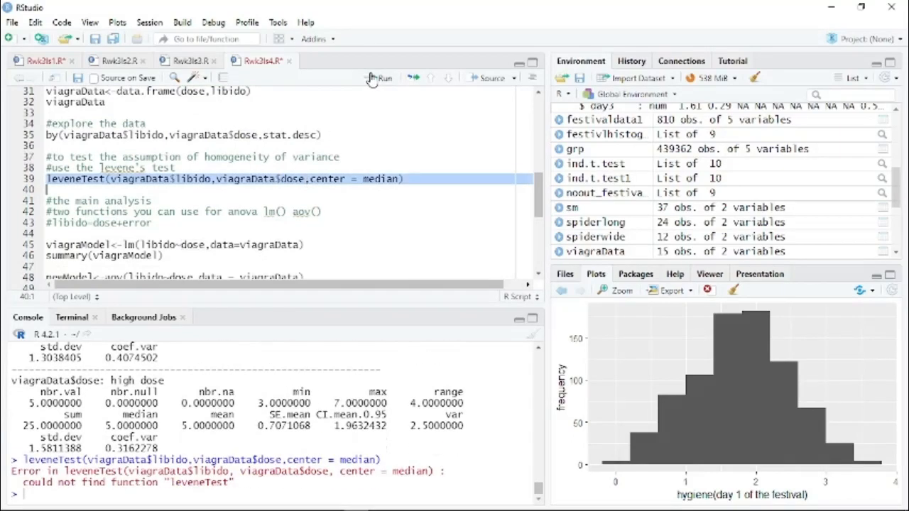
click(636, 273)
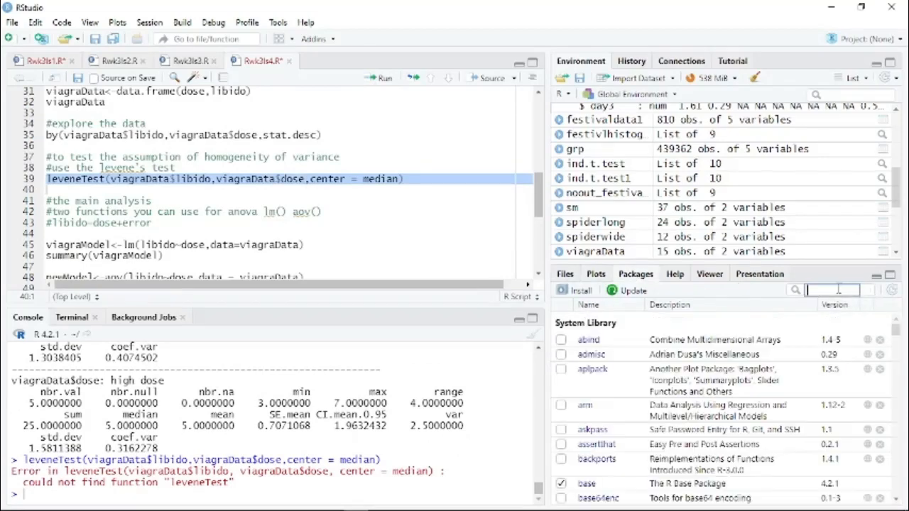
text(pa)
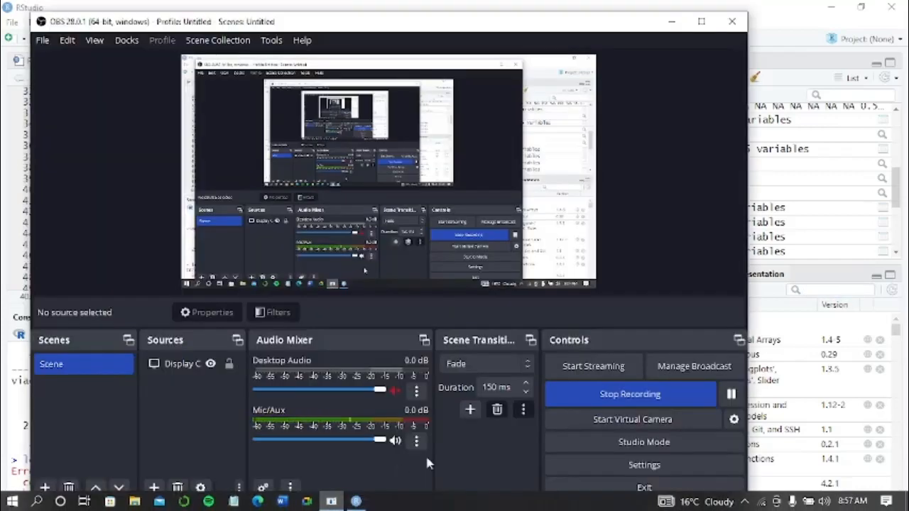
click(731, 394)
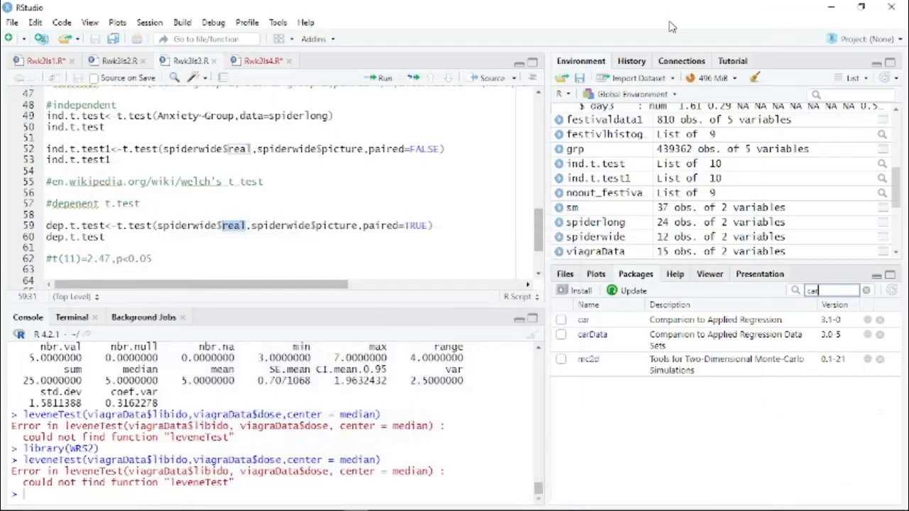
mouse_move(602, 213)
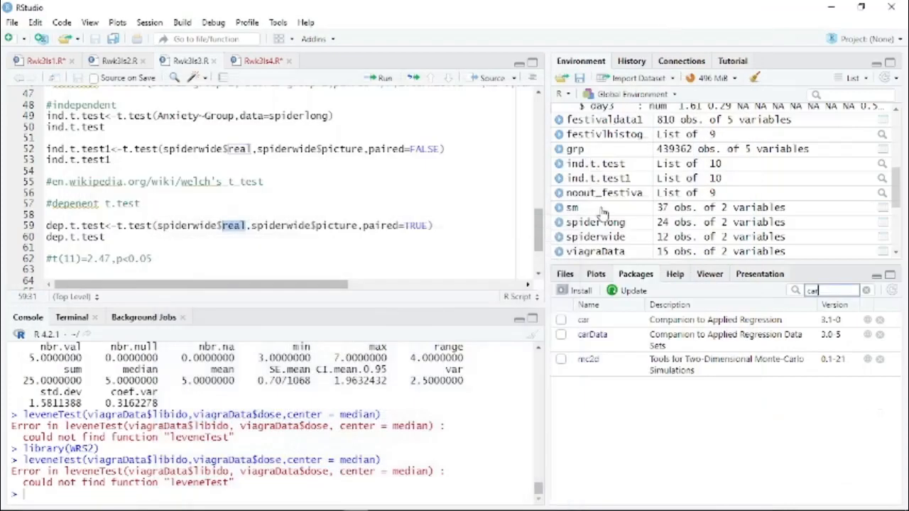
Step: Load the car package with carData from the Packages list
click(561, 320)
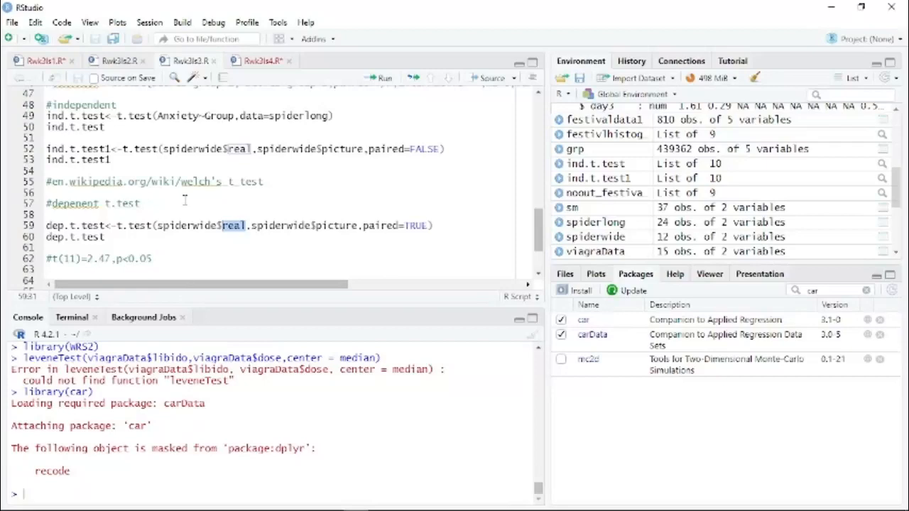
Step: Return to the ANOVA script and run Levene's test: F(2,12) = 0.12, p = 0.89
scroll(up, 3)
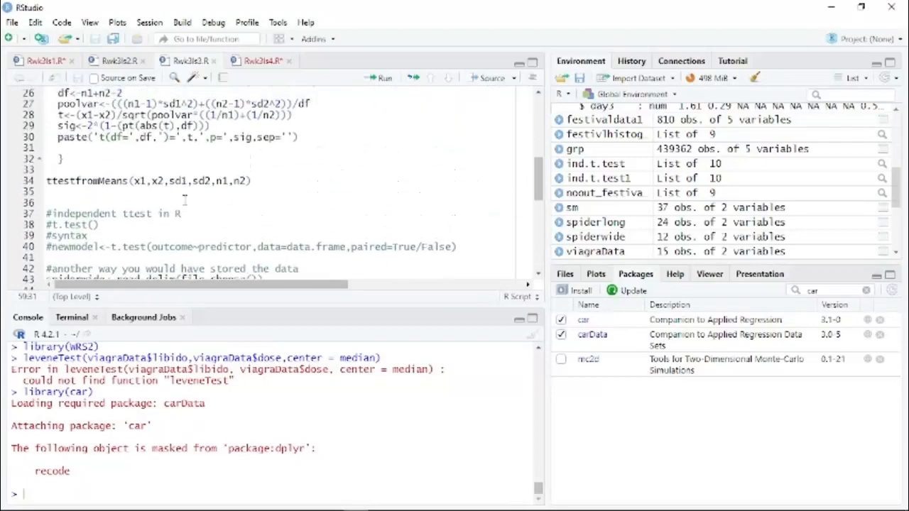
click(262, 60)
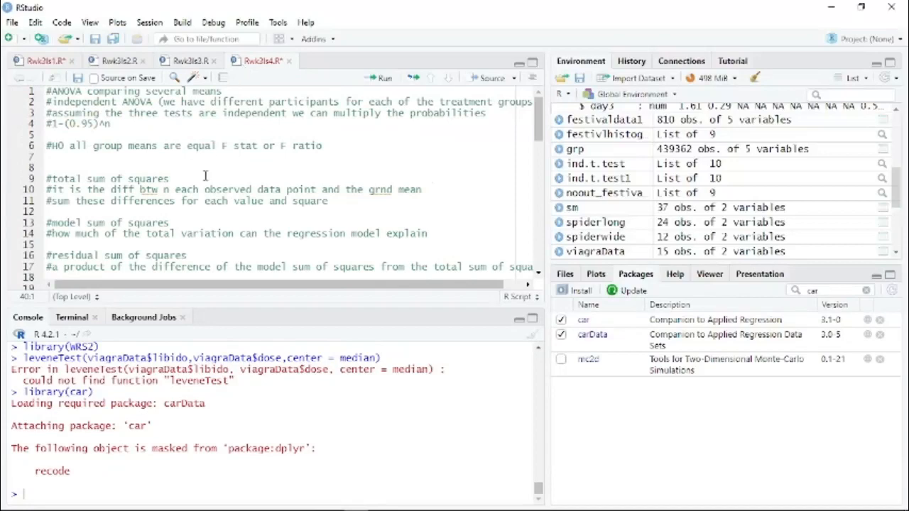
scroll(down, 3)
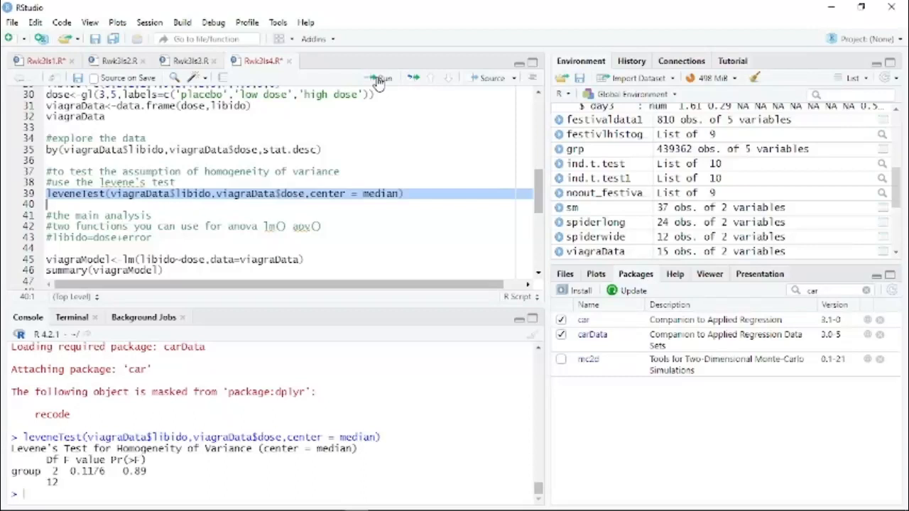
mouse_move(309, 270)
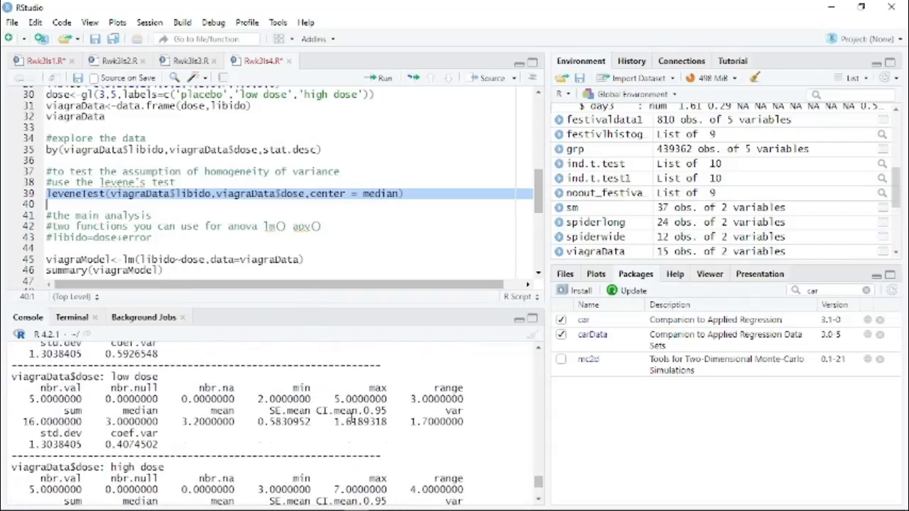
Step: Fit and summarise viagraModel with lm: F(2,12) = 5.12, p = 0.025, R² = 0.46
scroll(up, 3)
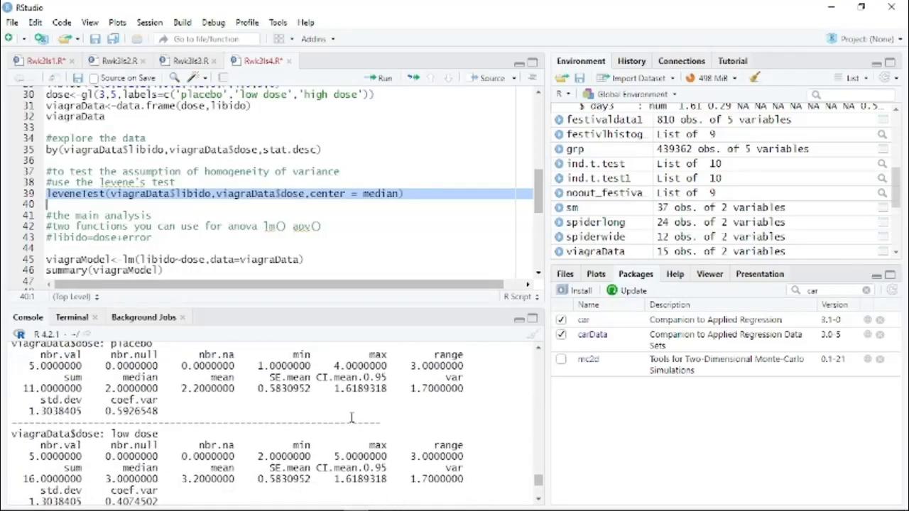
mouse_move(405, 404)
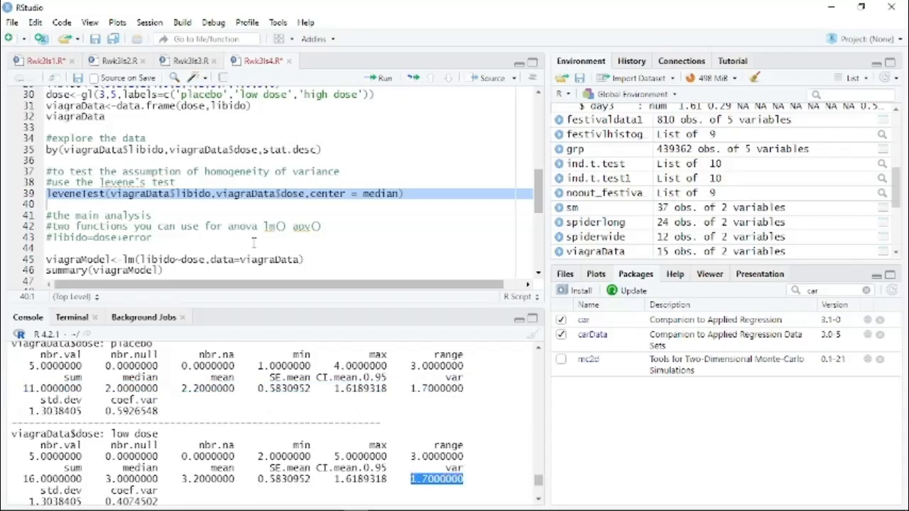
scroll(down, 3)
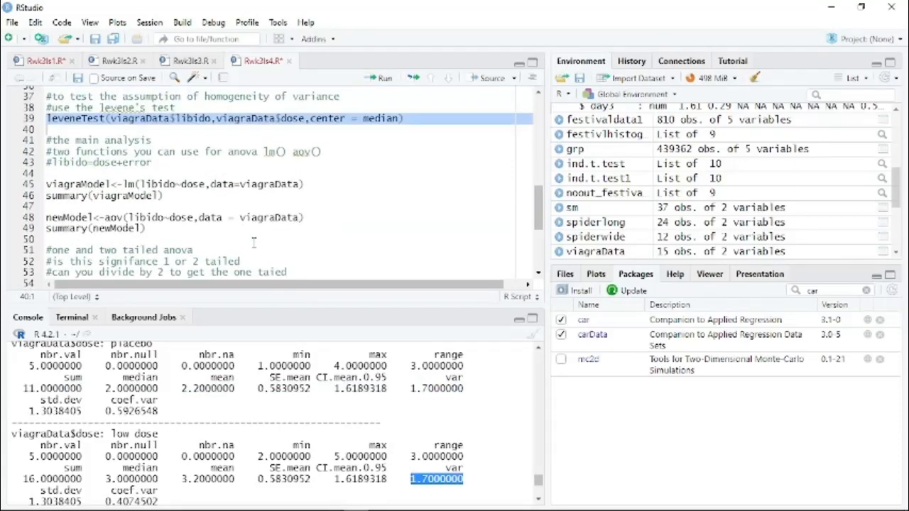
scroll(up, 3)
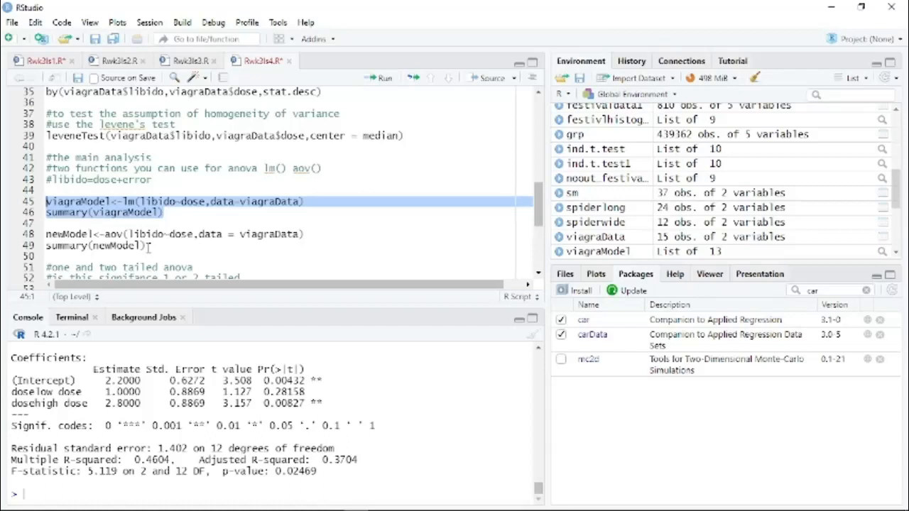
click(145, 245)
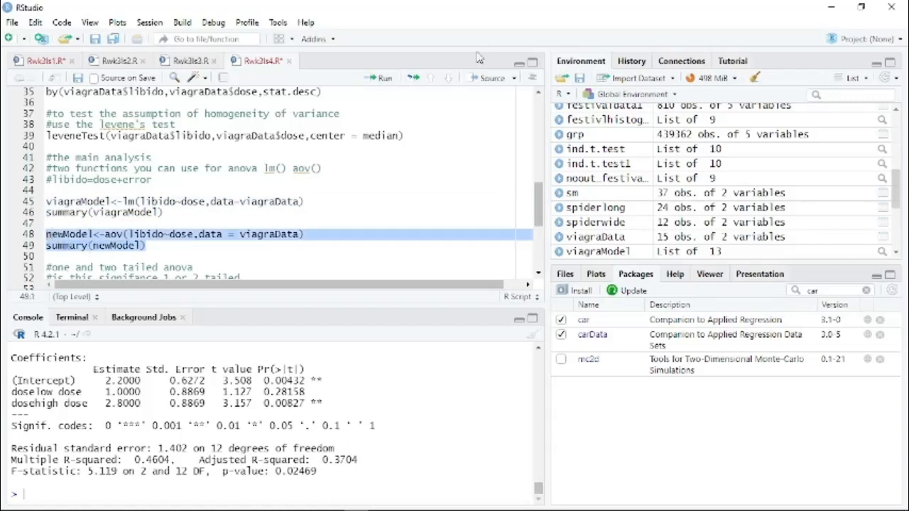
click(382, 78)
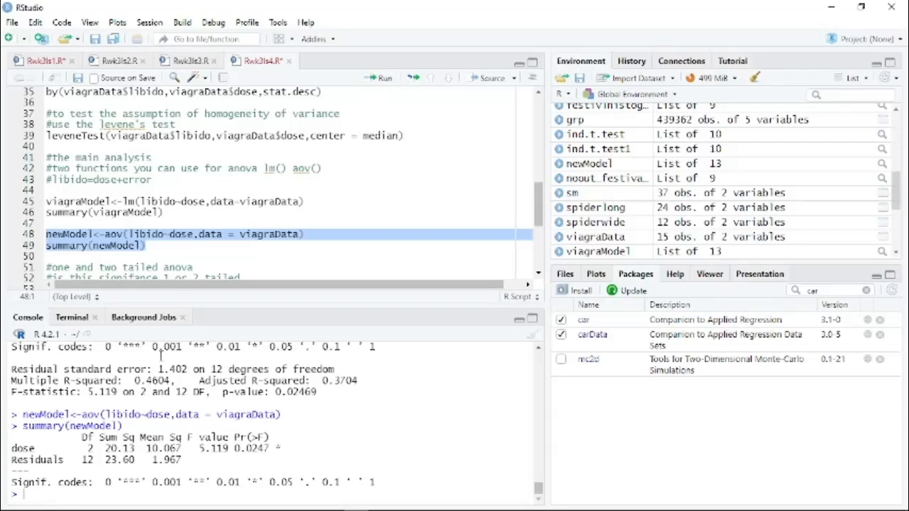
mouse_move(190, 431)
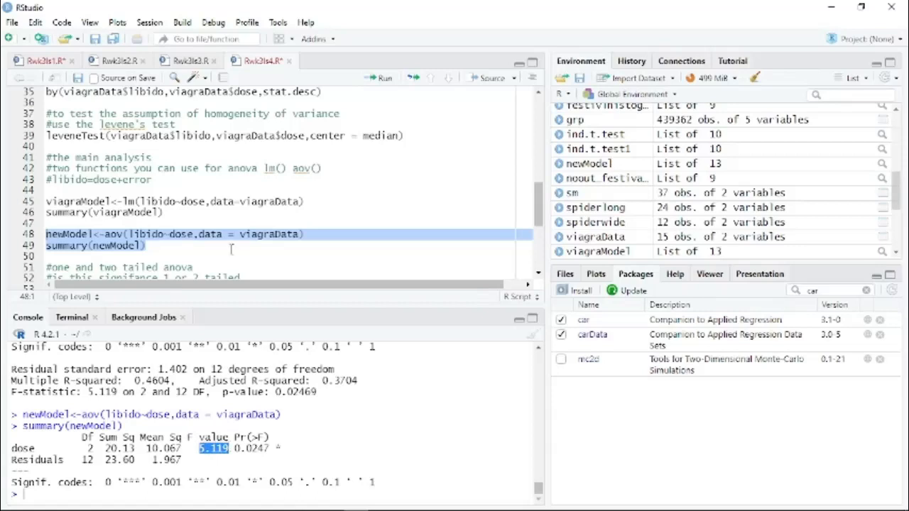
click(145, 245)
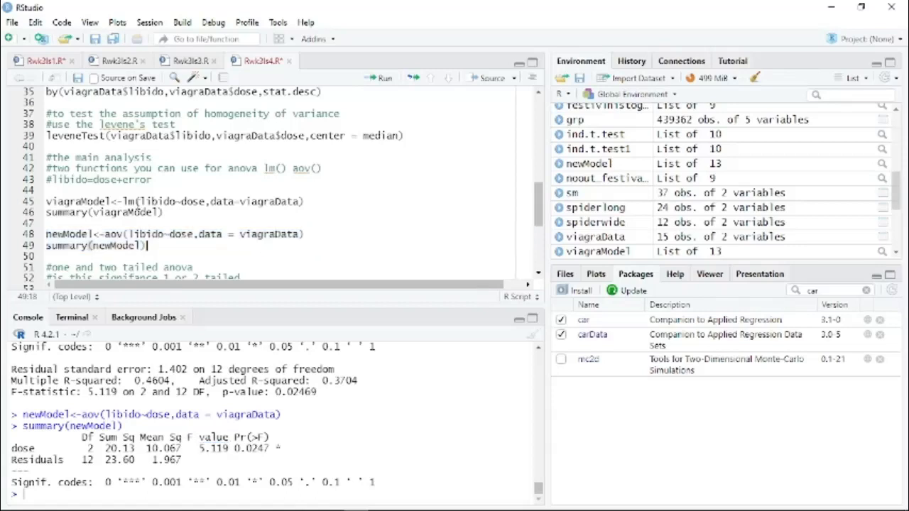
mouse_move(132, 233)
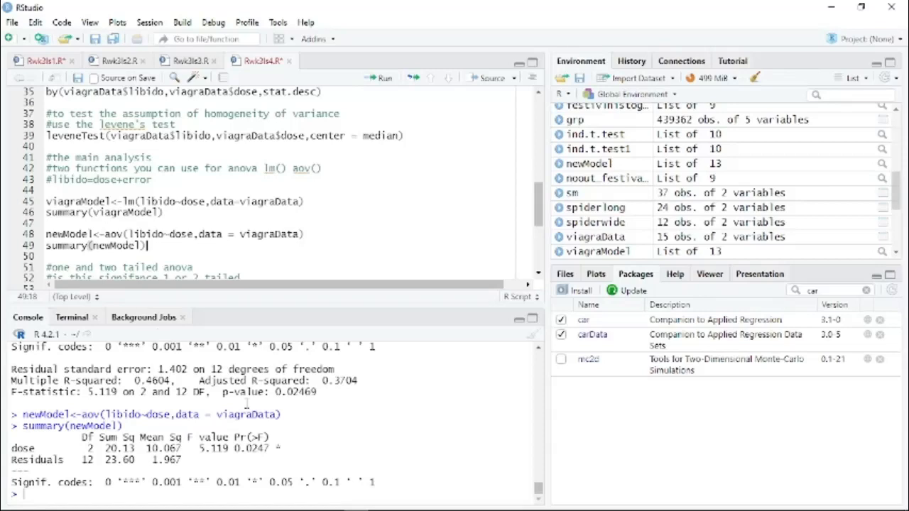
mouse_move(321, 419)
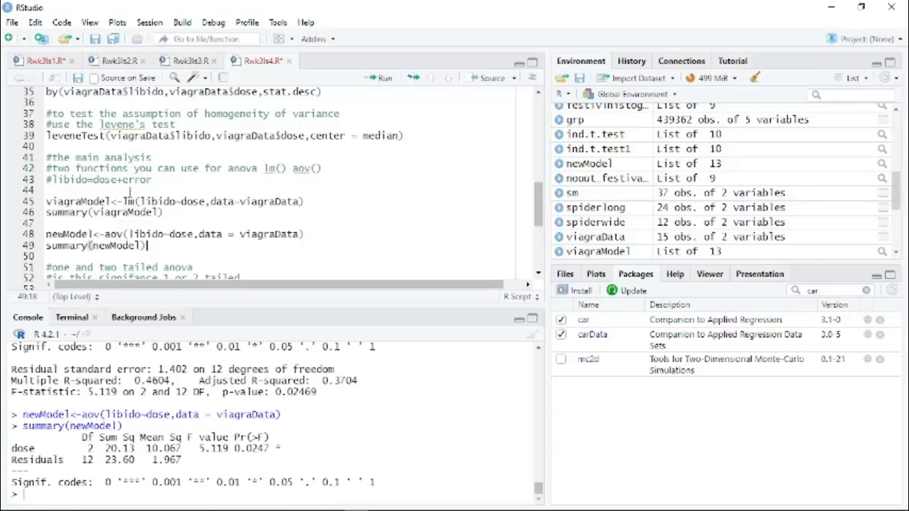
mouse_move(148, 415)
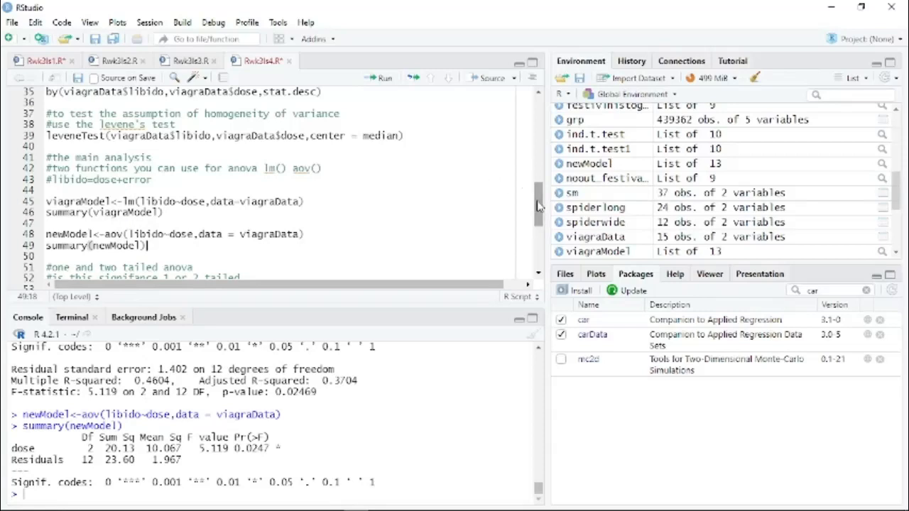
Step: Show lines 46–63 and start the viagraModel diagnostic plots, beginning with Residuals vs Fitted
scroll(down, 3)
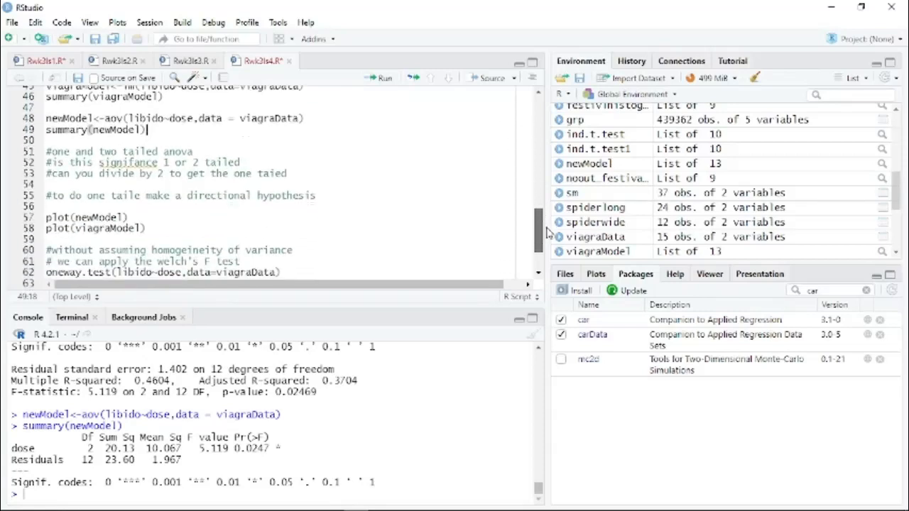
mouse_move(545, 228)
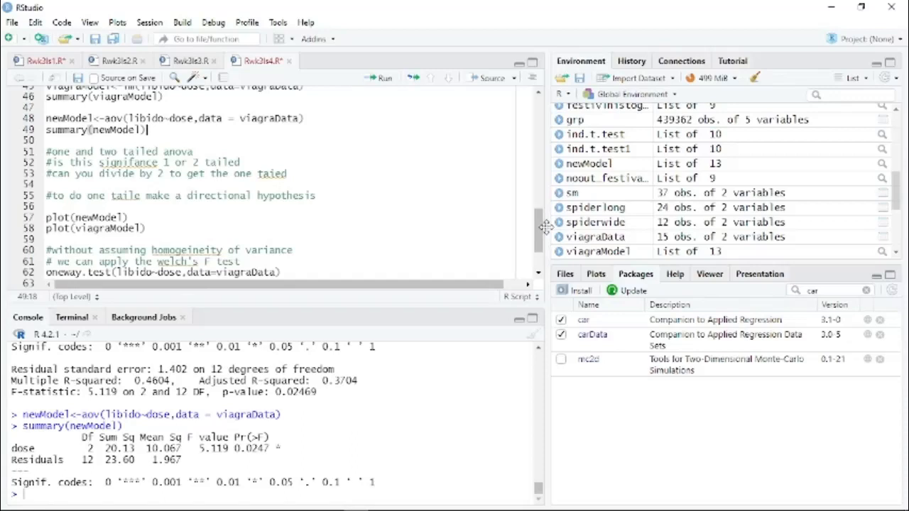
mouse_move(278, 436)
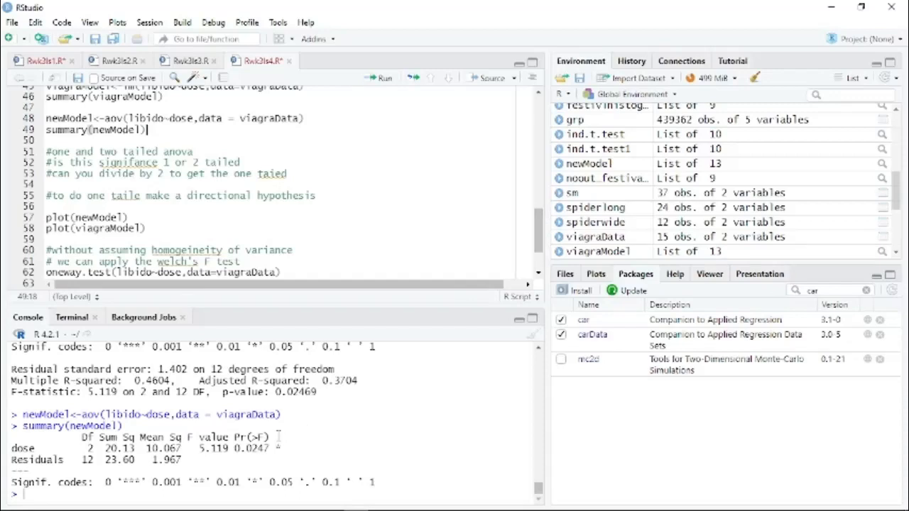
click(276, 174)
text(l)
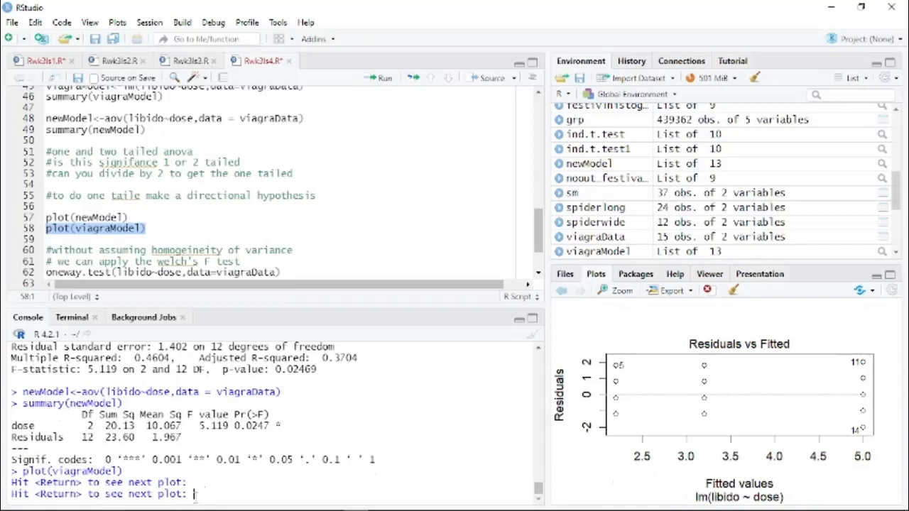
mouse_move(414, 501)
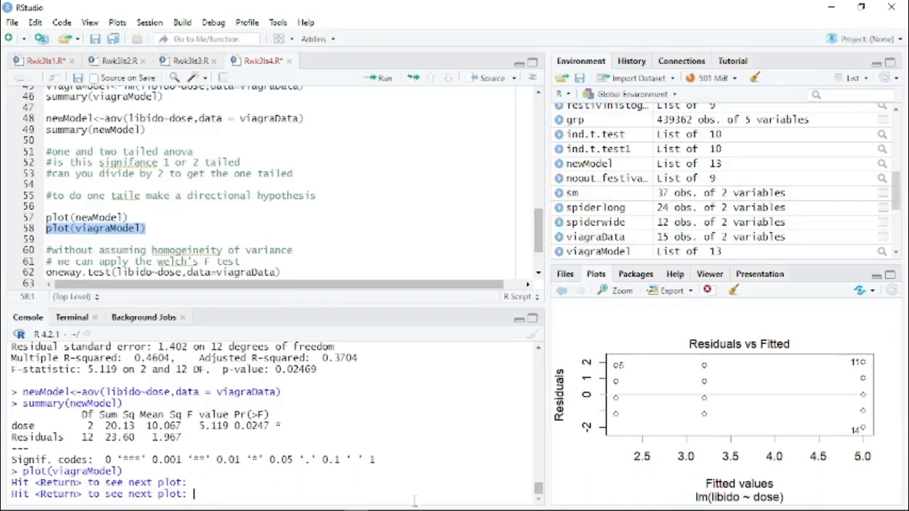
mouse_move(664, 466)
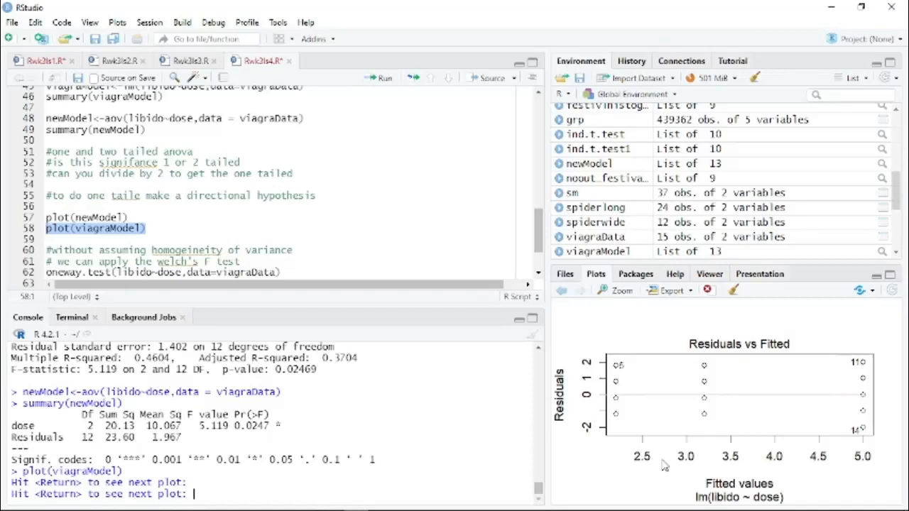
mouse_move(792, 420)
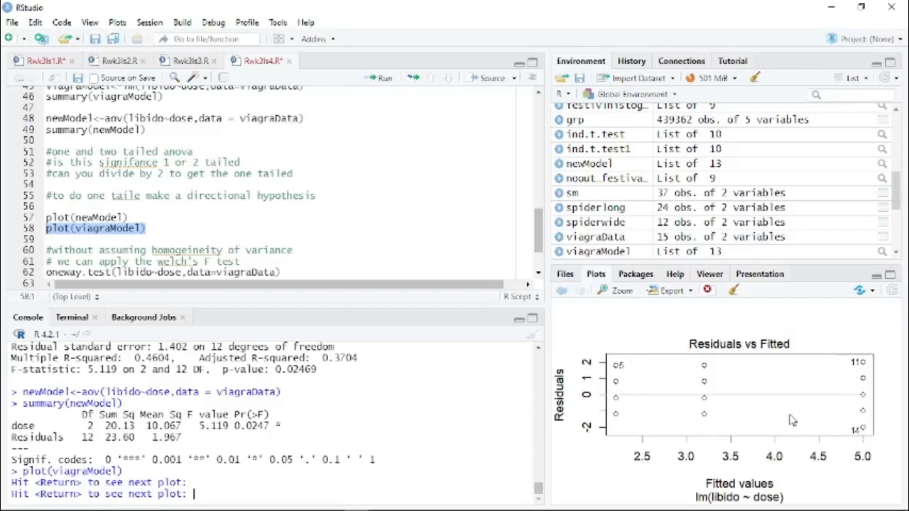
mouse_move(532, 306)
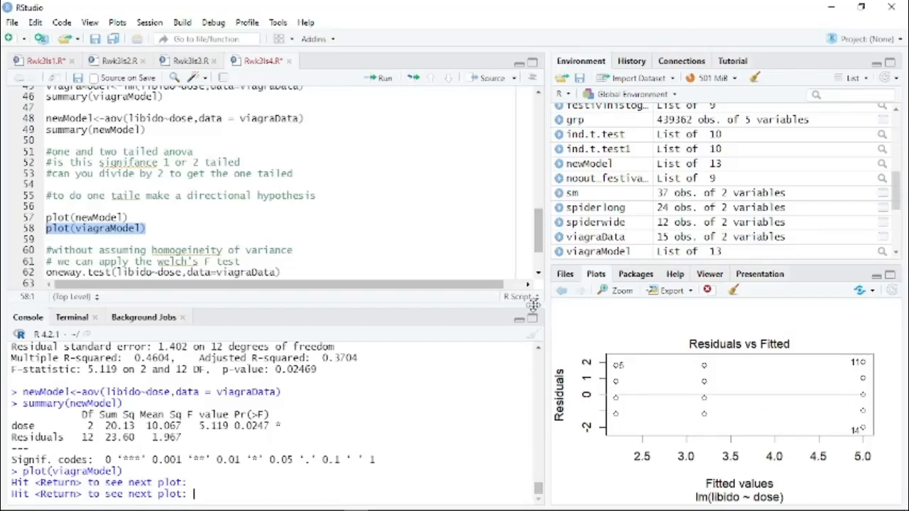
mouse_move(469, 304)
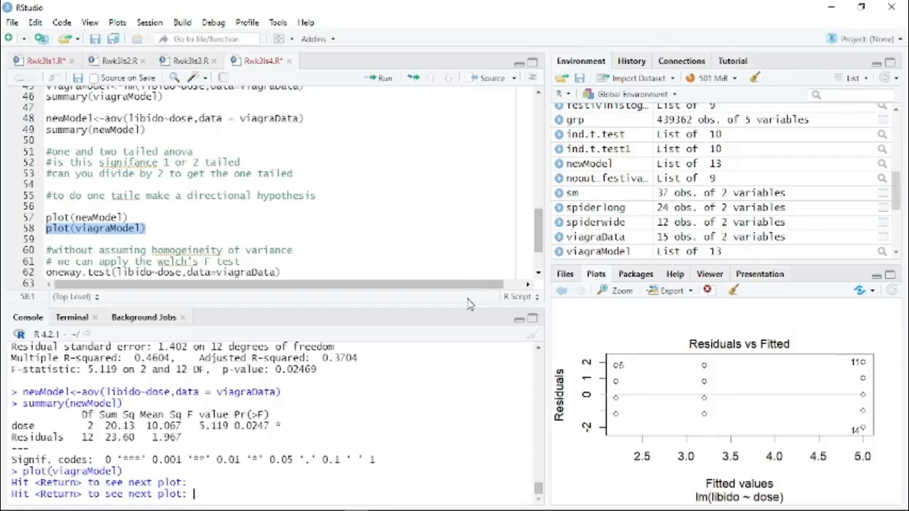
Step: Advance the viagraModel diagnostics to the Normal Q-Q plot of standardized residuals
key(Return)
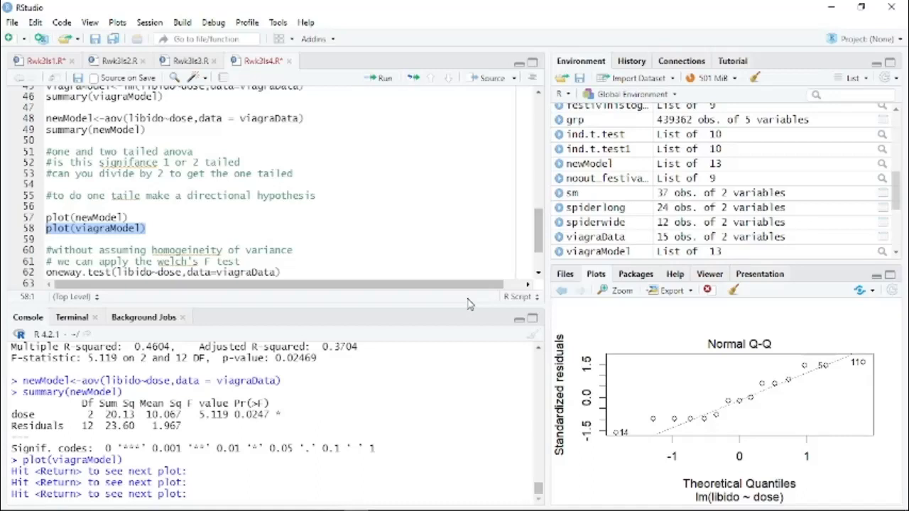
mouse_move(660, 439)
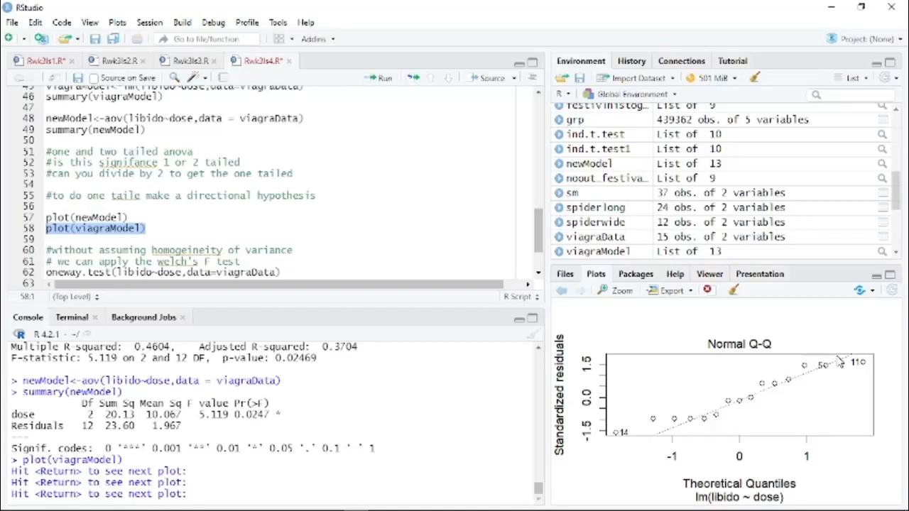
mouse_move(637, 197)
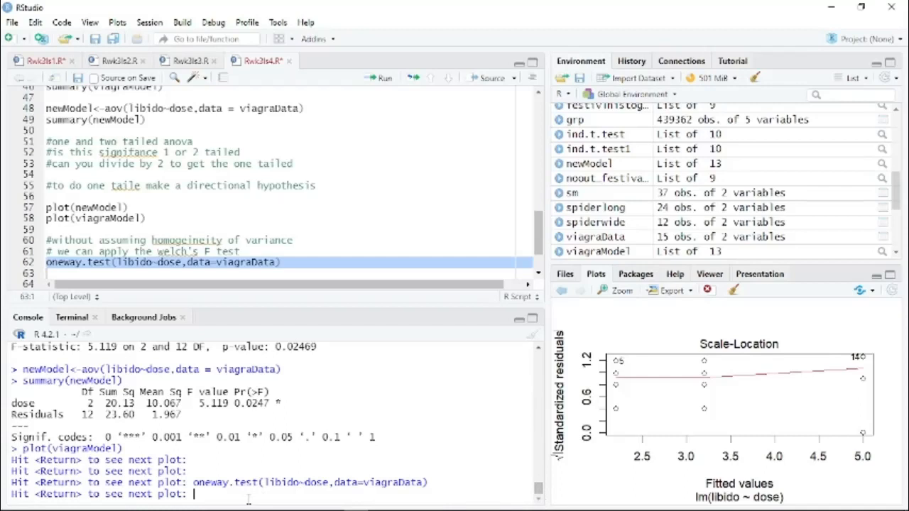
Step: Advance to the Scale-Location and Residuals vs Factor Levels plots to finish the diagnostics
key(Return)
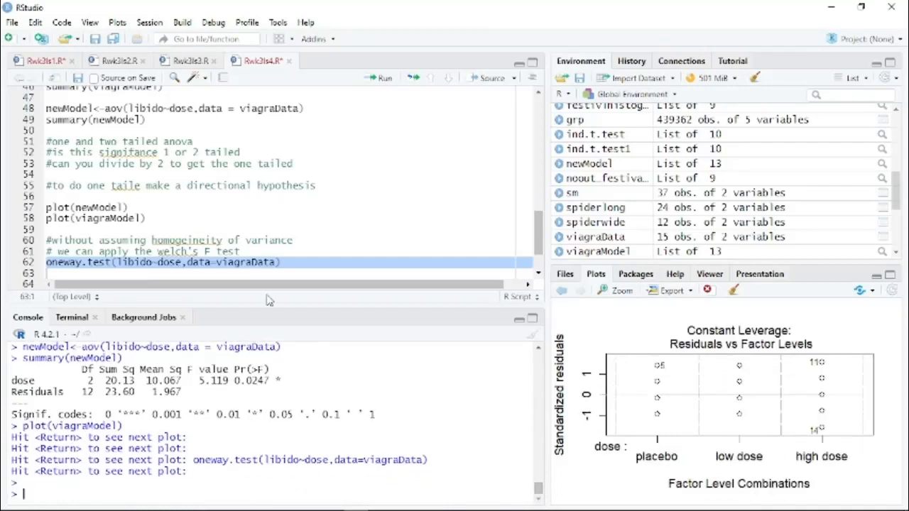
mouse_move(302, 270)
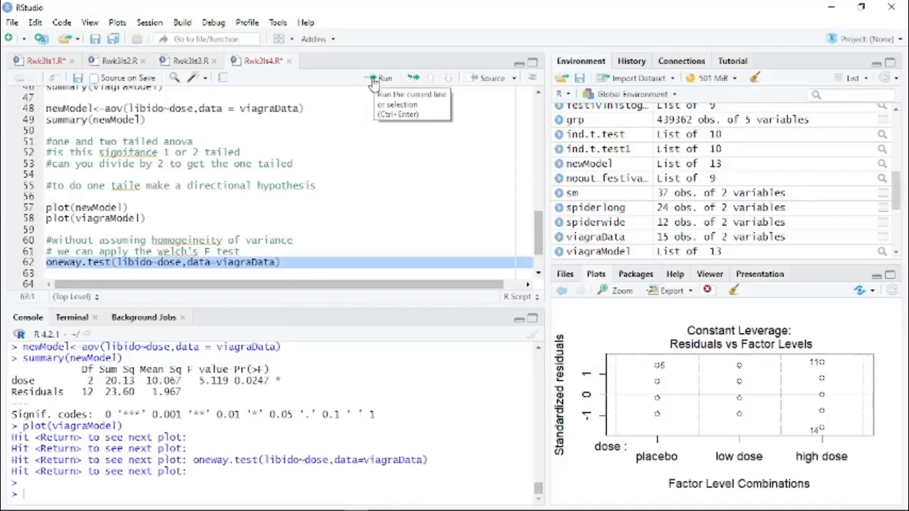
Step: Run oneway.test(libido~dose) on line 62, giving F = 4.3205 and p = 0.05374
click(382, 78)
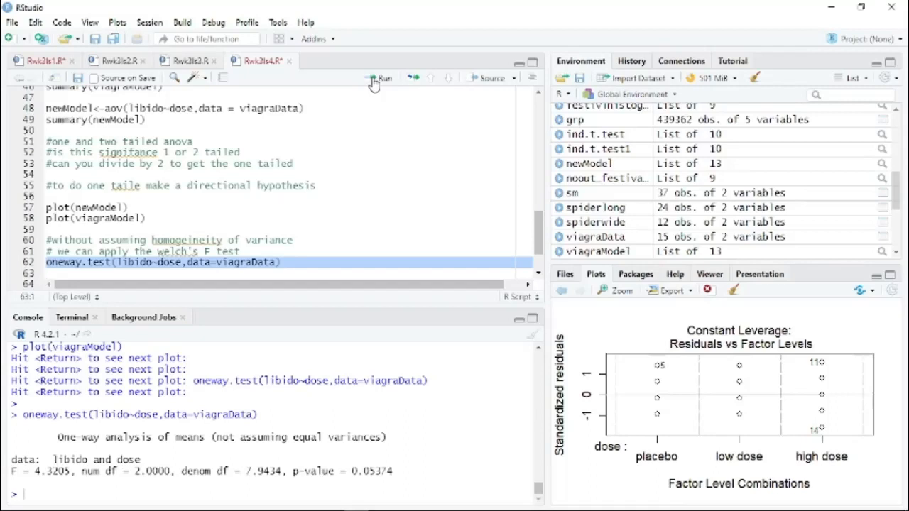
mouse_move(381, 152)
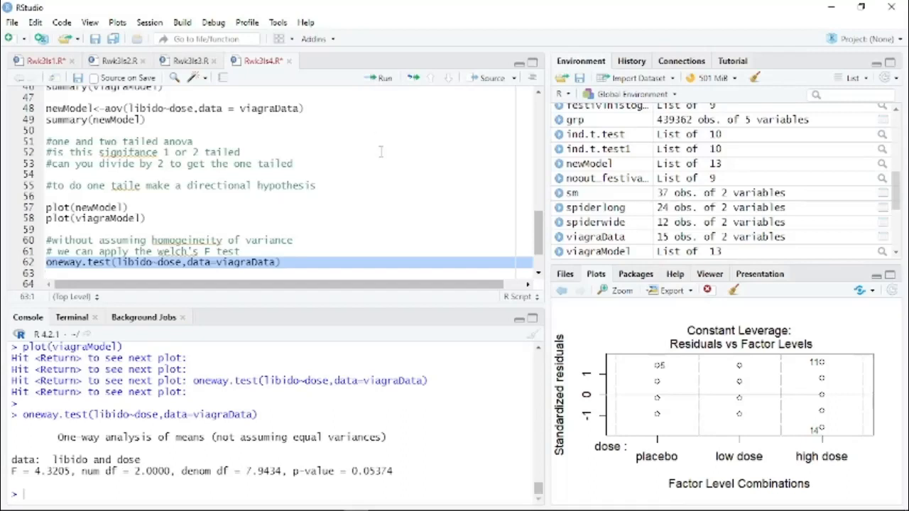
mouse_move(368, 354)
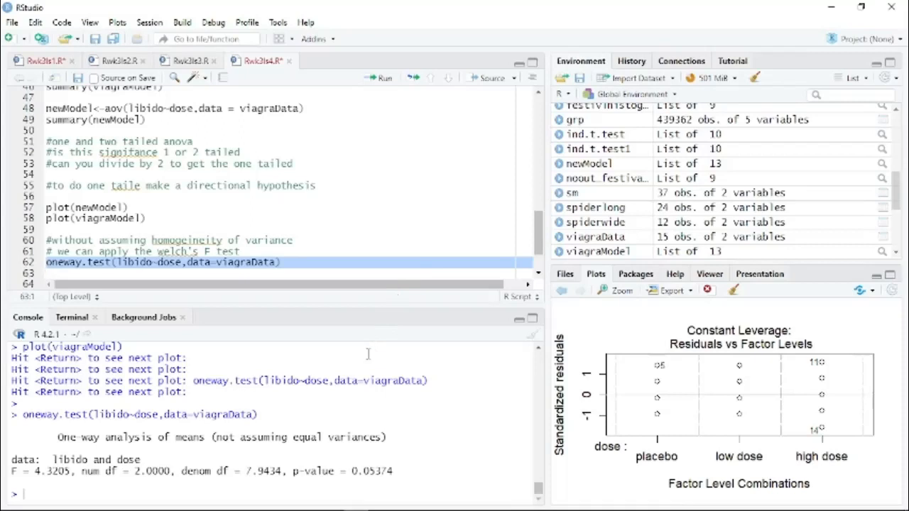
mouse_move(337, 455)
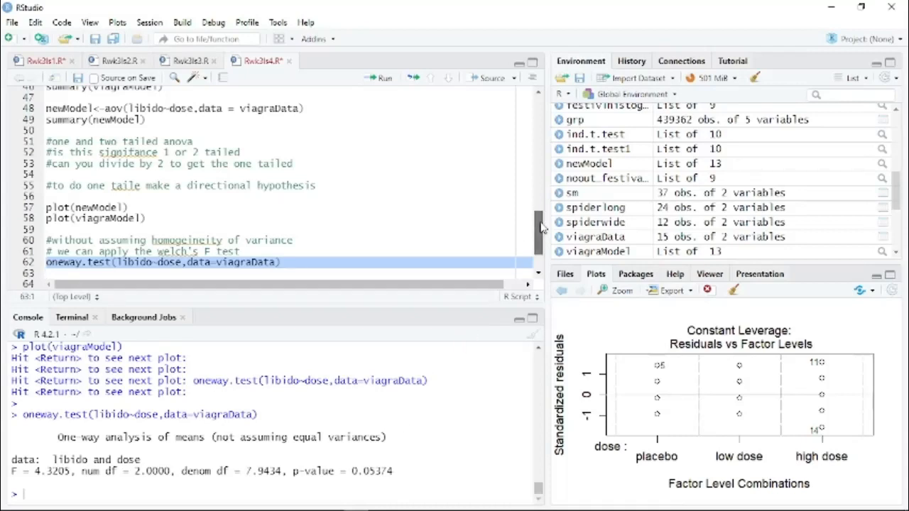
scroll(down, 3)
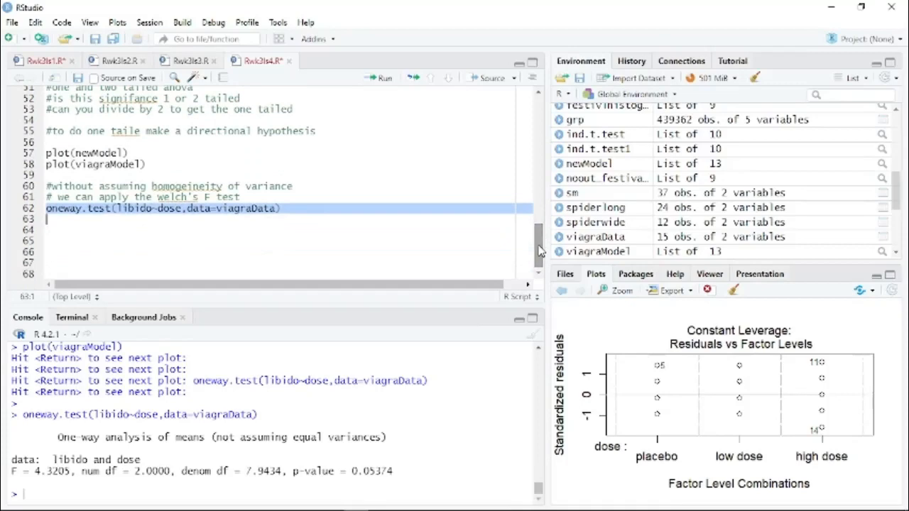